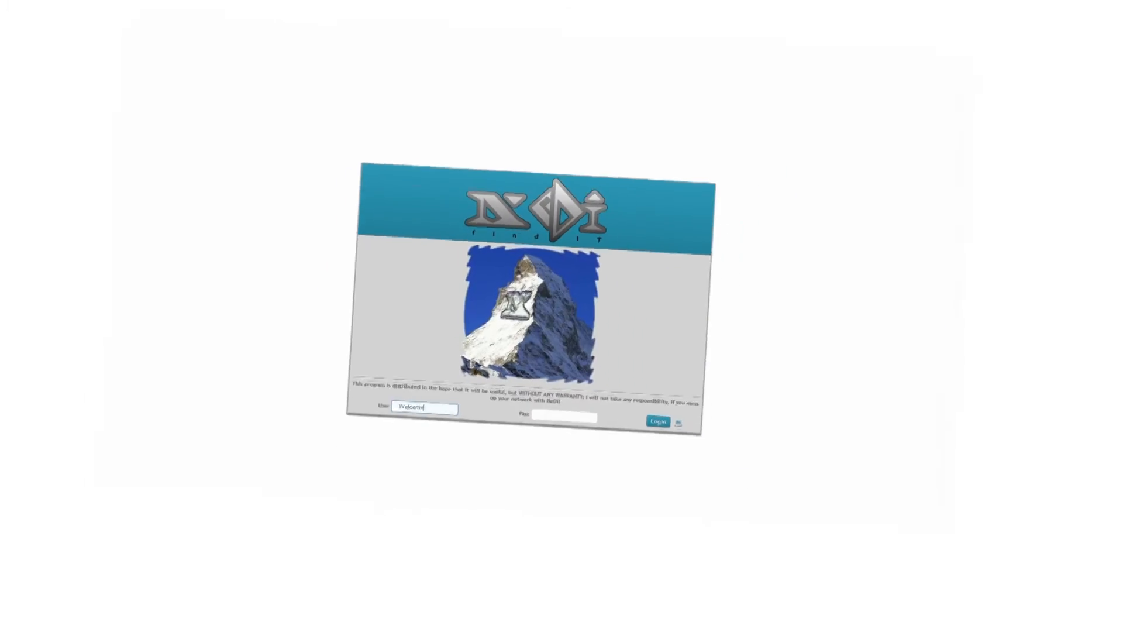
- Sign in to NeDi with the entered user name
left_click(656, 421)
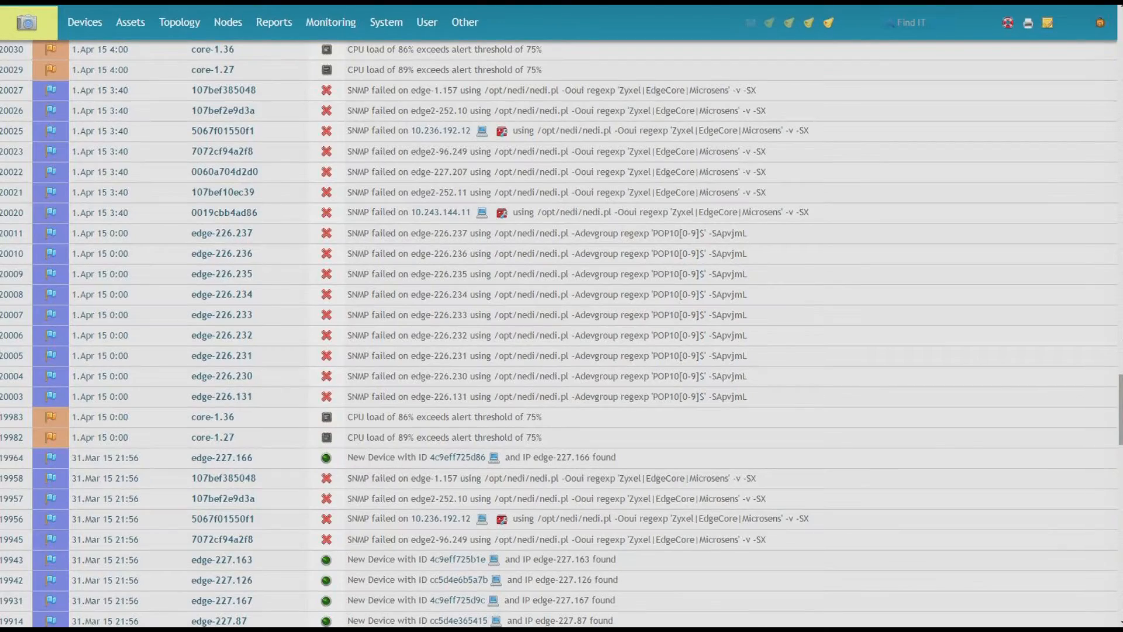
- Review the events table, go to Monitoring Health and view device charon's status page
scroll("down", 3)
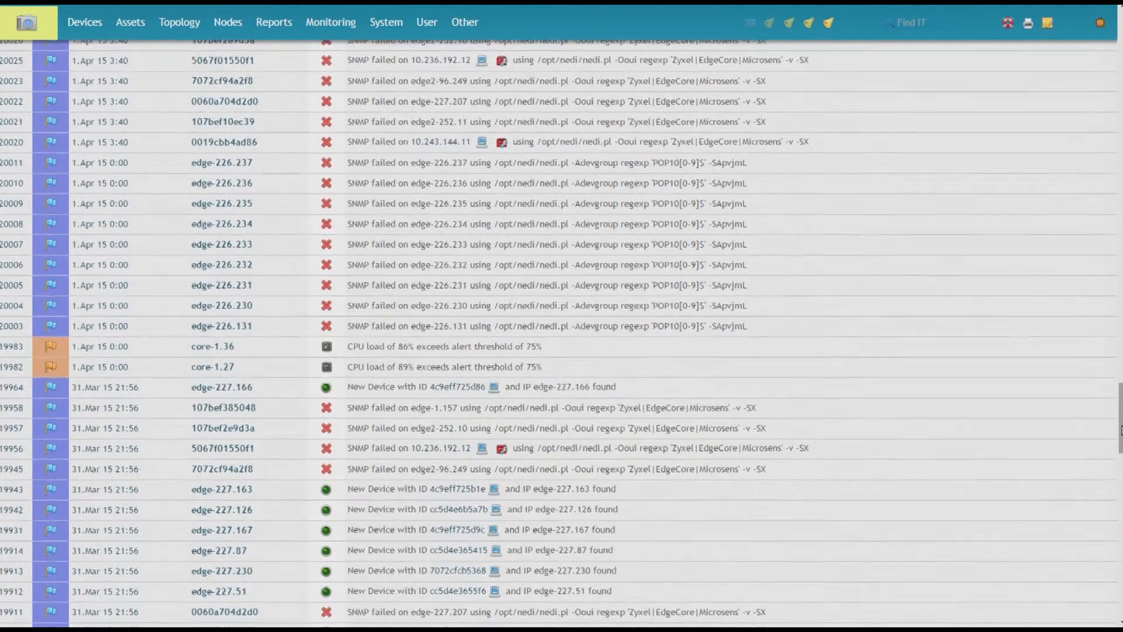
scroll("down", 3)
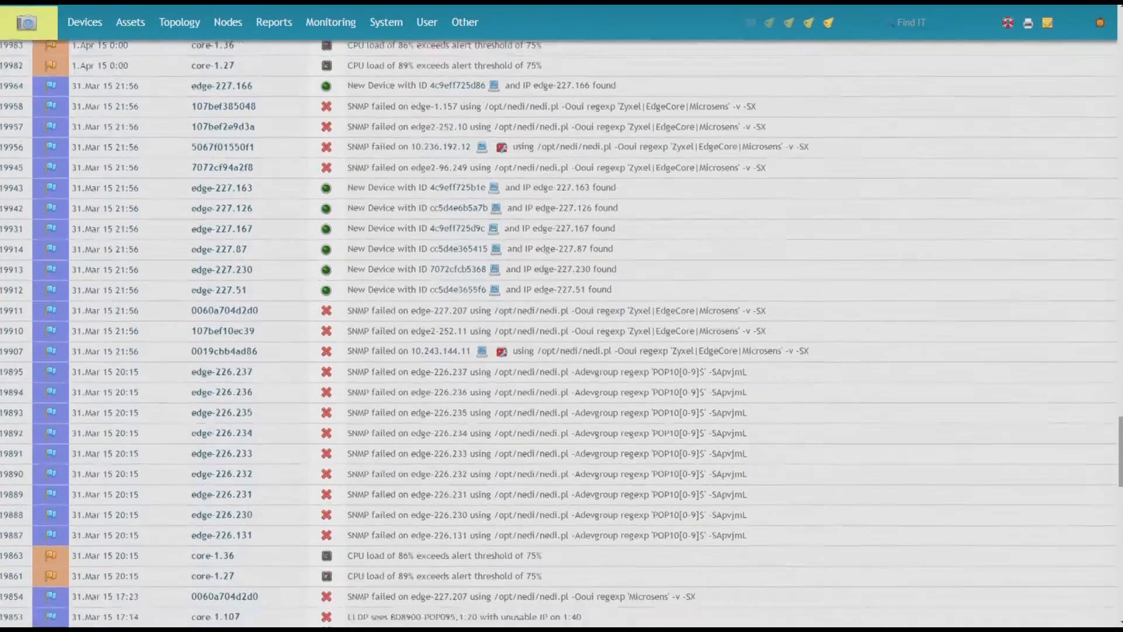
scroll("down", 3)
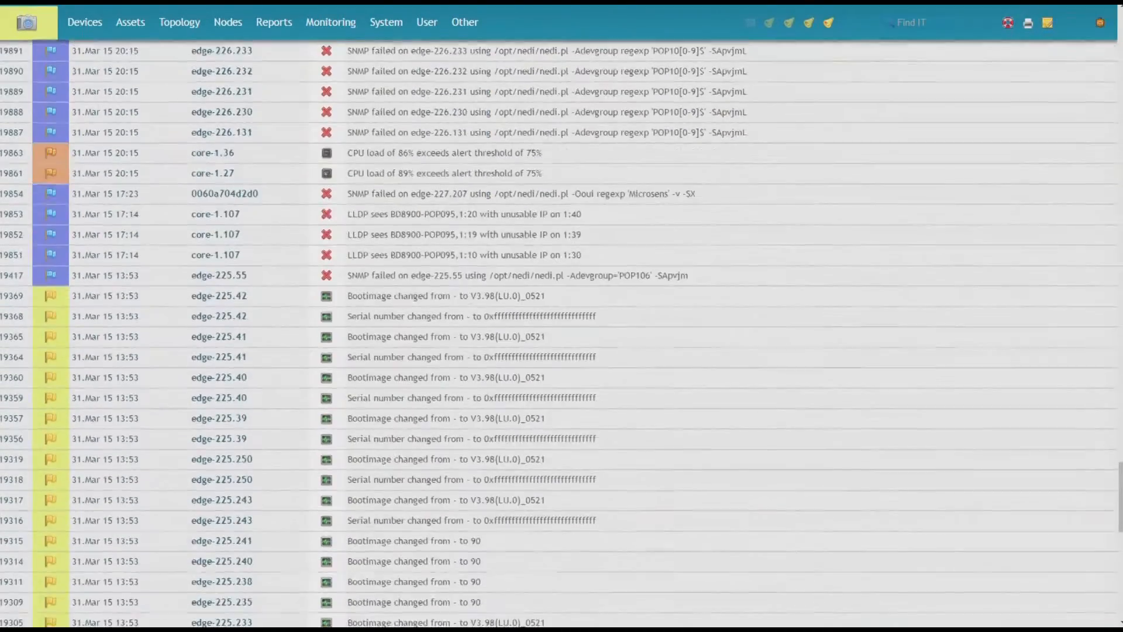
left_click(330, 21)
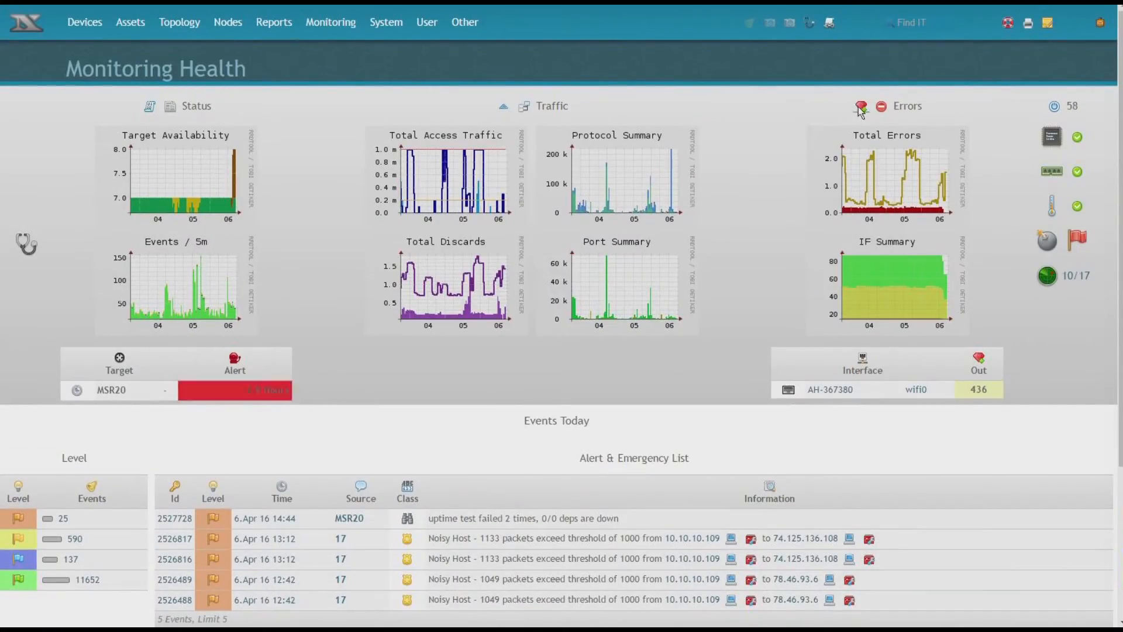
left_click(861, 107)
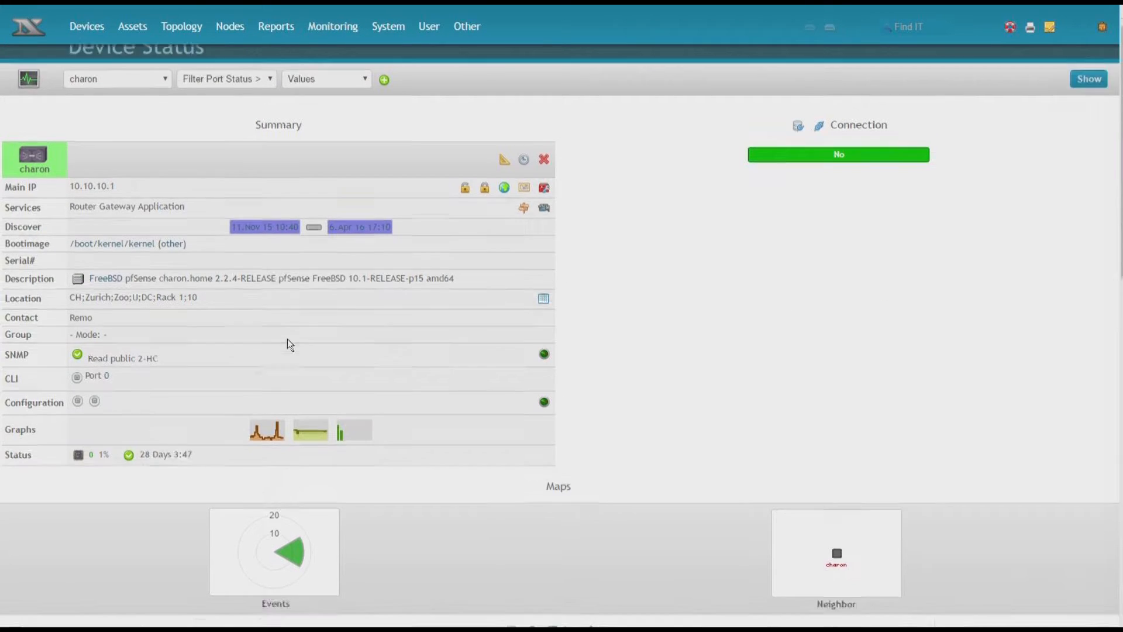
- Show a realtime graph for charon's vtnet0 interface set to Broadcast traffic
scroll("down", 3)
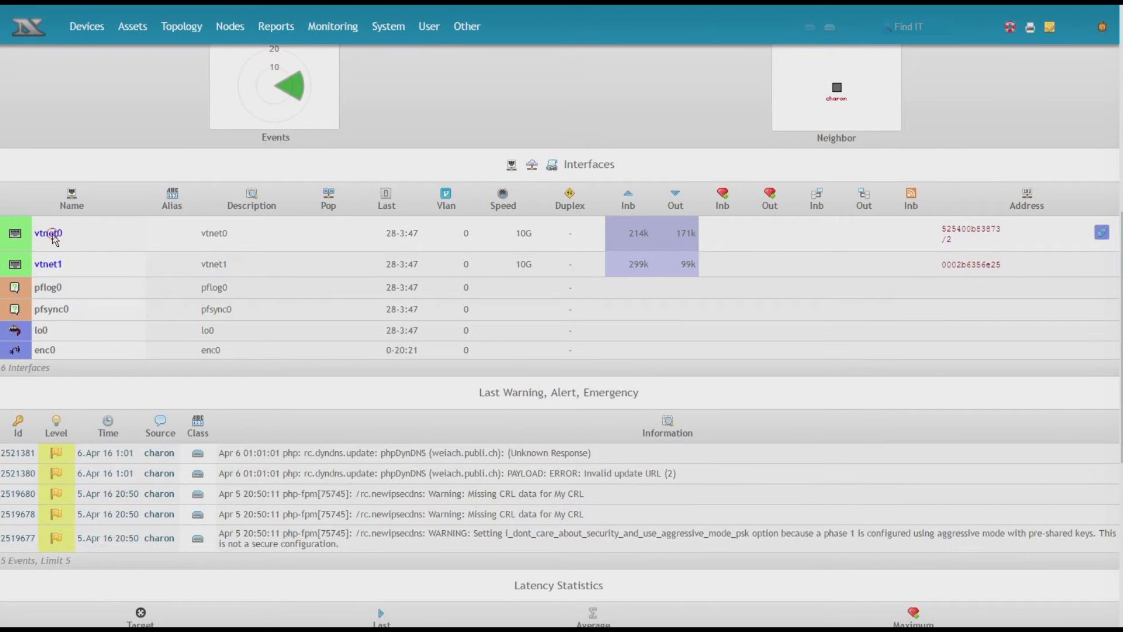
left_click(48, 234)
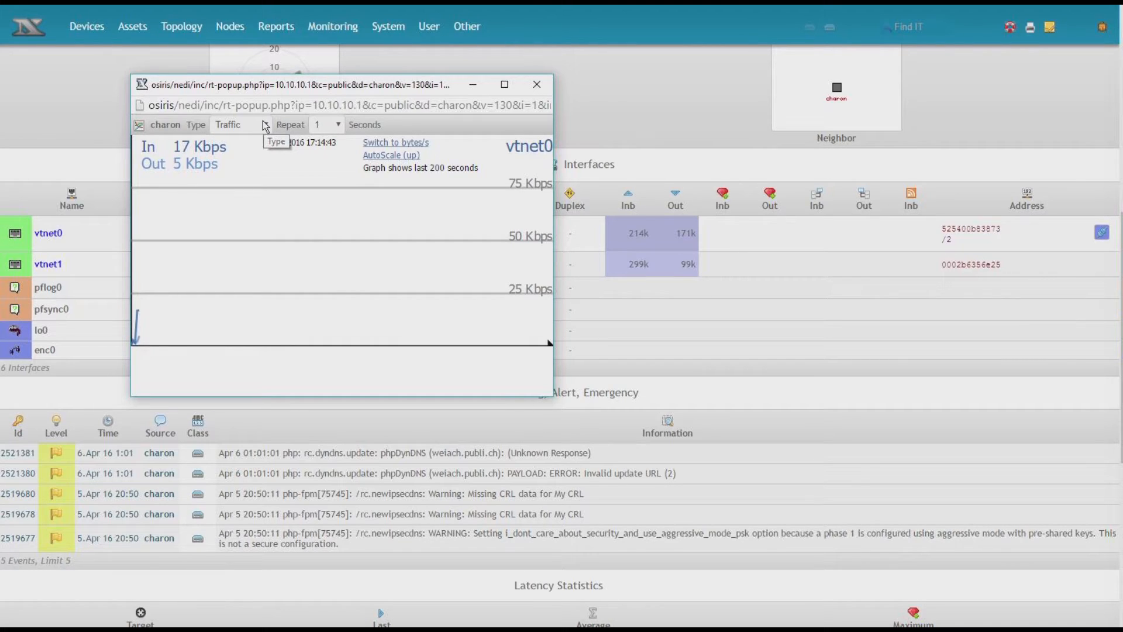
left_click(241, 124)
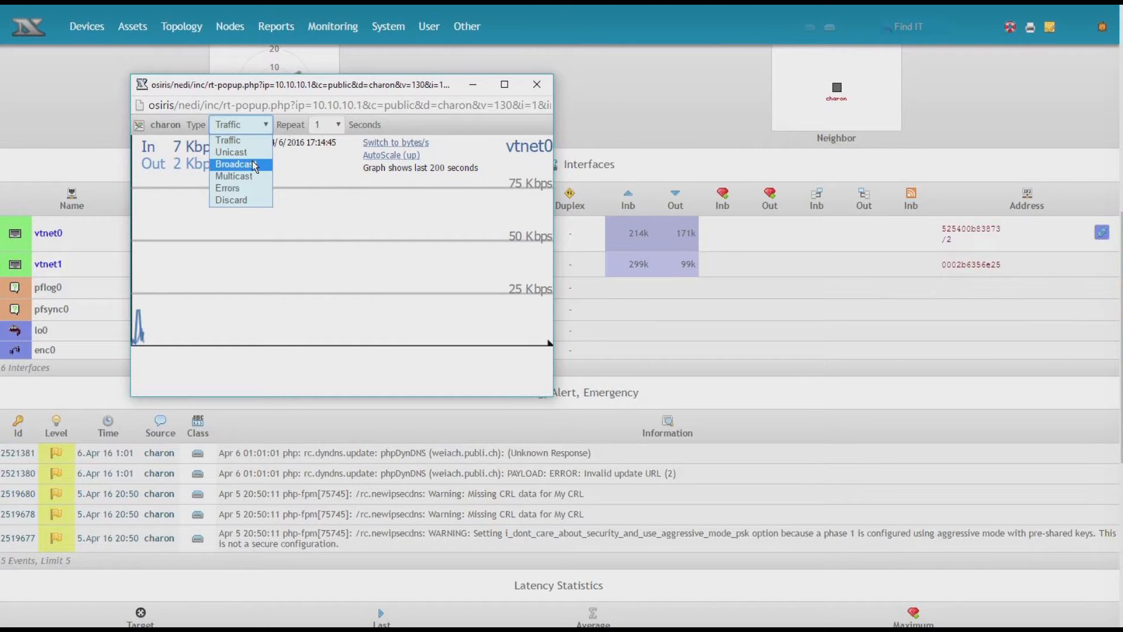
left_click(236, 164)
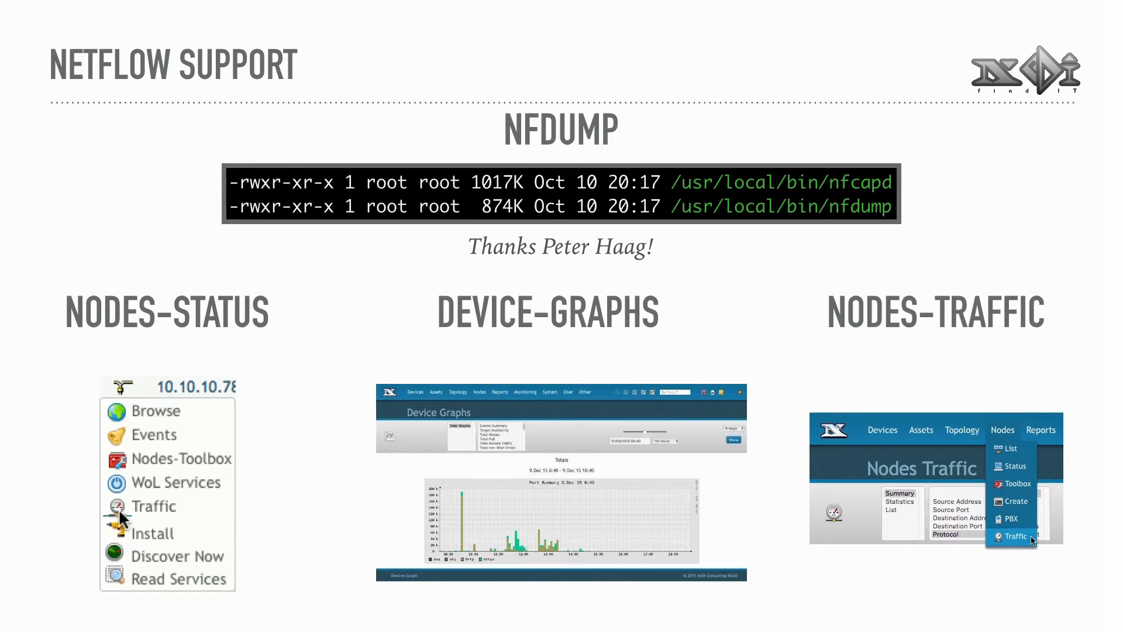
- Advance the presentation to the NetFlow Support slide
key("Right")
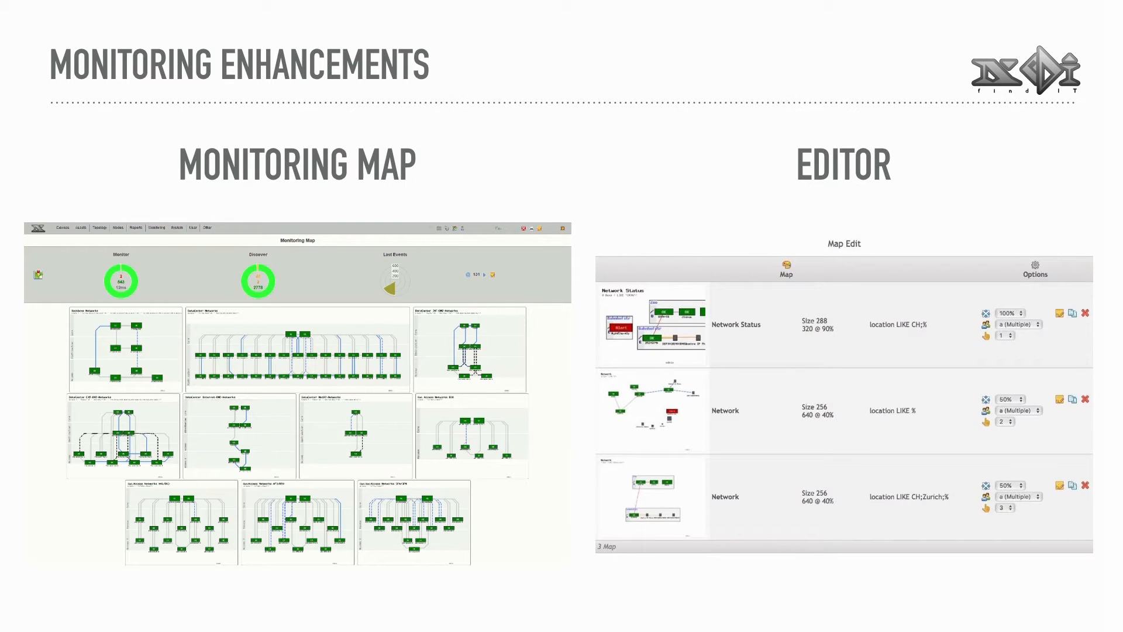
- Advance through the dynamic incident display and timeframe entry/SNMPget slides
key("Right")
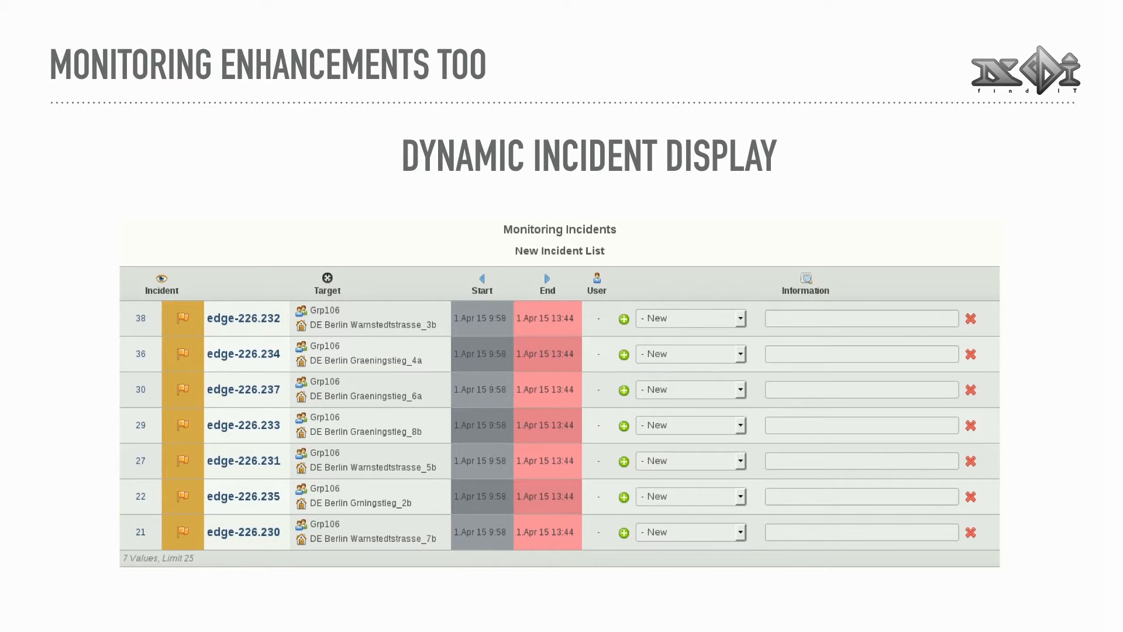
key("Right")
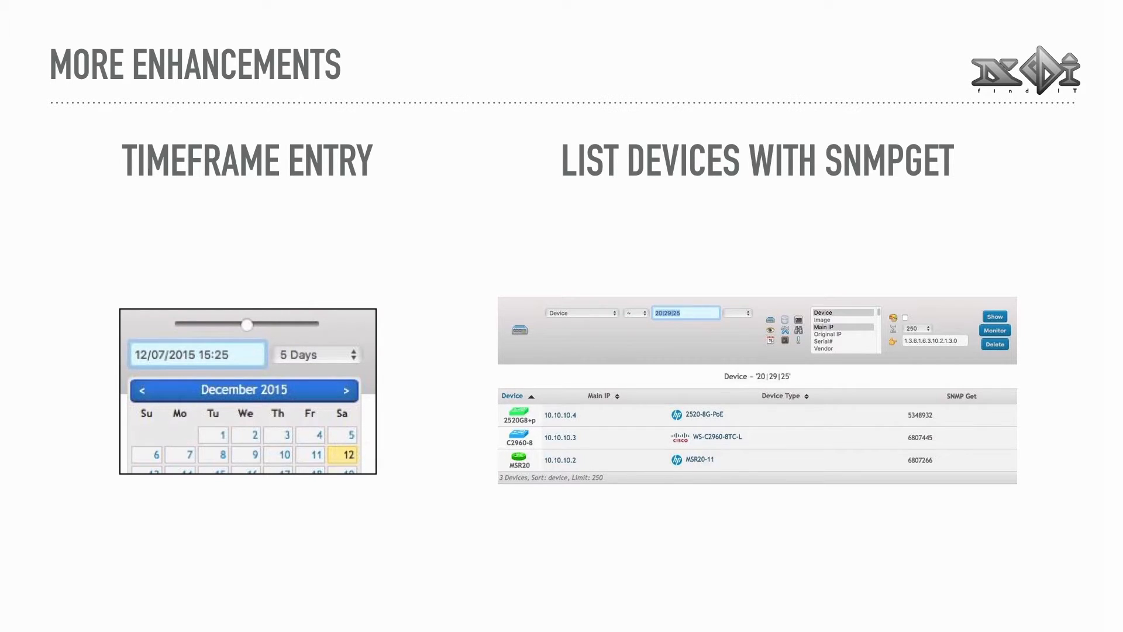
- Advance past the last slide before returning to Monitoring Health
key("Right")
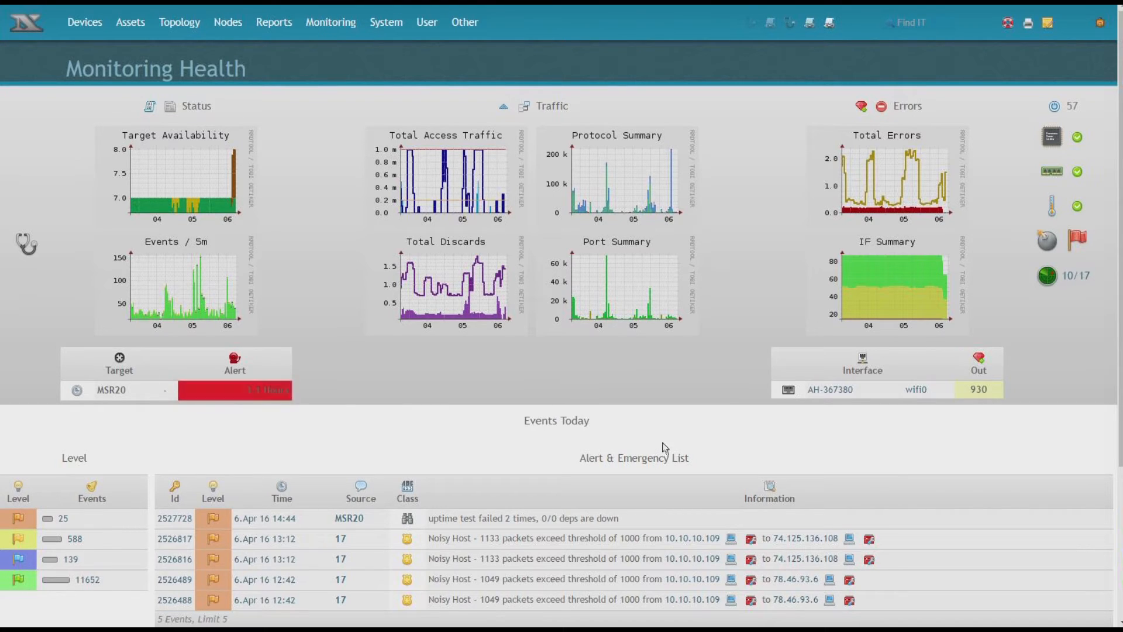
mouse_move(738, 452)
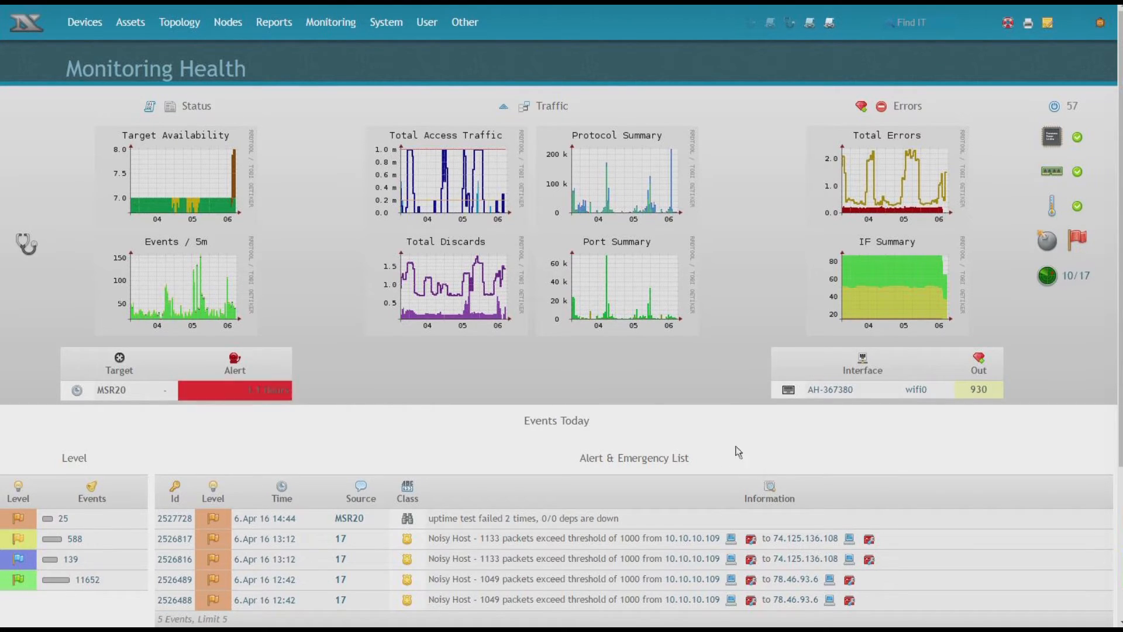
left_click(178, 21)
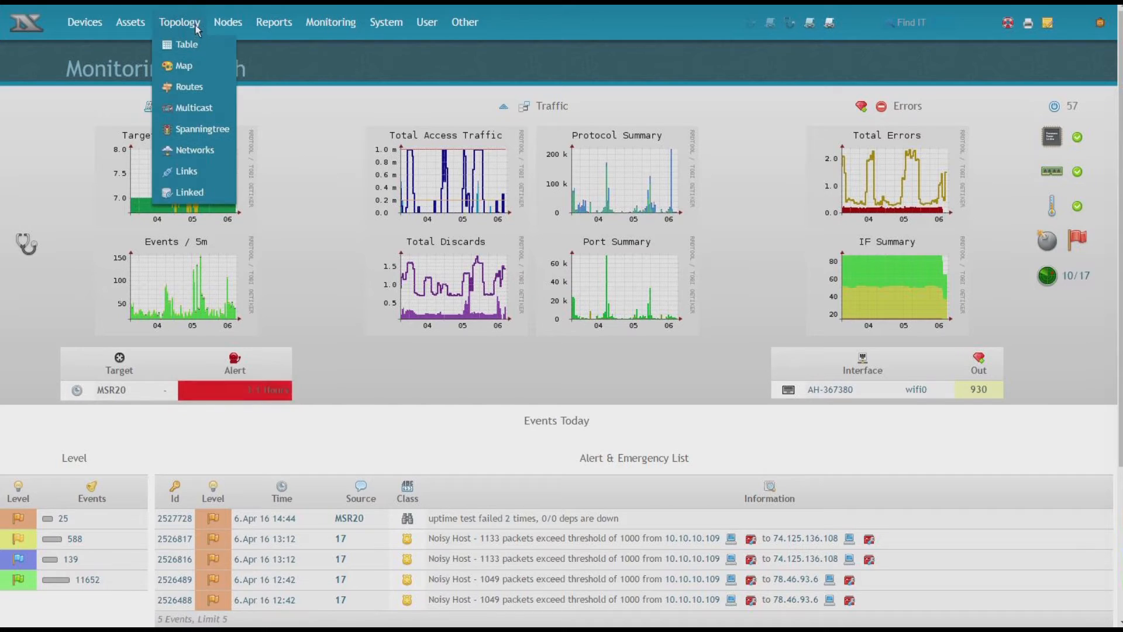
left_click(330, 21)
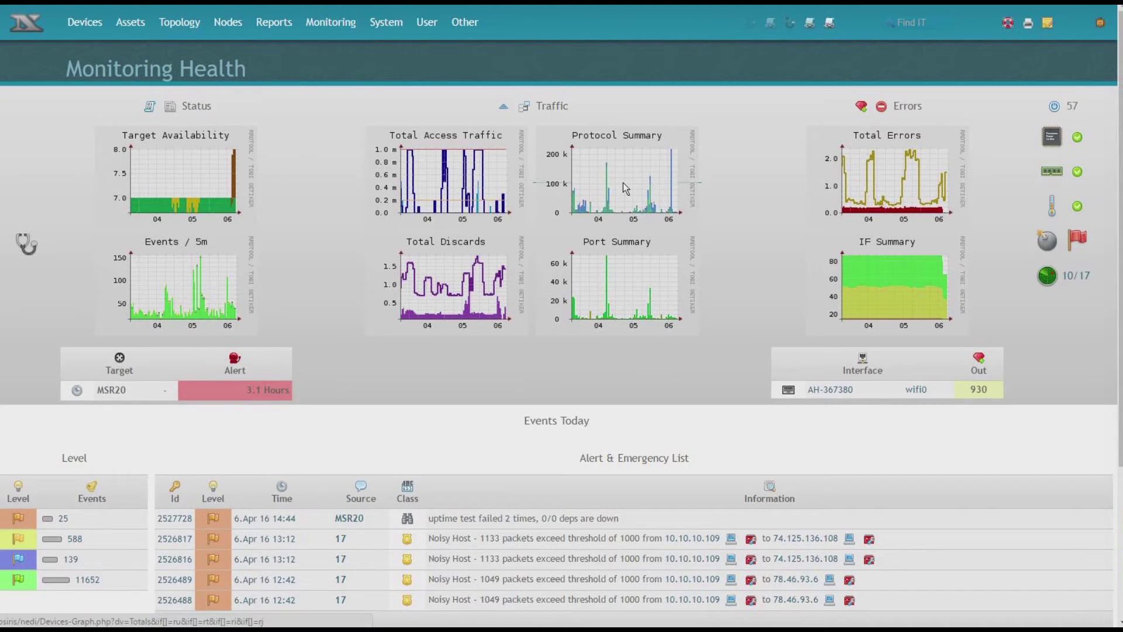
mouse_move(625, 187)
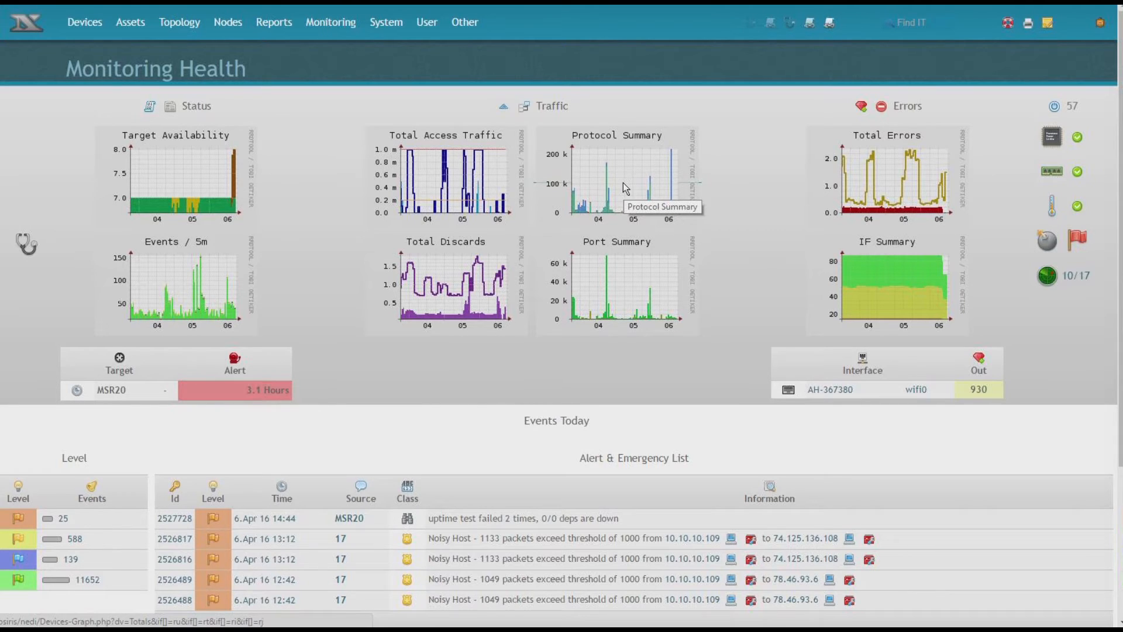
mouse_move(625, 180)
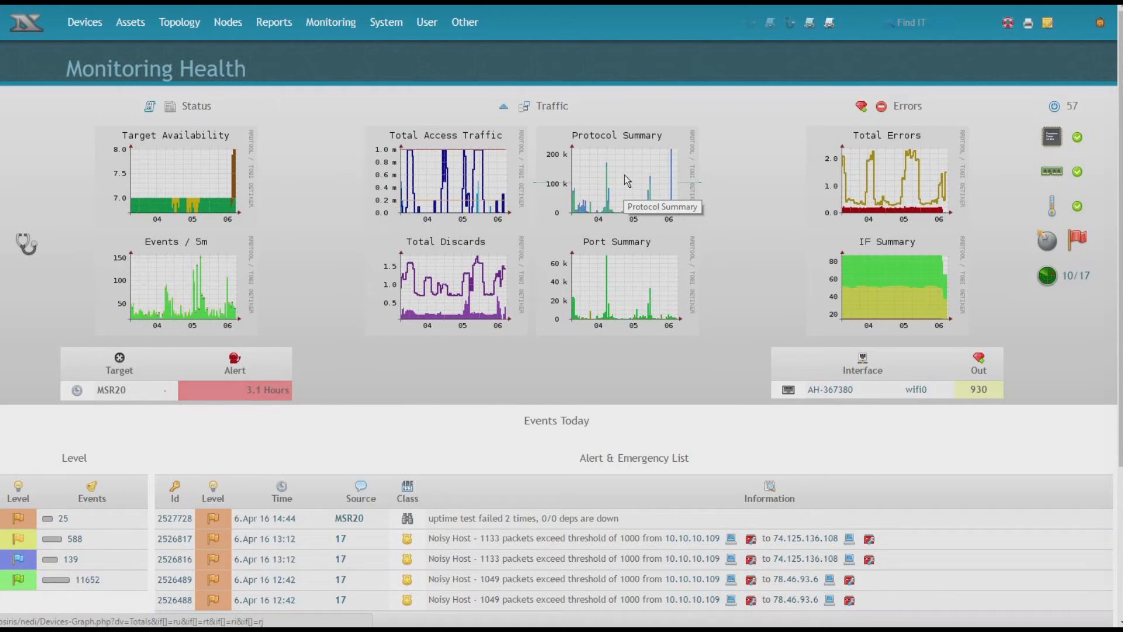
mouse_move(625, 263)
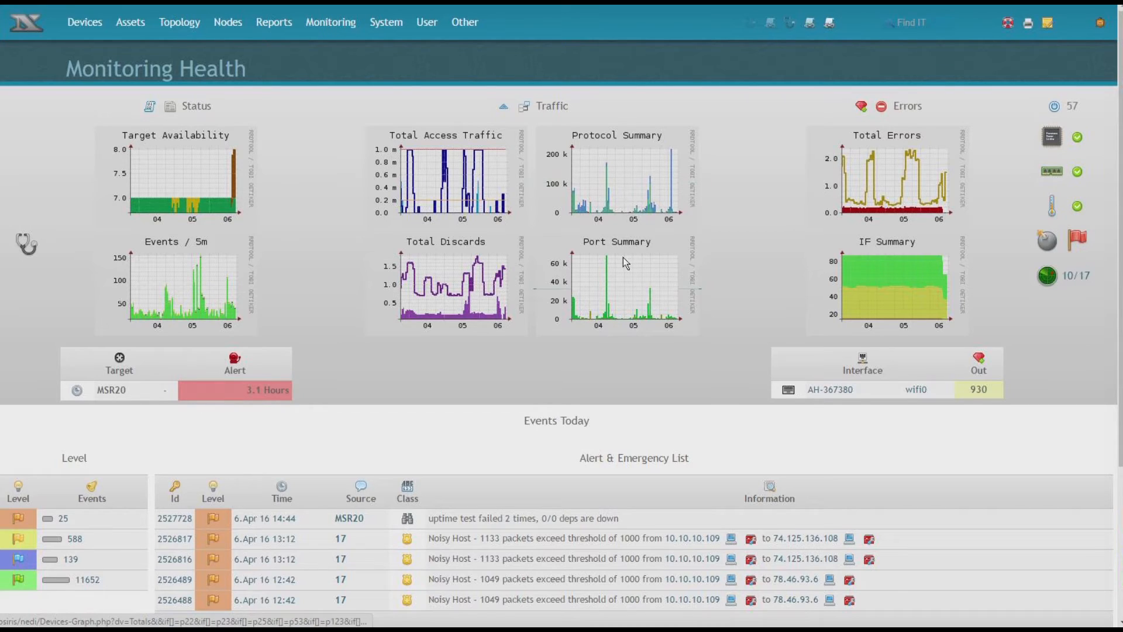
- Show the Port Summary device graph limited to Port 53 (dns) over a 10 Hours period
left_click(616, 294)
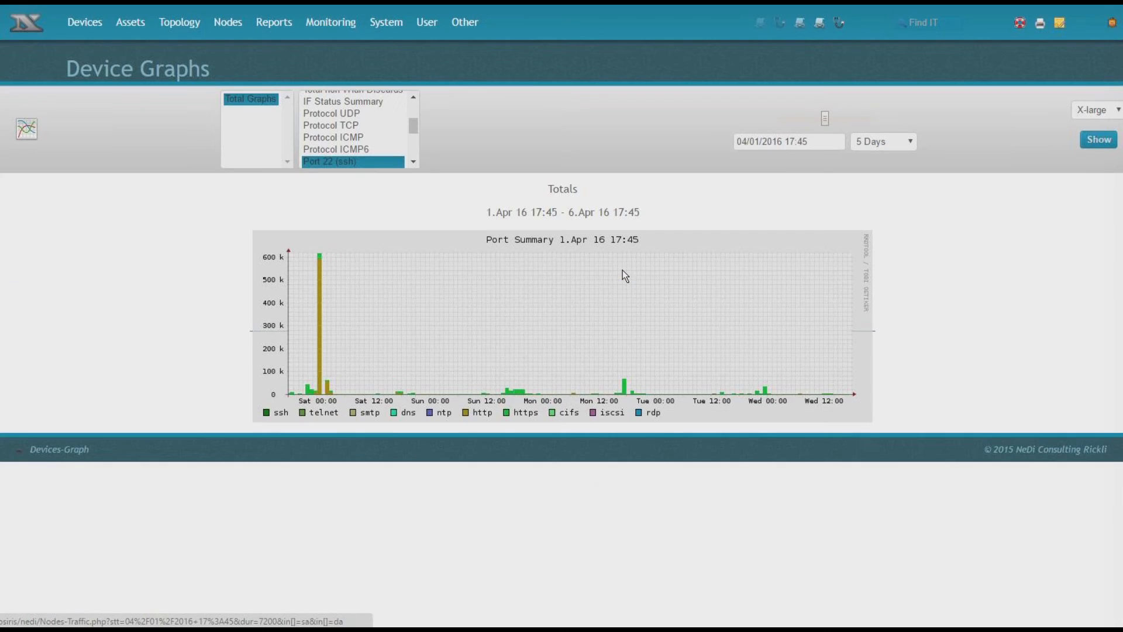
mouse_move(350, 142)
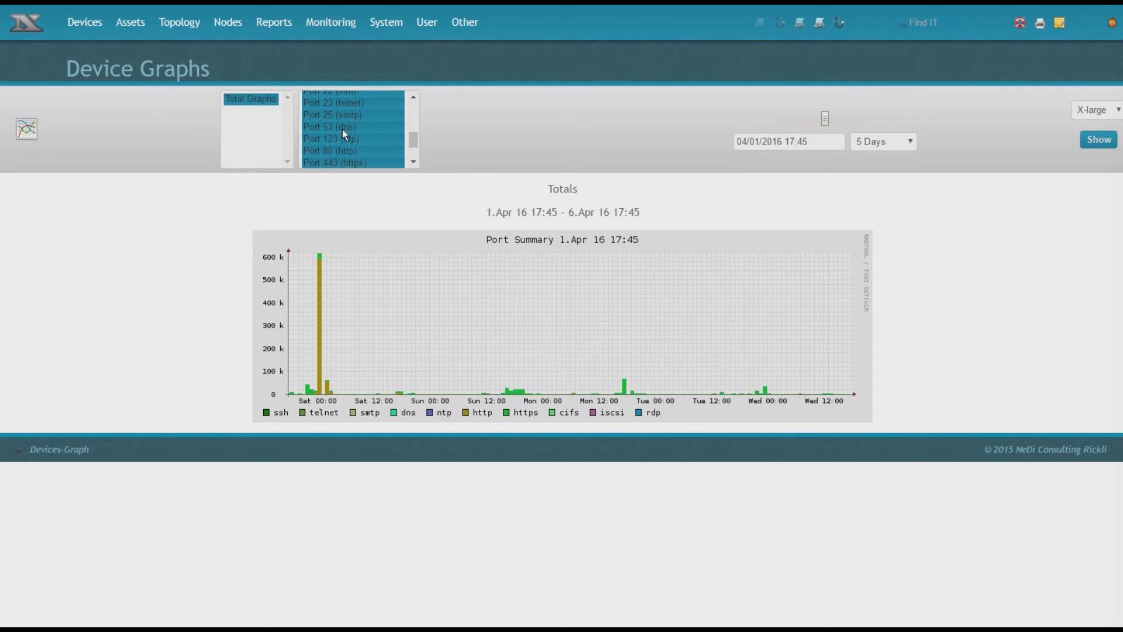
left_click(331, 138)
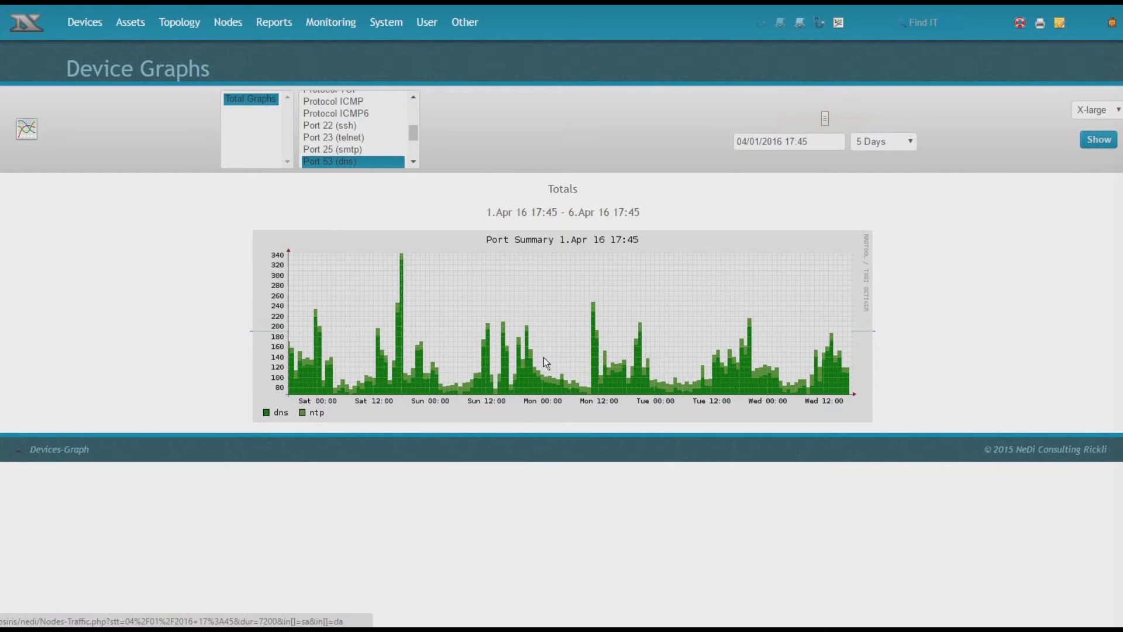
mouse_move(599, 355)
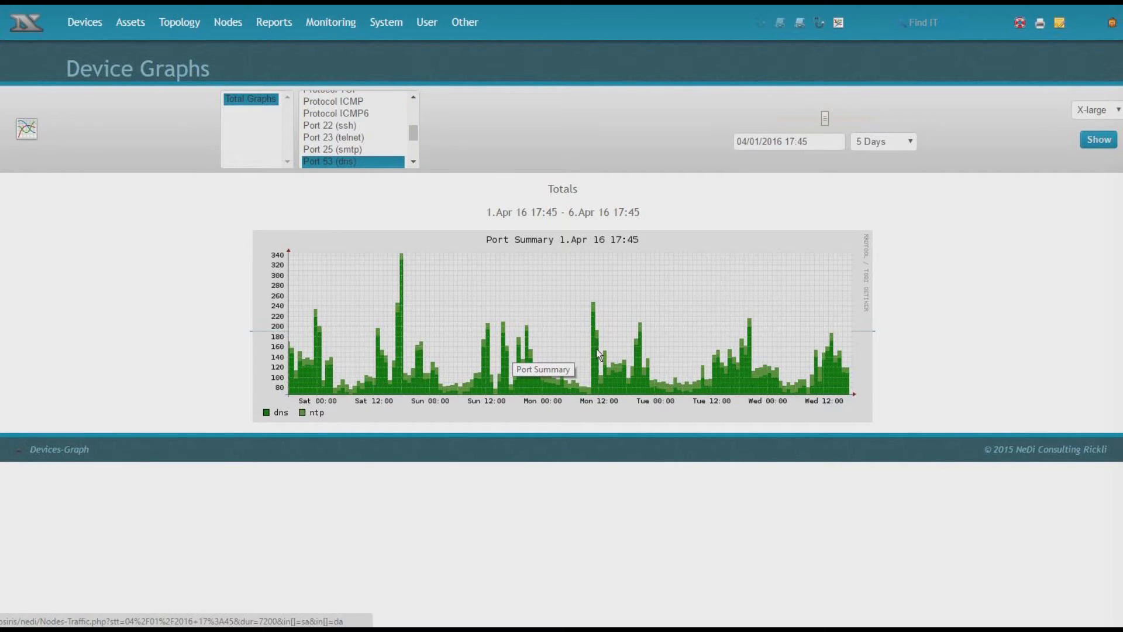
left_click(882, 141)
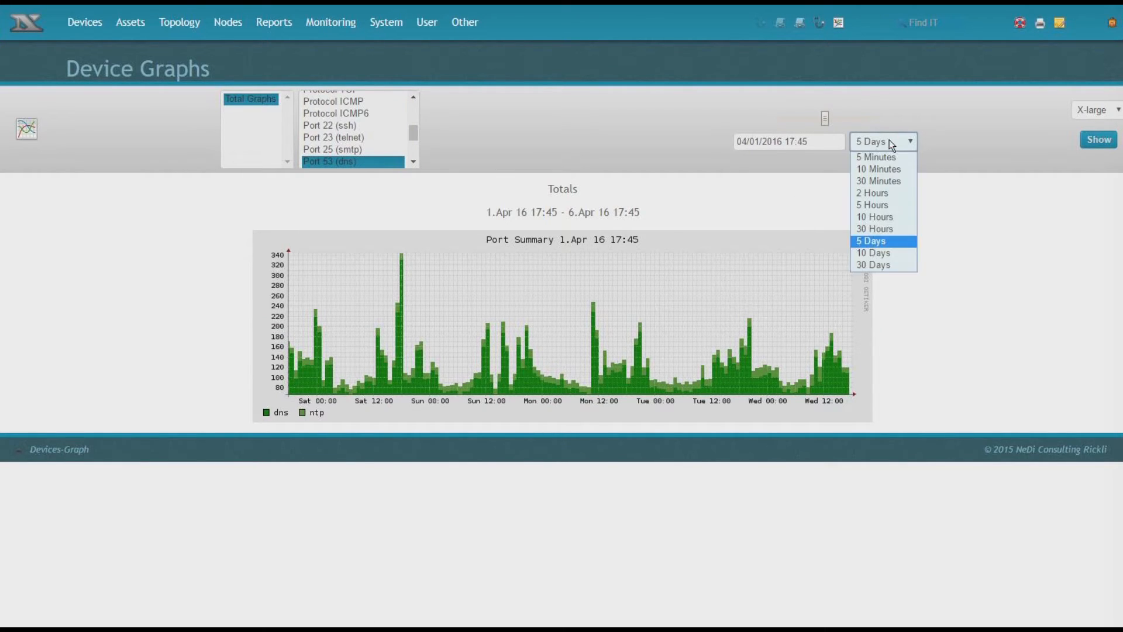
mouse_move(873, 194)
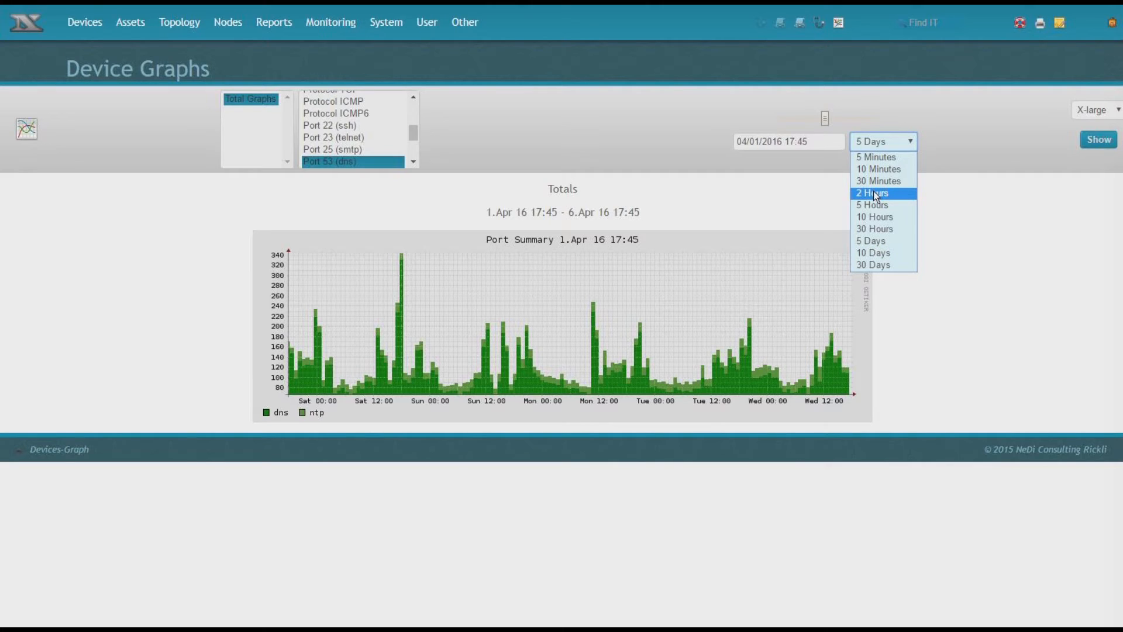
left_click(875, 216)
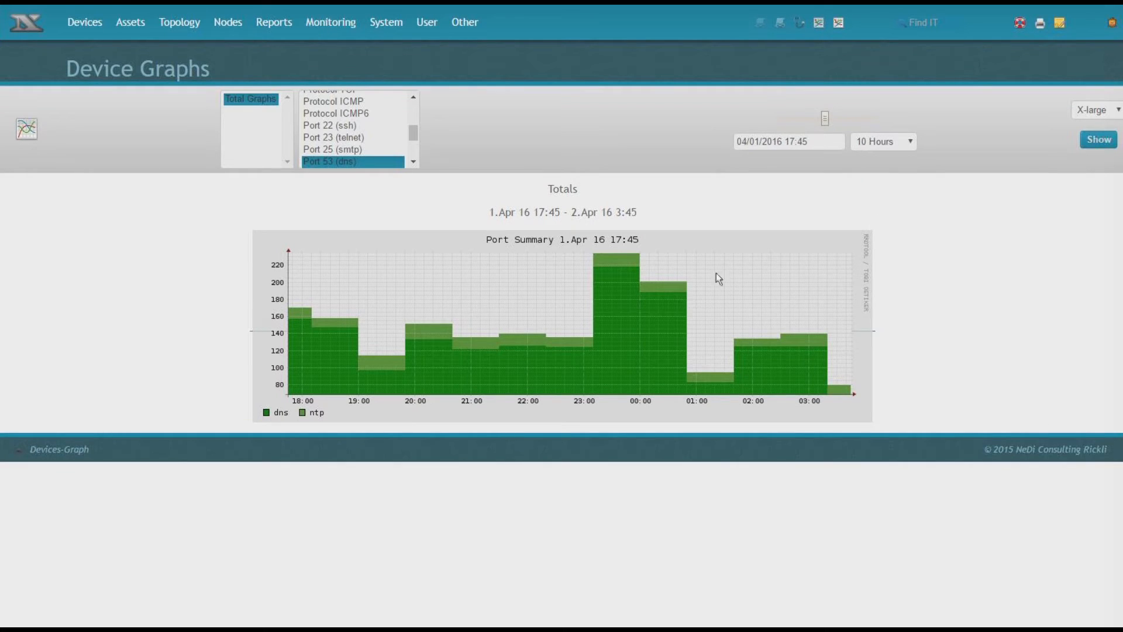
mouse_move(652, 326)
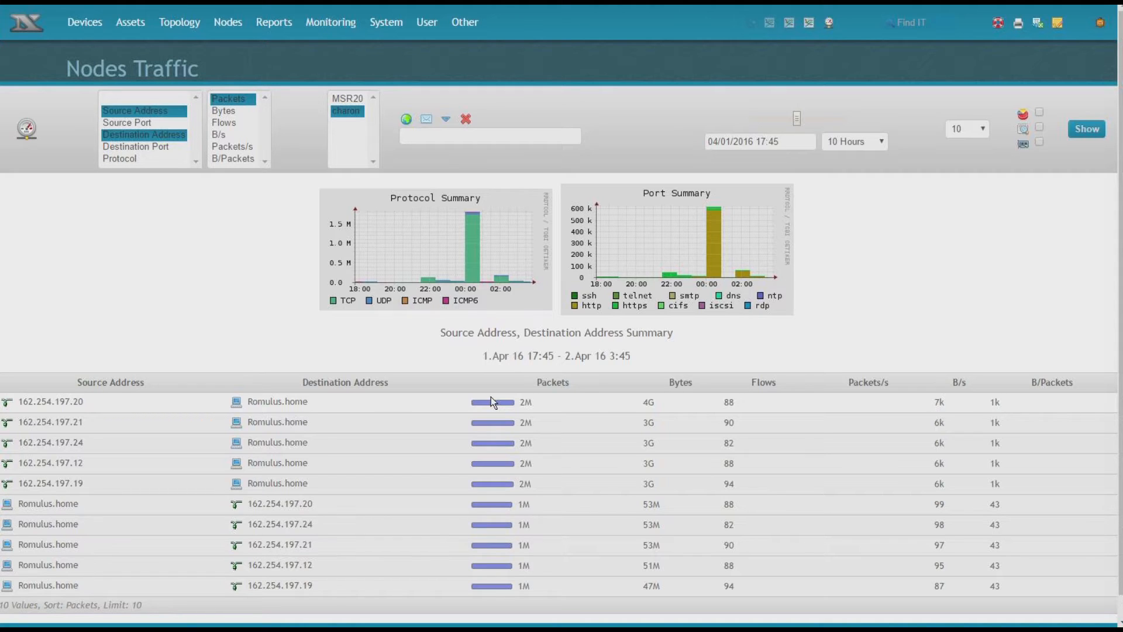
mouse_move(276, 422)
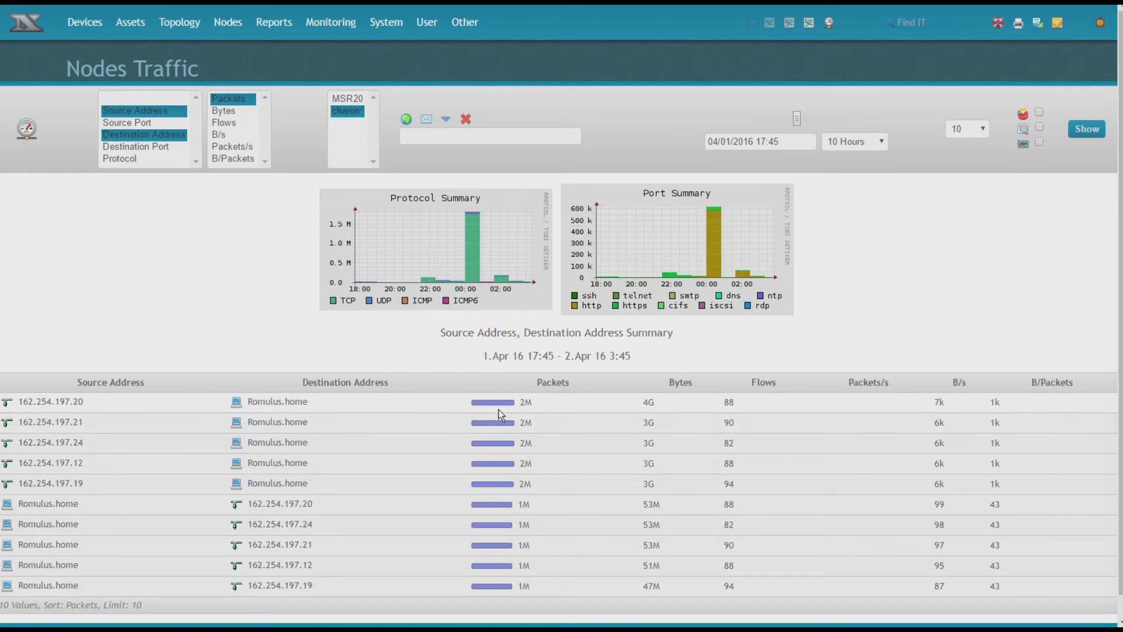
mouse_move(237, 421)
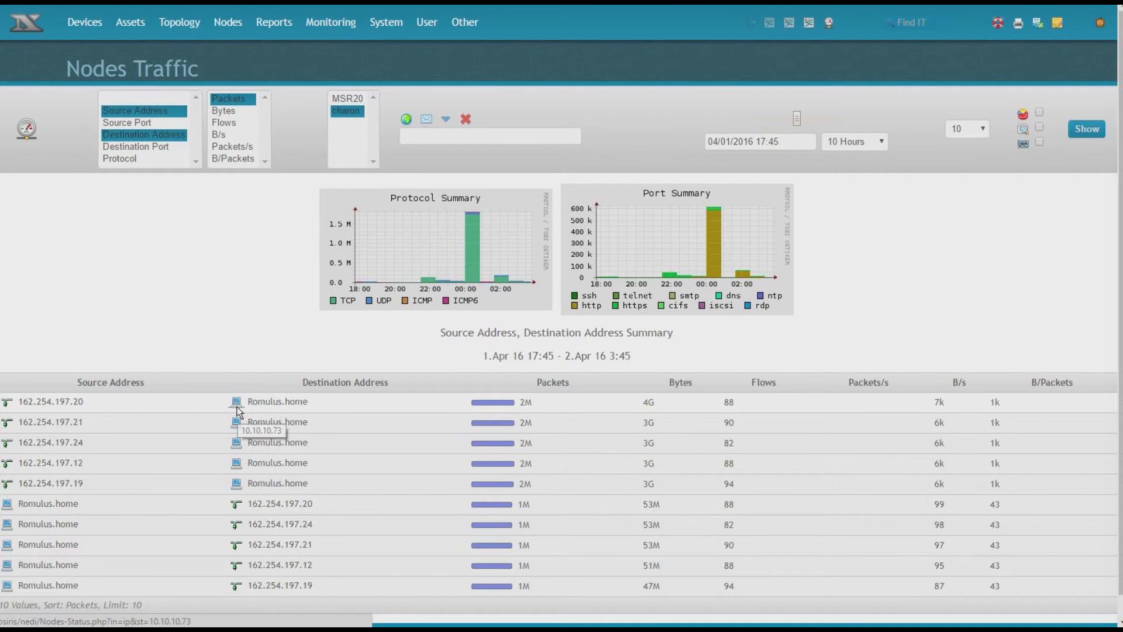
mouse_move(23, 517)
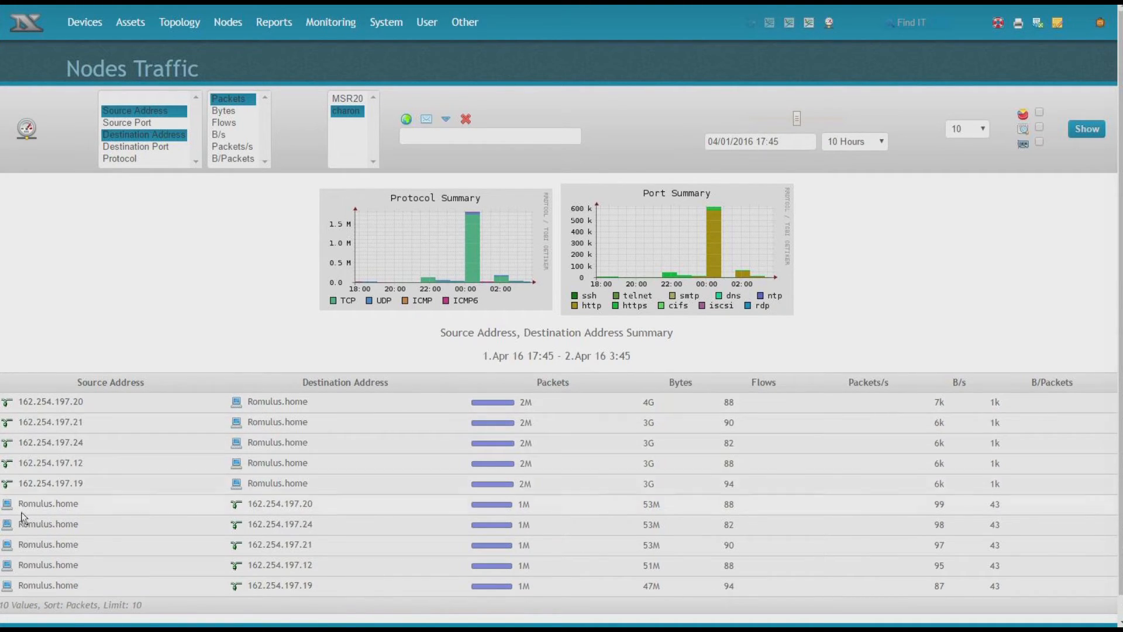
mouse_move(1048, 145)
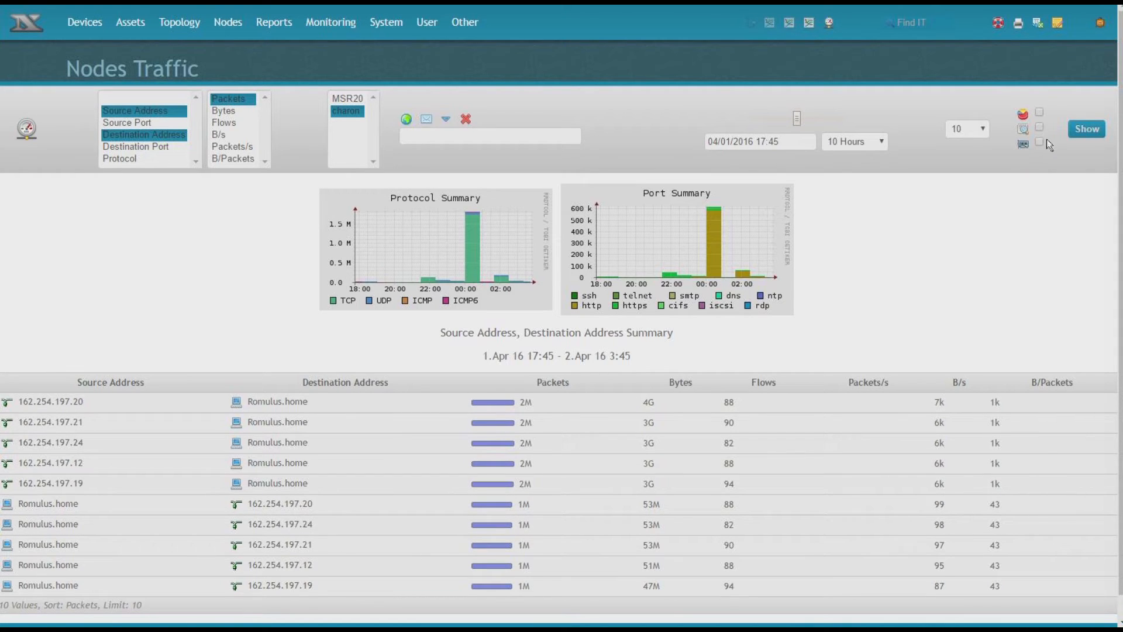
- Enable name/whois lookup so traffic addresses resolve to organisations like Valve Corporation
left_click(1040, 127)
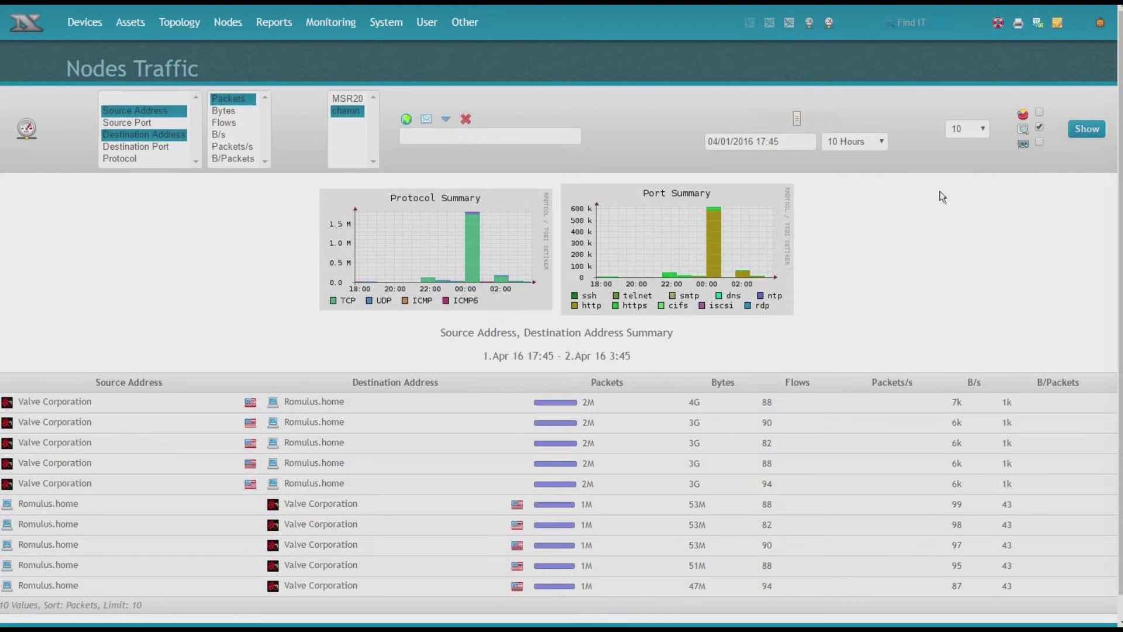
mouse_move(371, 394)
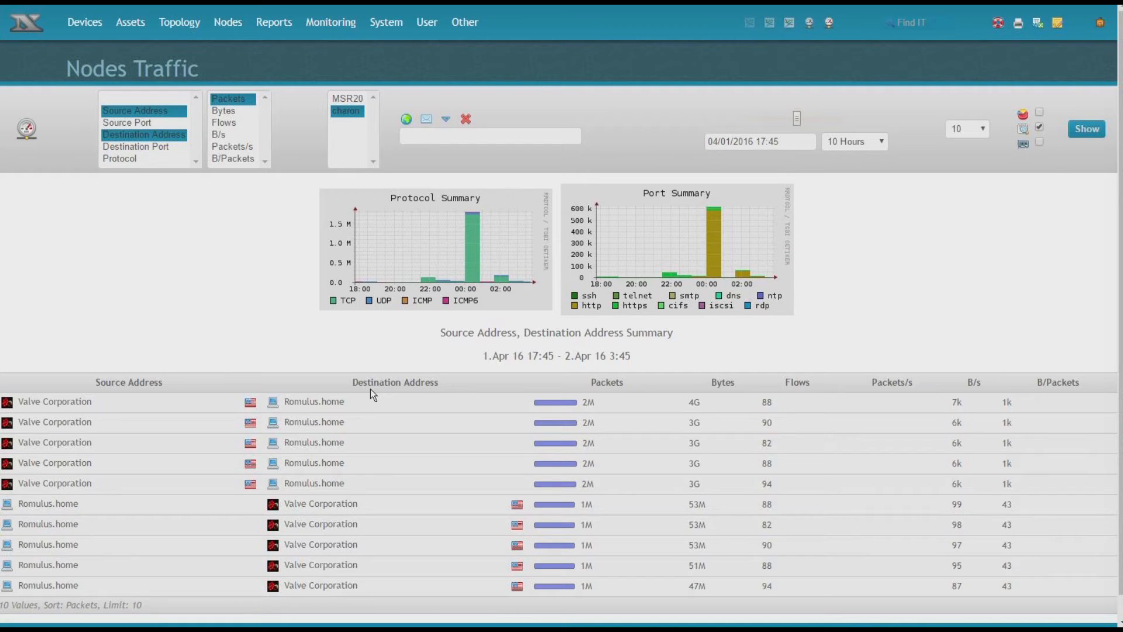
mouse_move(274, 417)
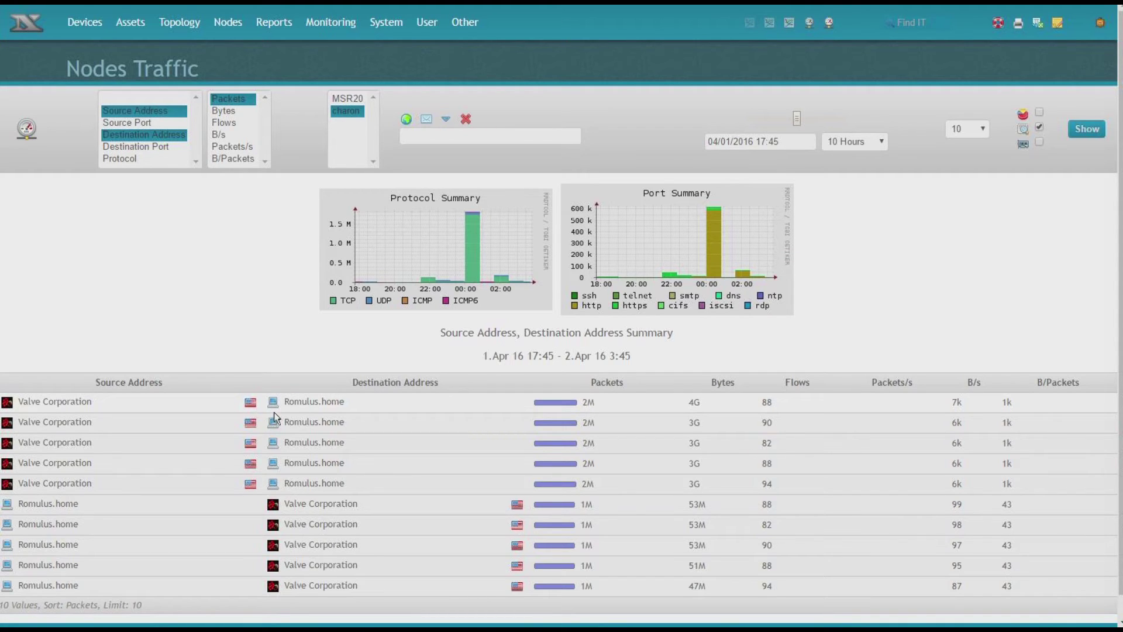
mouse_move(7, 401)
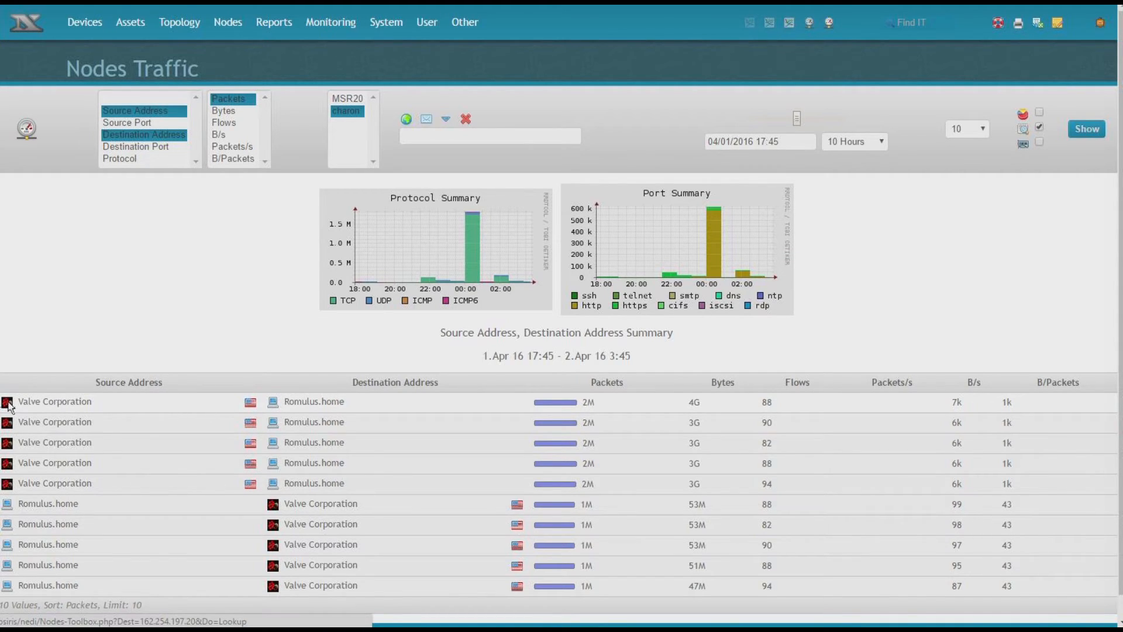
mouse_move(141, 413)
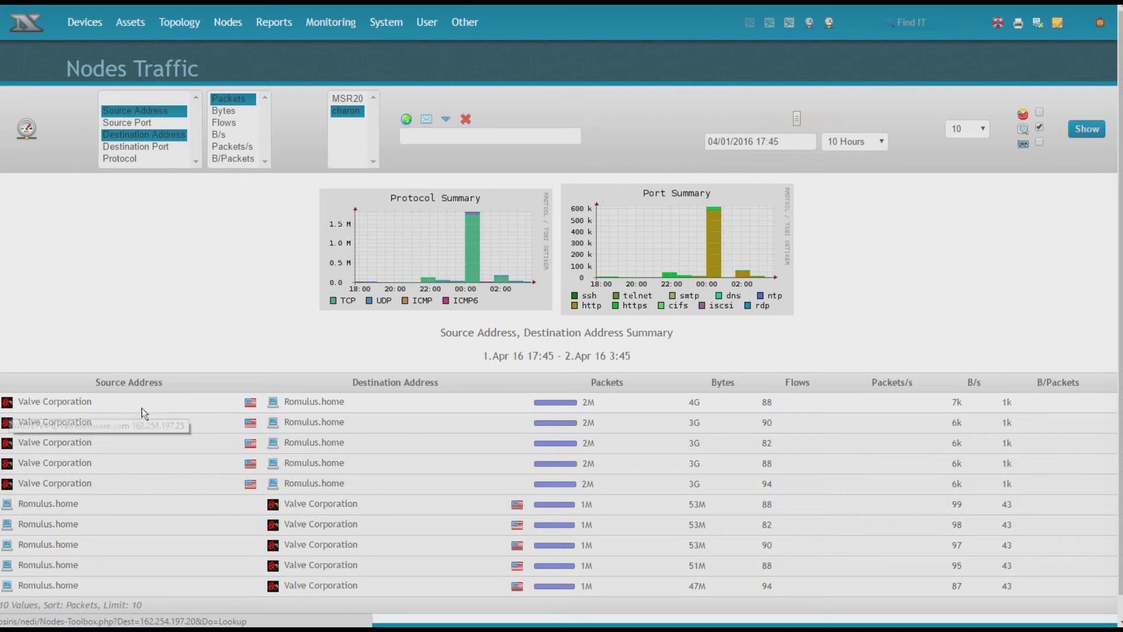
mouse_move(251, 407)
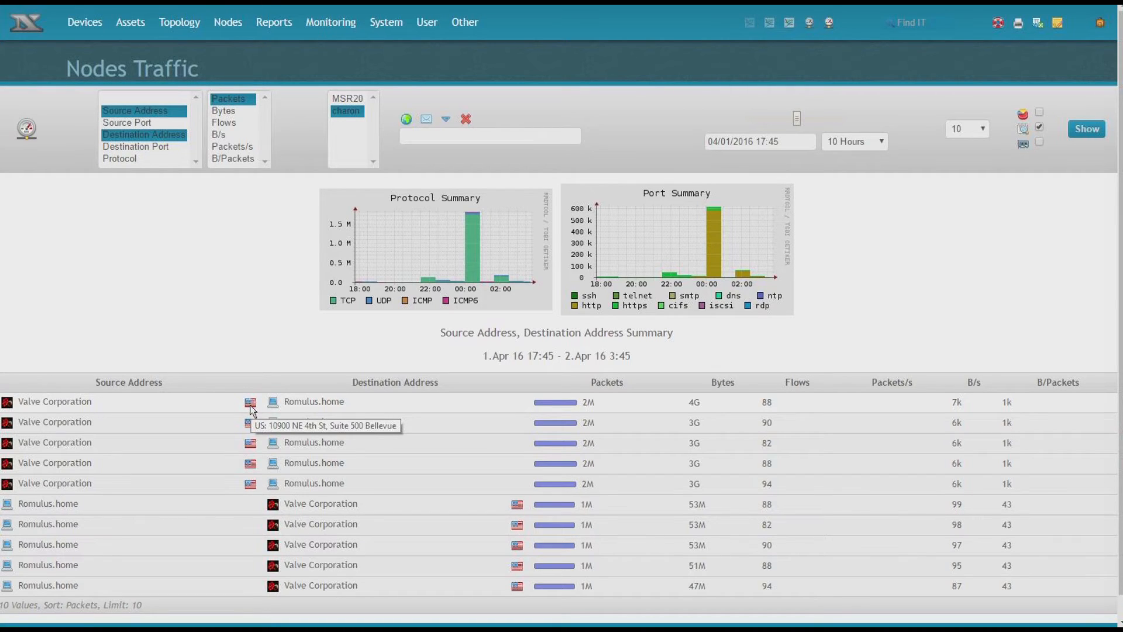
mouse_move(1038, 129)
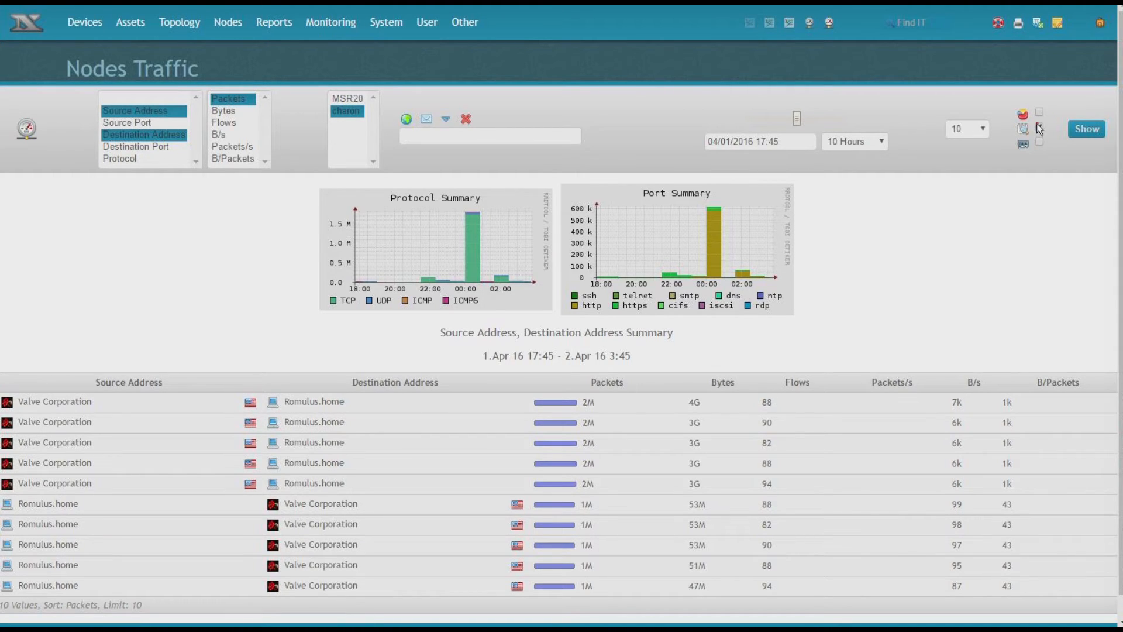
- Display the top source-destination traffic summary as a pie chart with IPs listed below
left_click(1039, 112)
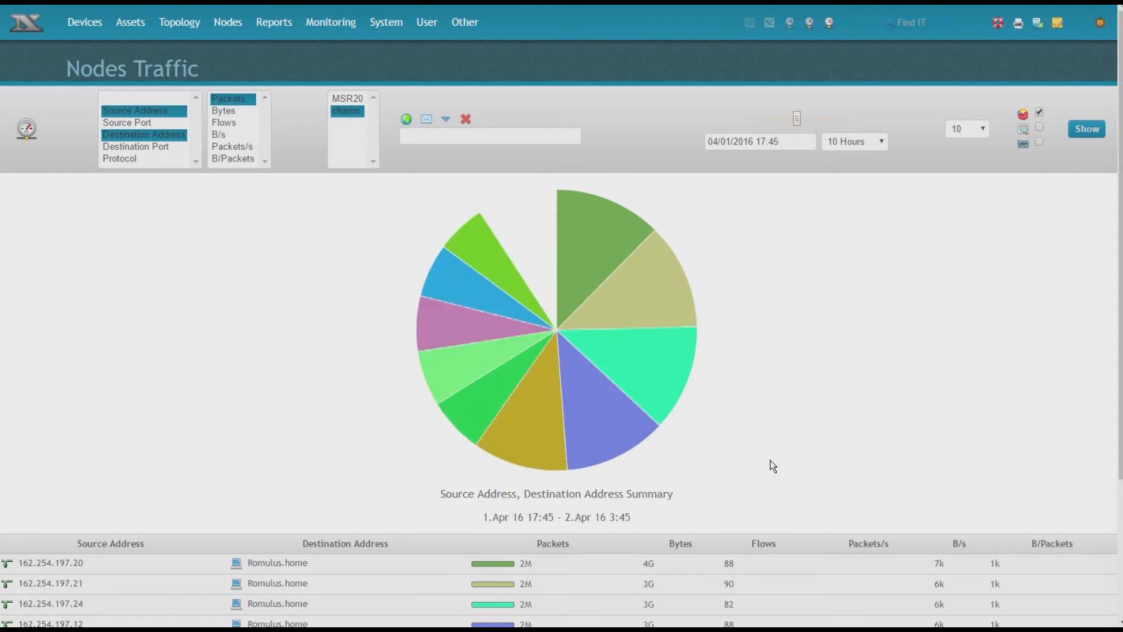
scroll("down", 3)
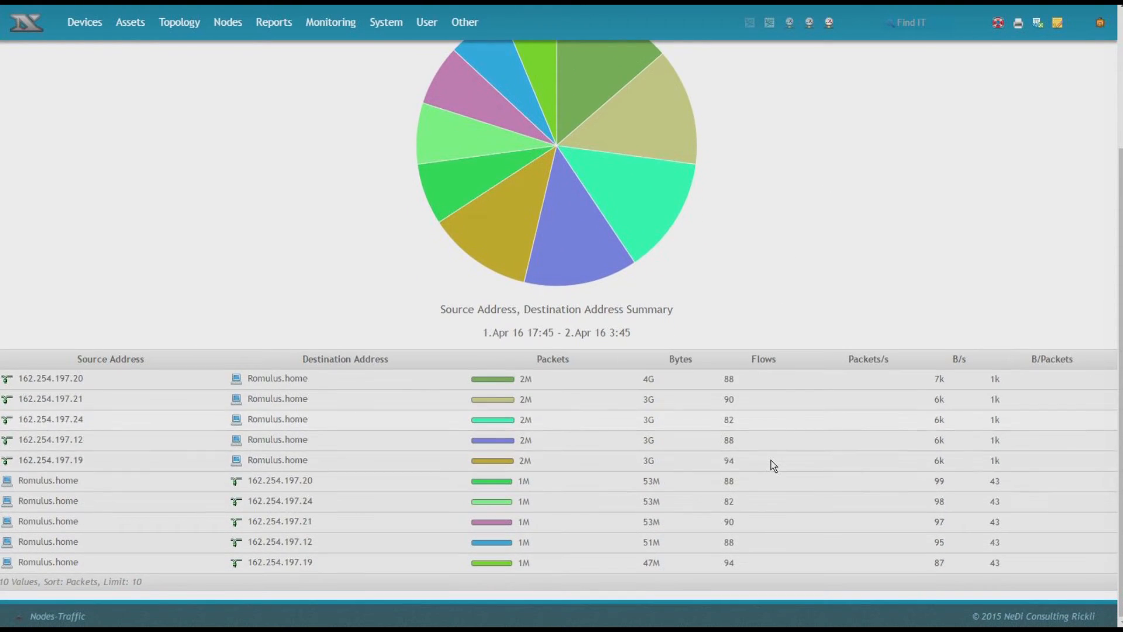
mouse_move(472, 433)
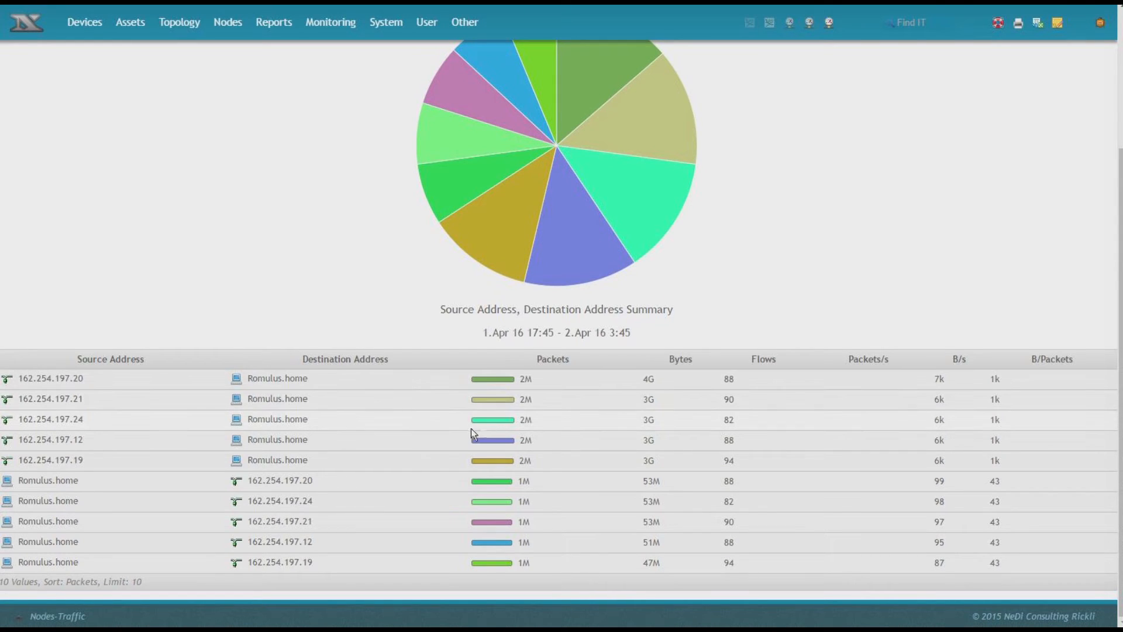
mouse_move(704, 427)
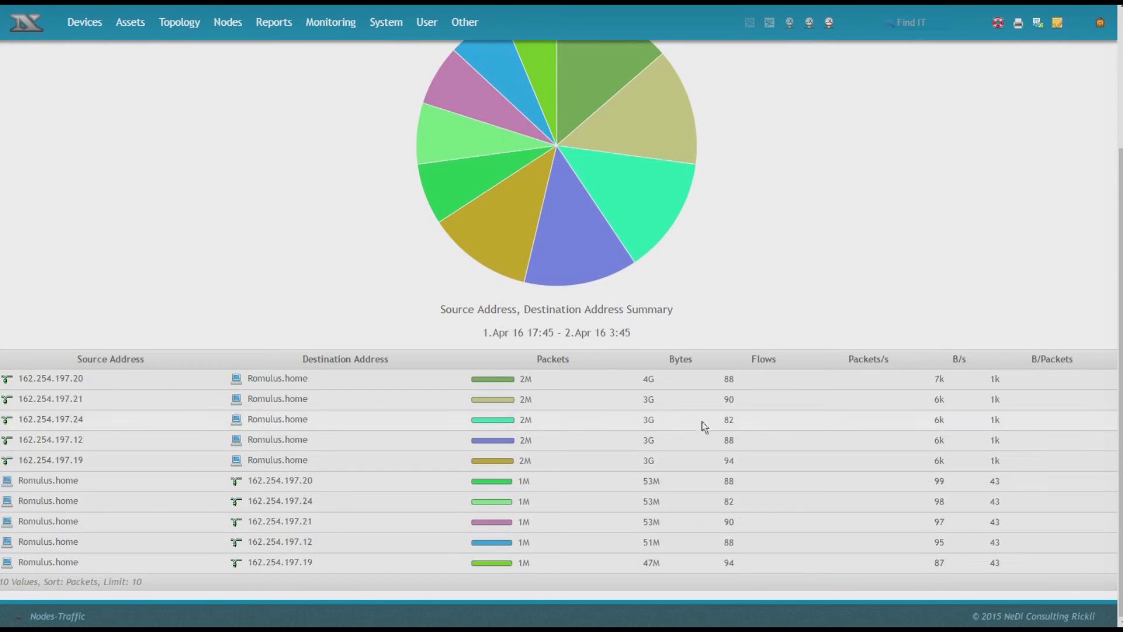
mouse_move(237, 378)
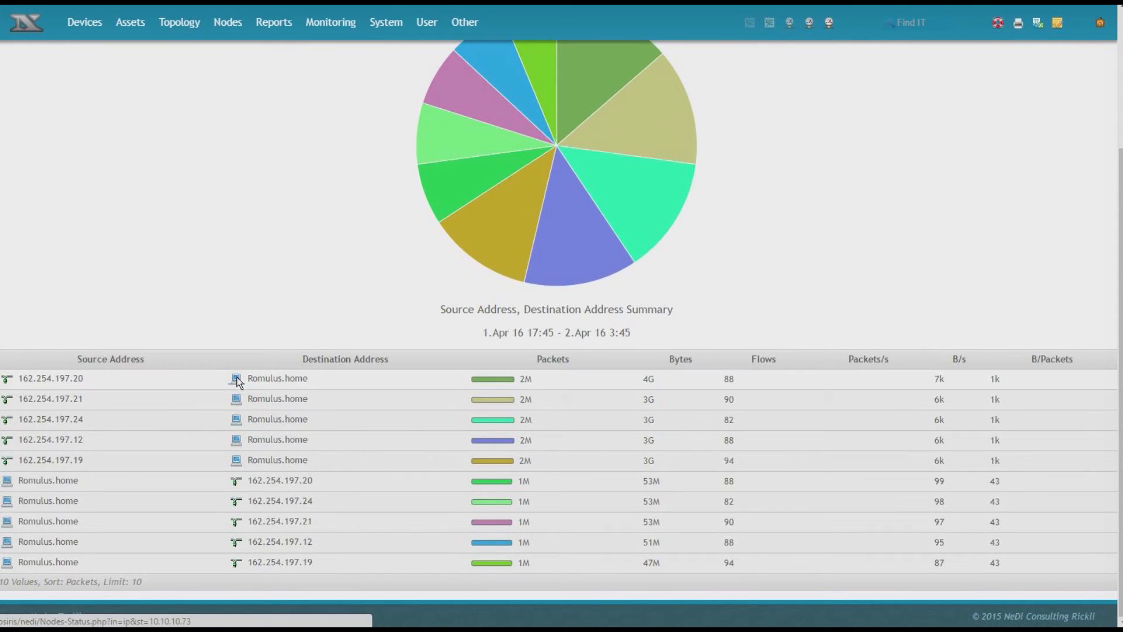
mouse_move(236, 399)
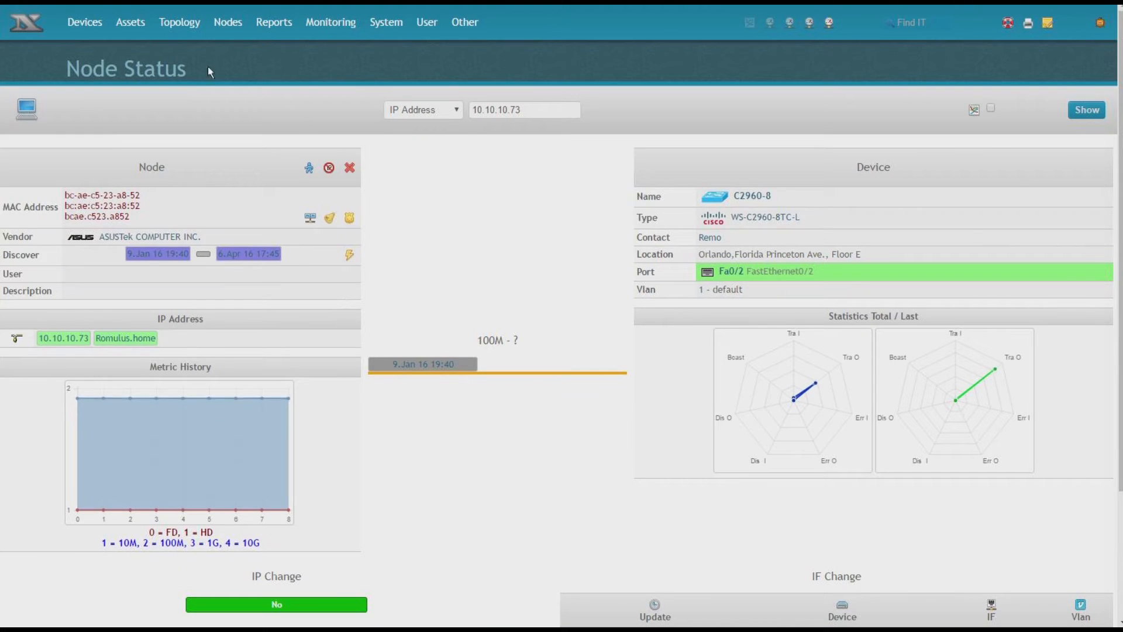
mouse_move(98, 357)
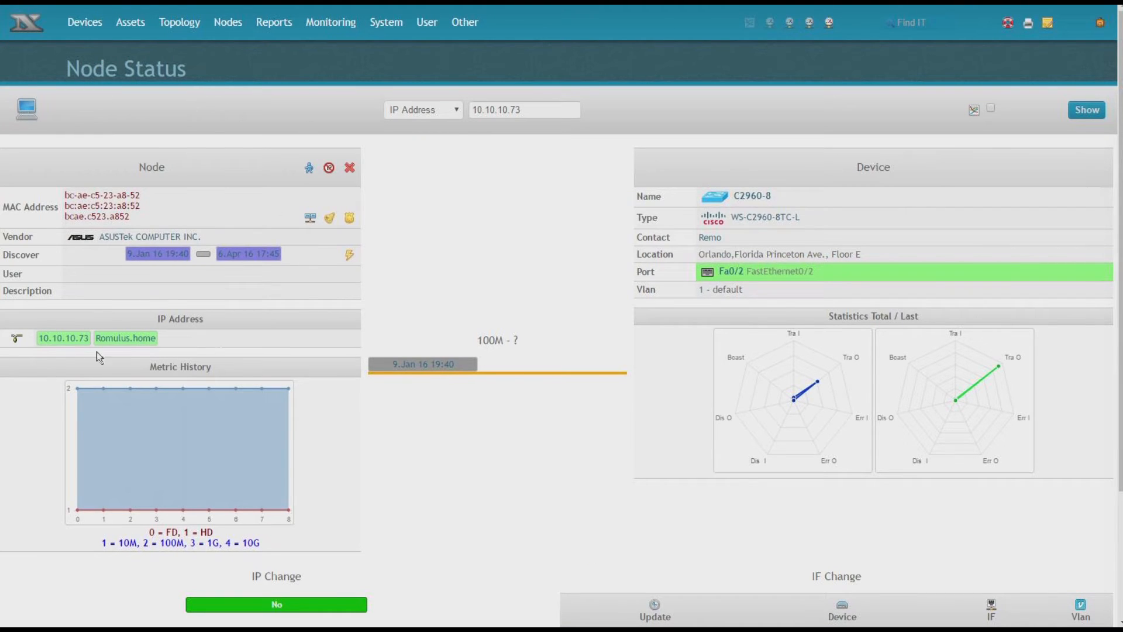
mouse_move(125, 338)
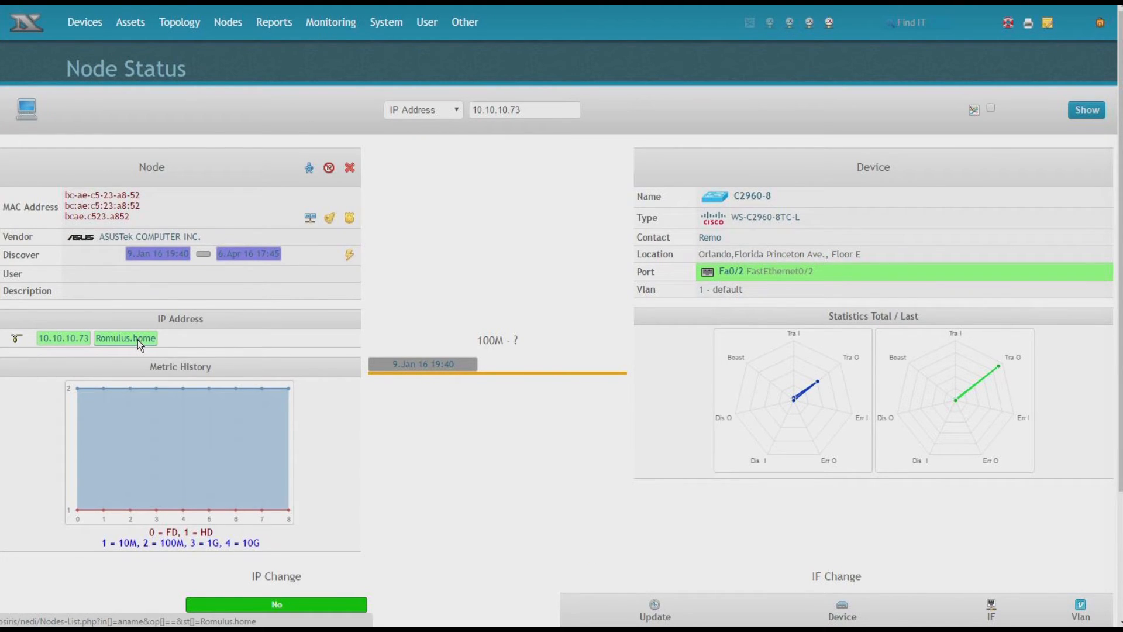
mouse_move(121, 160)
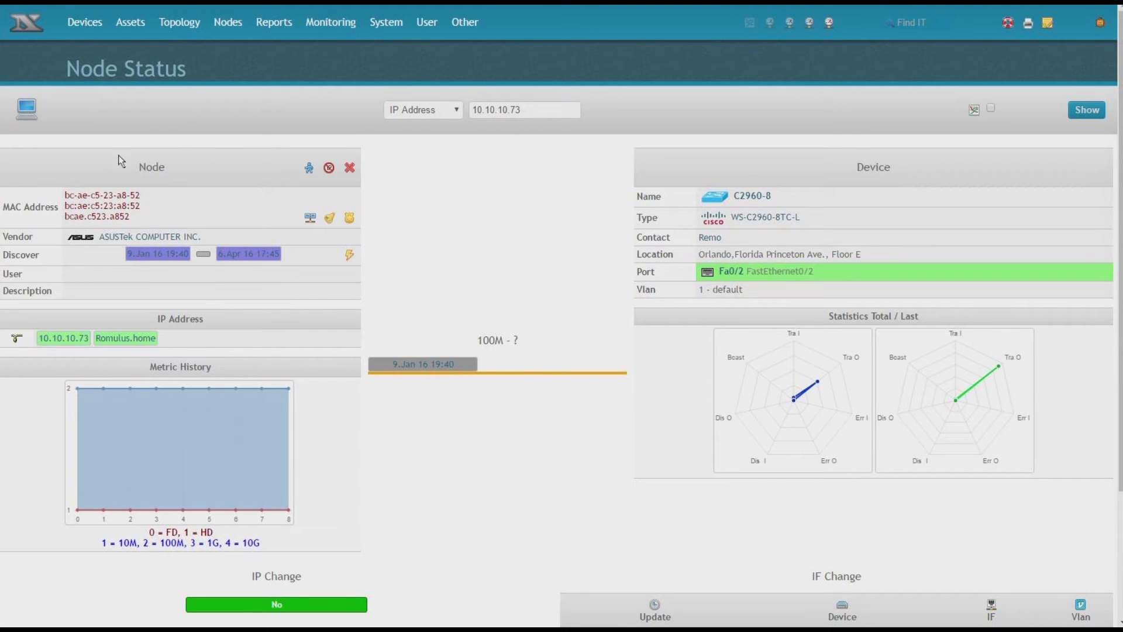
- From Romulus.home's IP action menu, view Traffic sent from 10.10.10.73
left_click(15, 337)
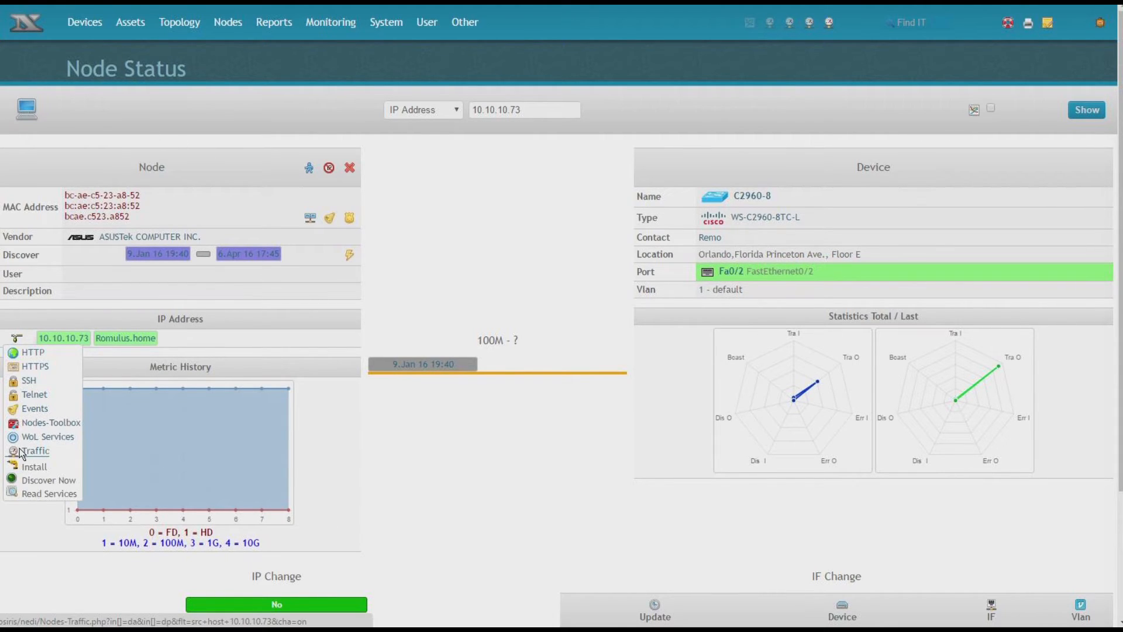
left_click(35, 449)
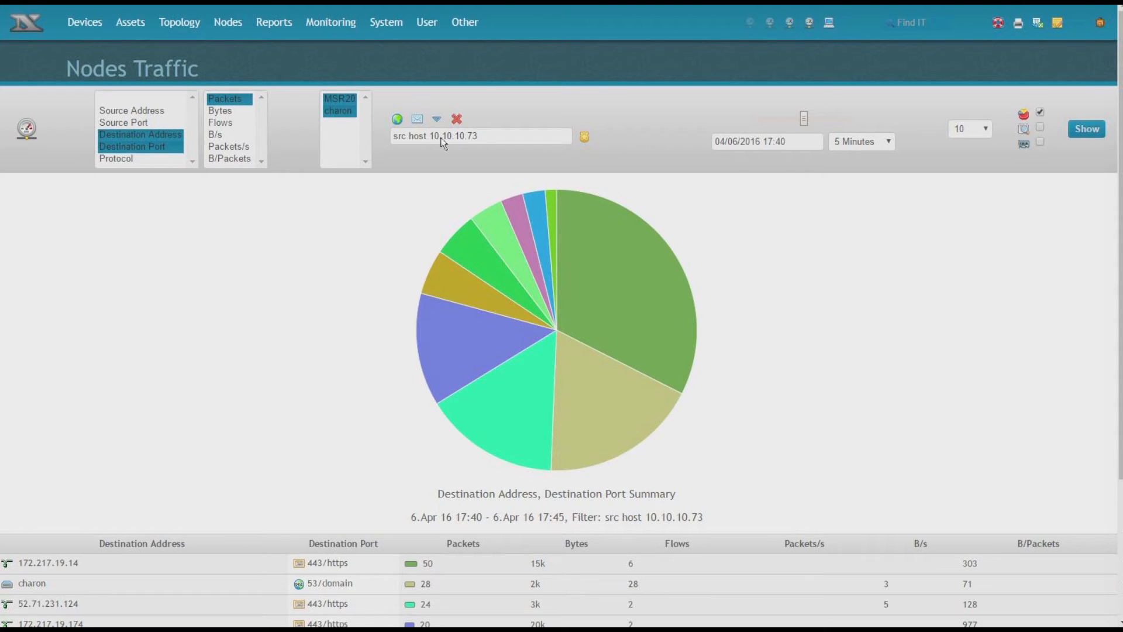
mouse_move(351, 309)
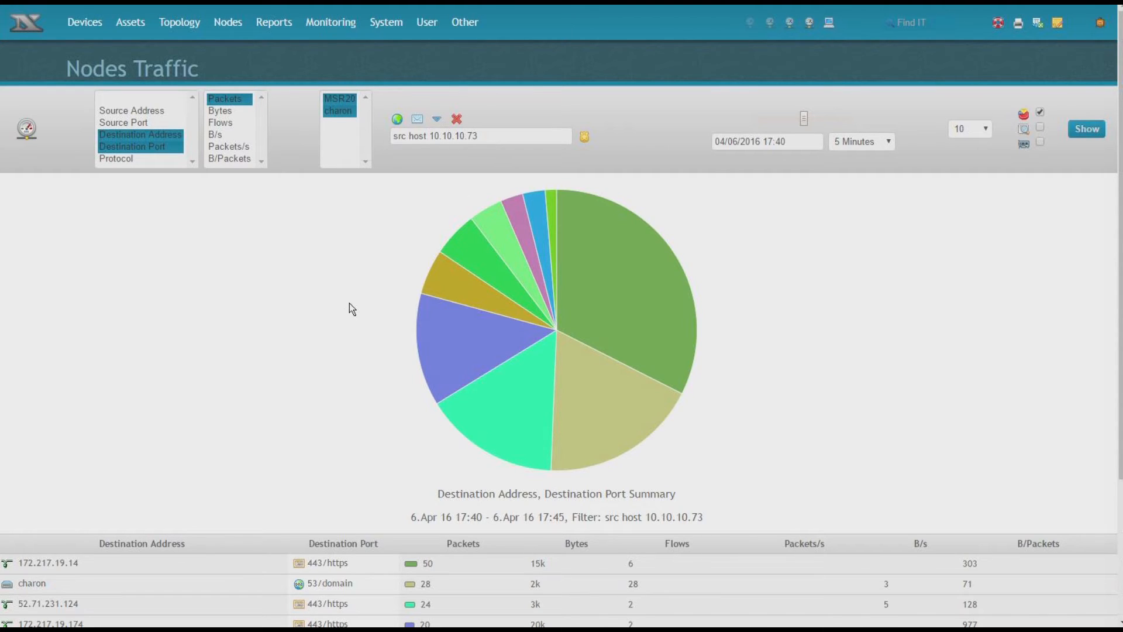
mouse_move(844, 156)
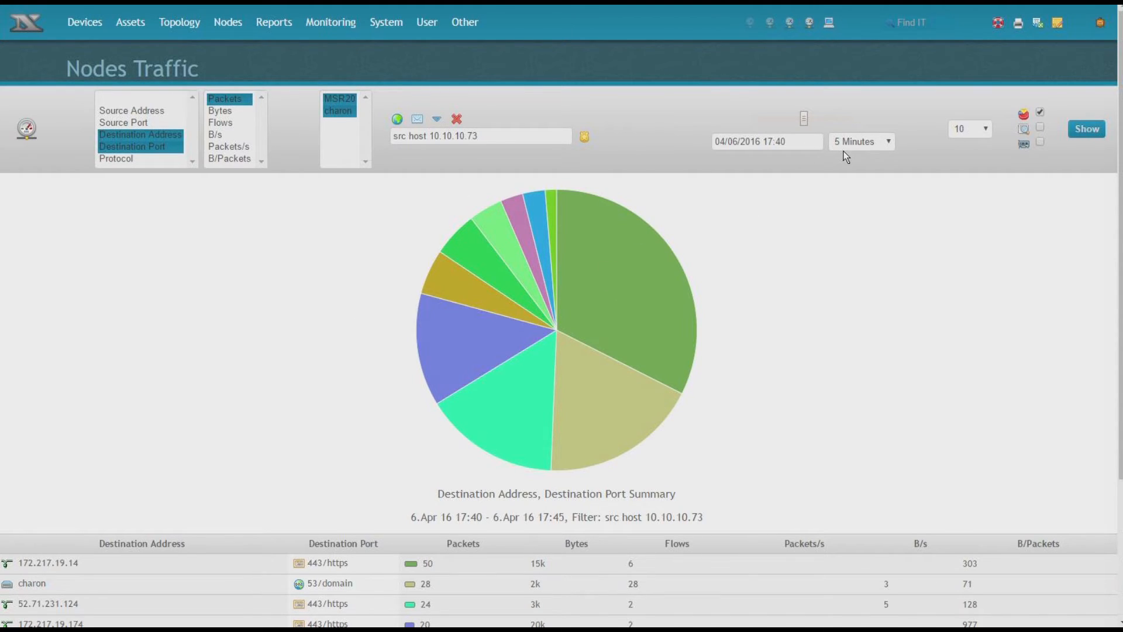
- Scroll through the destination table for 10.10.10.73 showing Google Inc. and Amazon Technologies entries
scroll("down", 3)
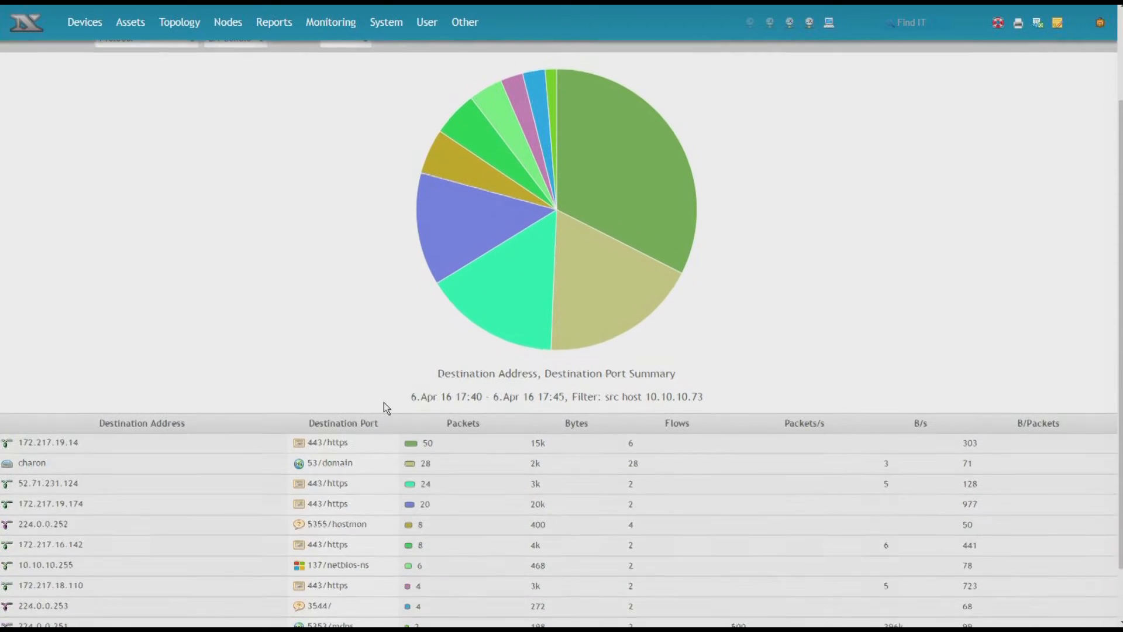
scroll("down", 3)
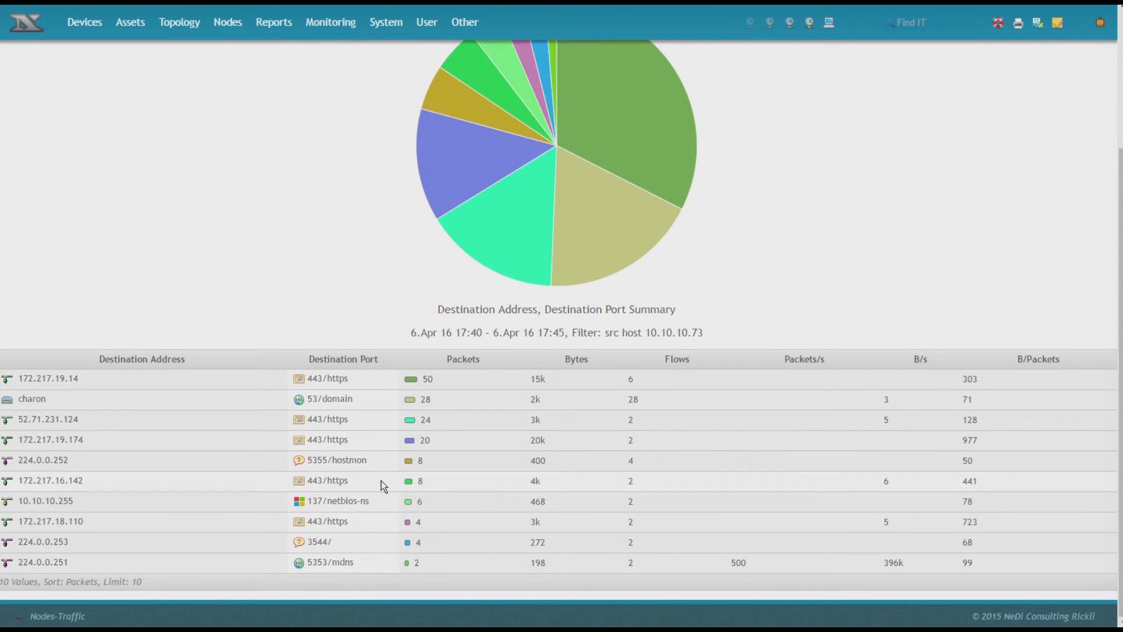
mouse_move(617, 481)
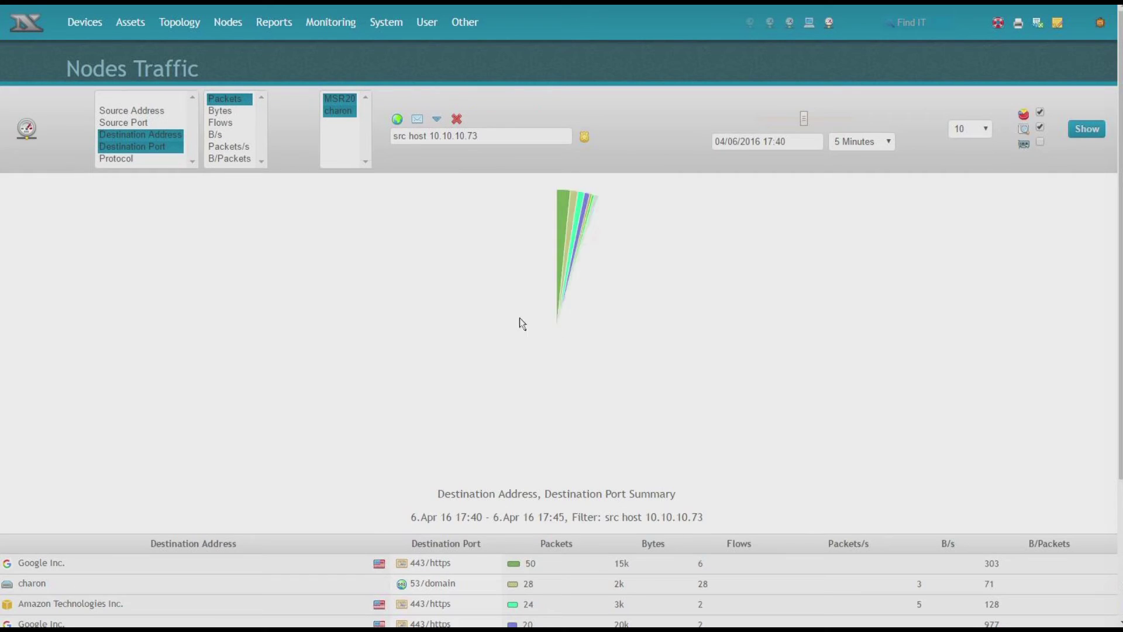
scroll("down", 3)
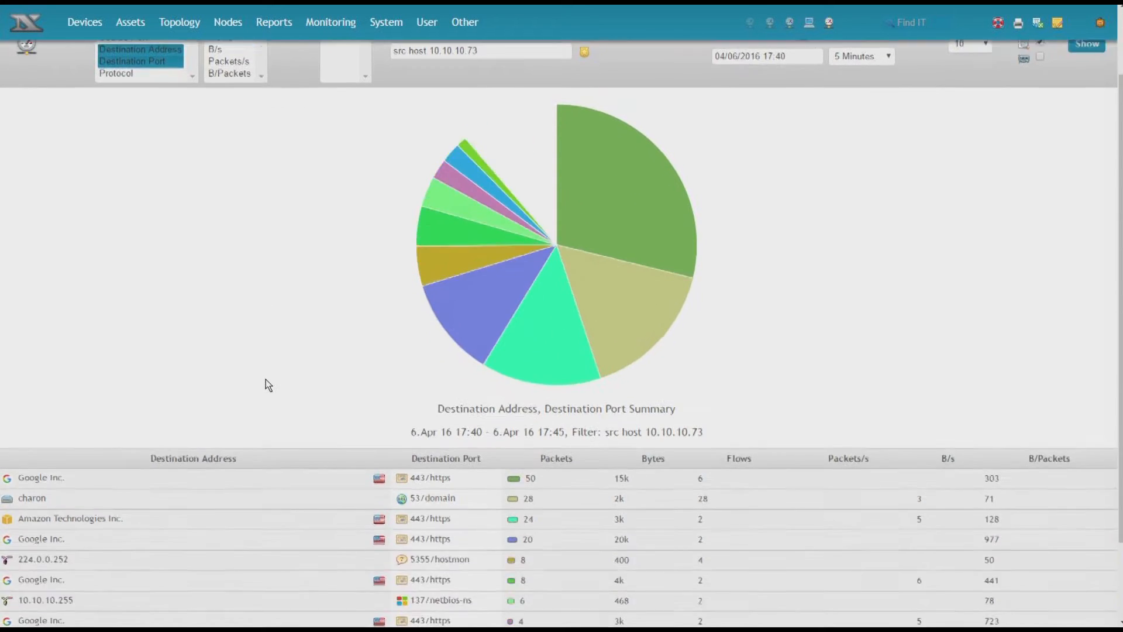
scroll("down", 3)
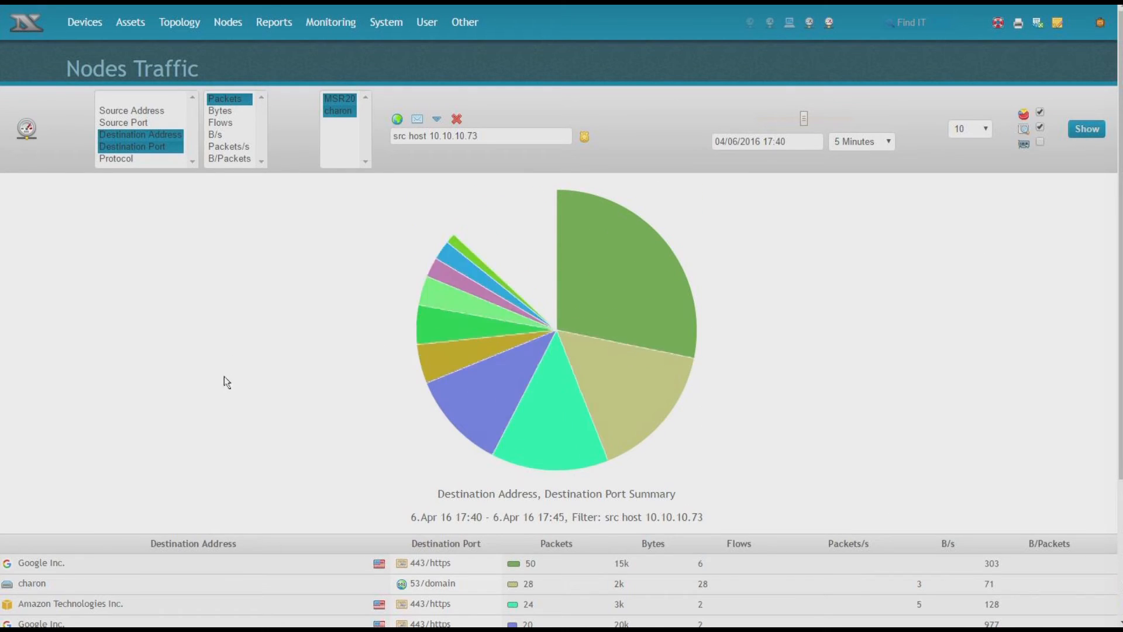
scroll("down", 3)
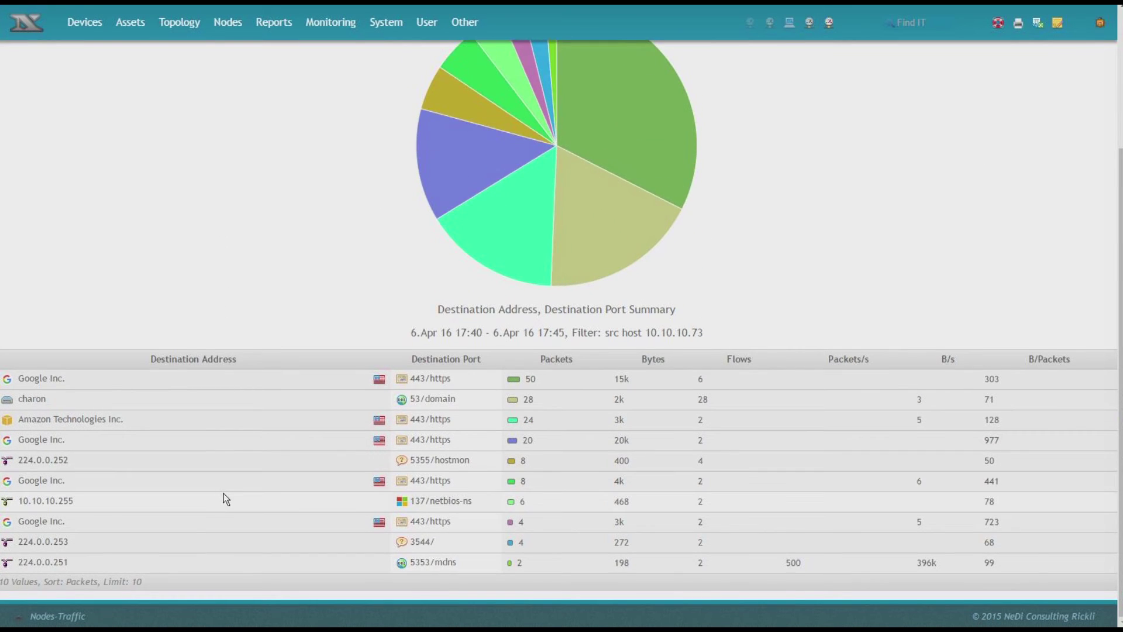
scroll("up", 3)
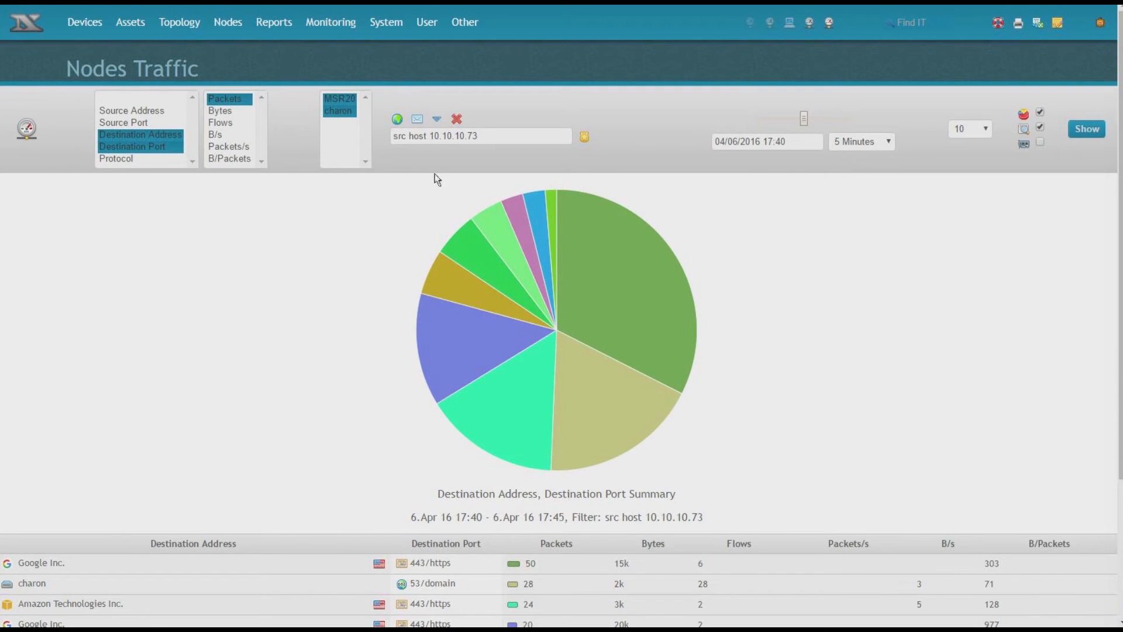
mouse_move(351, 455)
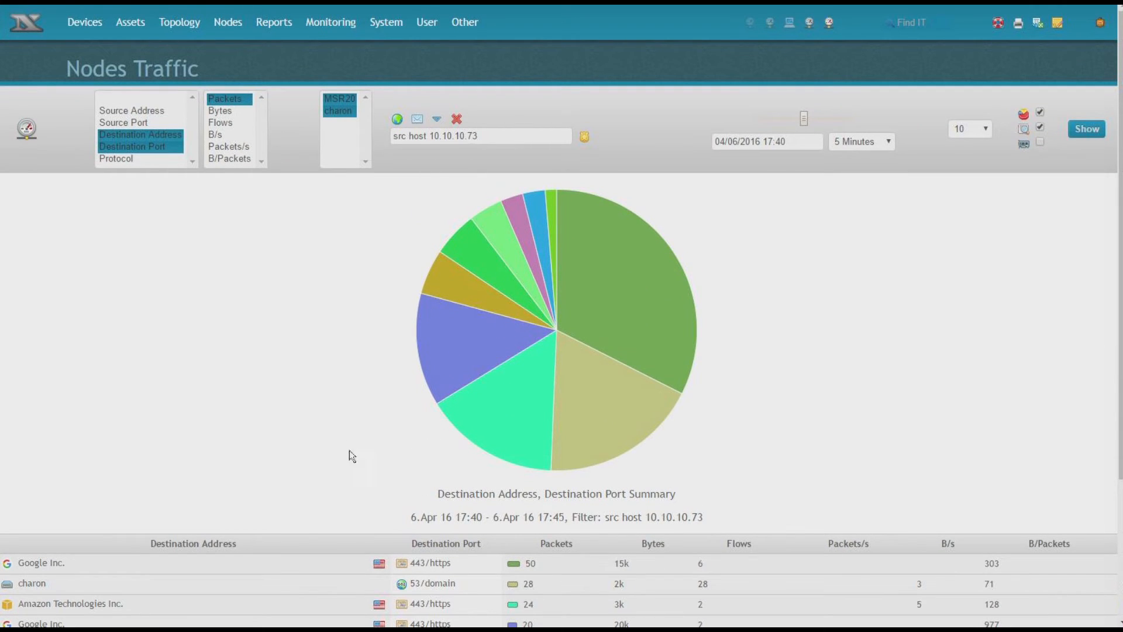
mouse_move(25, 566)
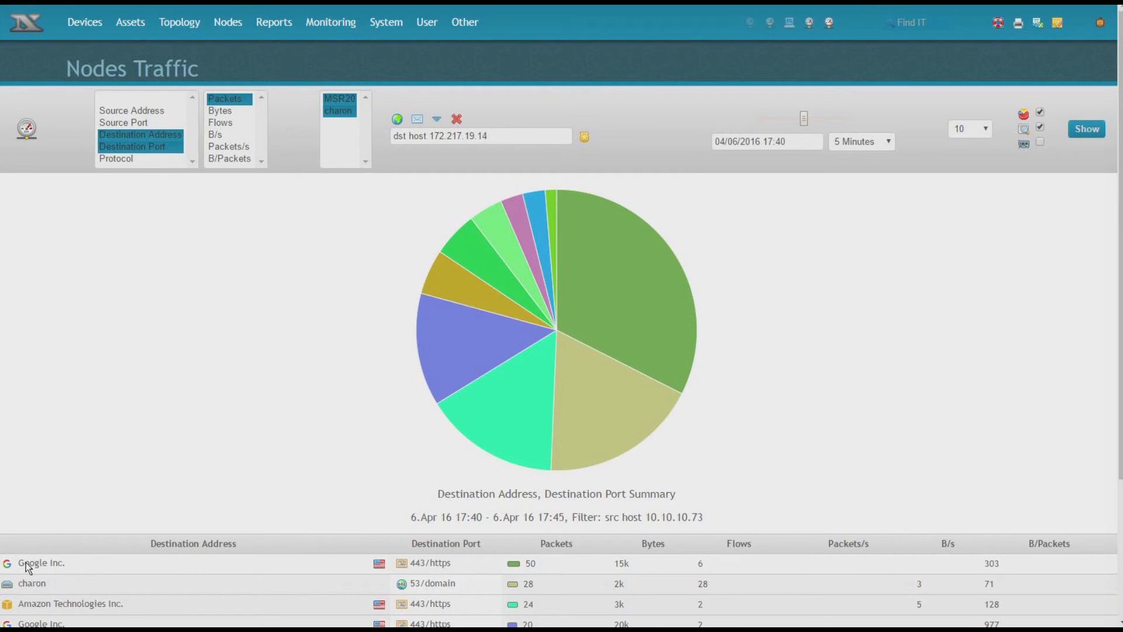
mouse_move(191, 551)
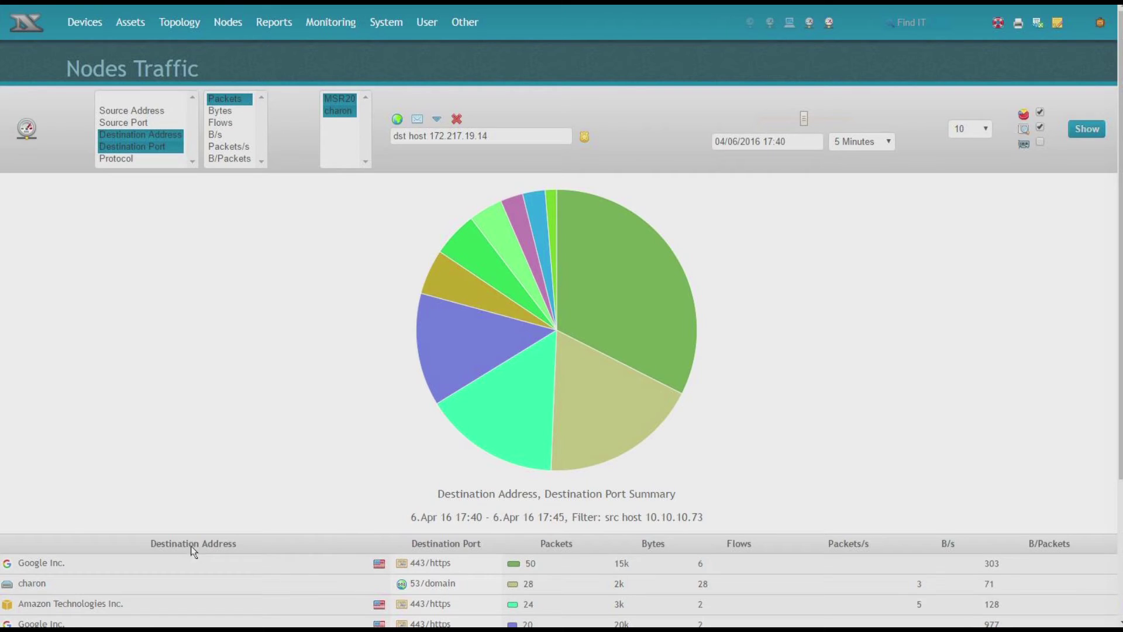
mouse_move(42, 571)
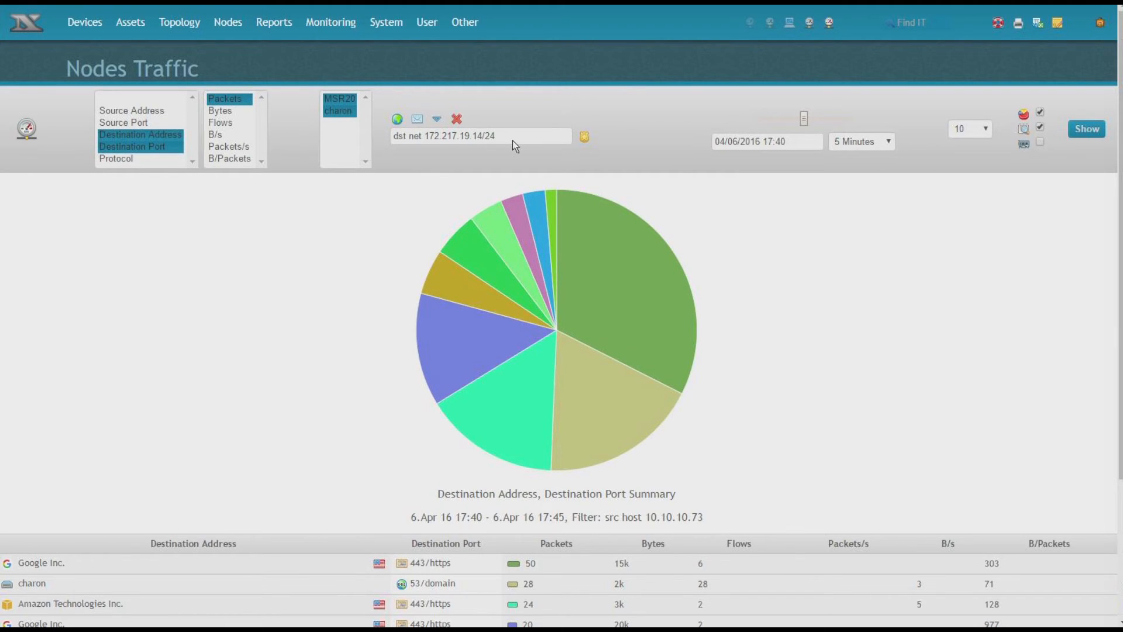
mouse_move(498, 151)
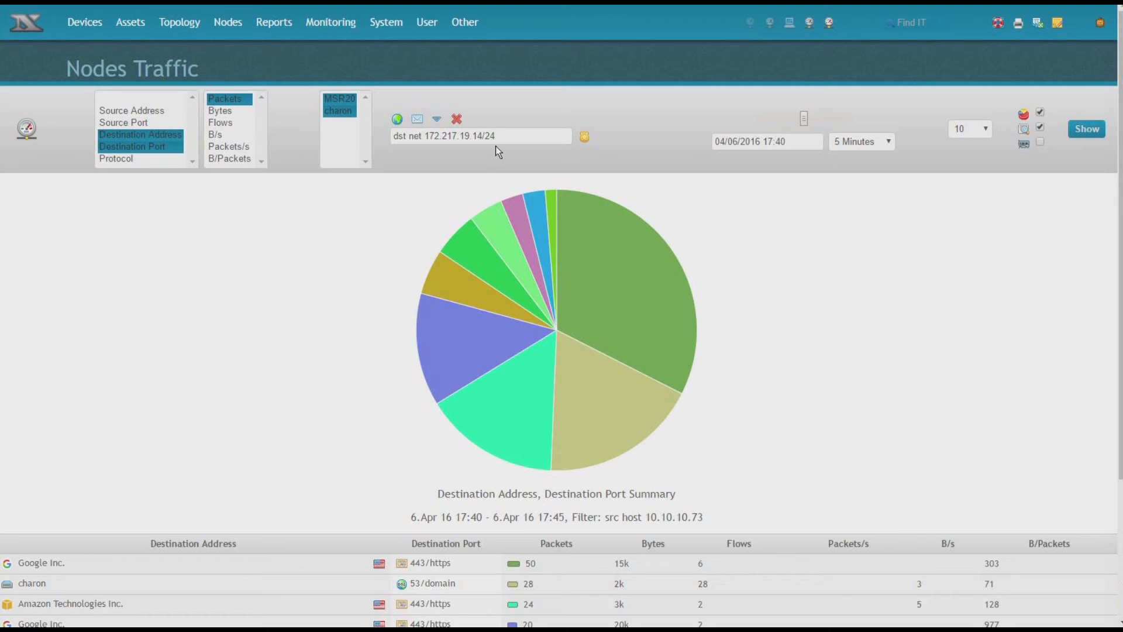
mouse_move(57, 556)
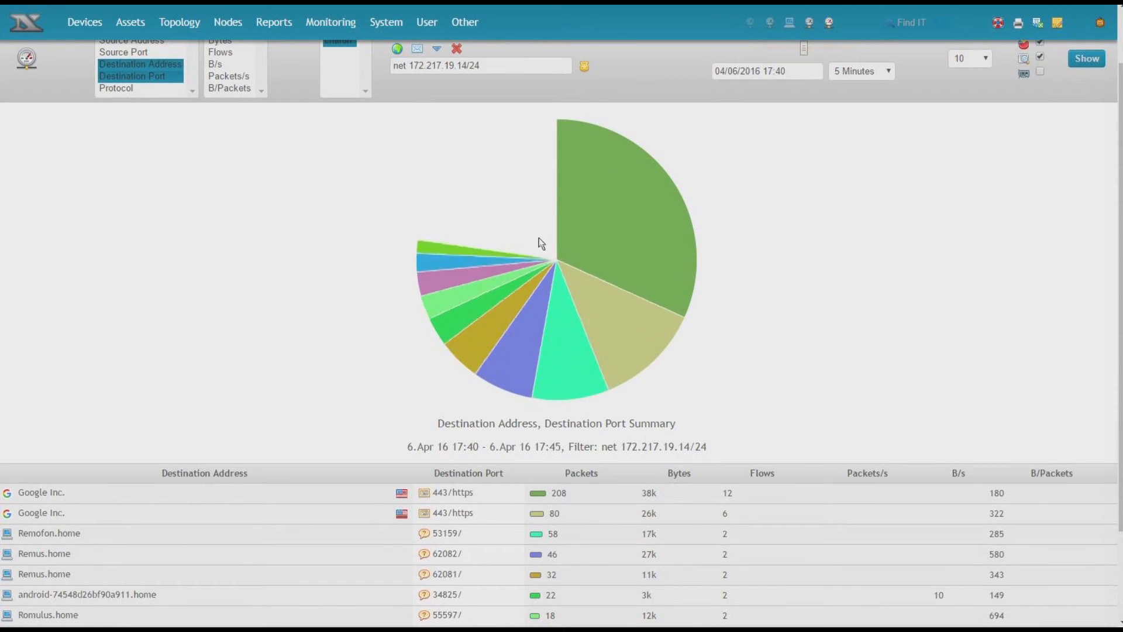
- Scroll down the pie chart and result table for net 172.217.19.14/24
scroll("down", 3)
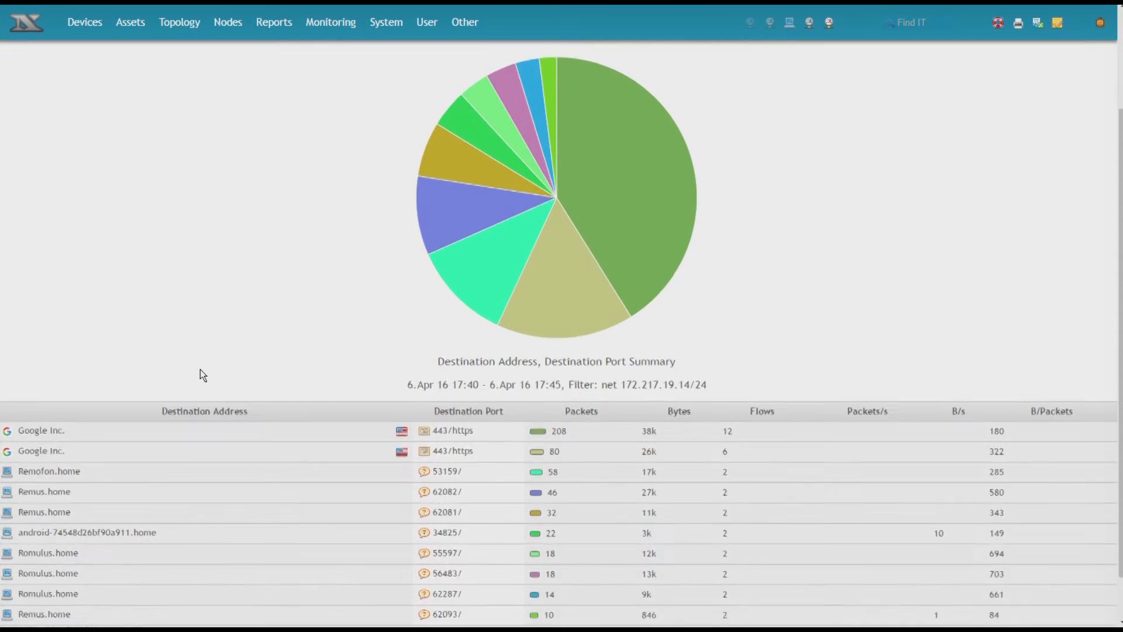
scroll("down", 3)
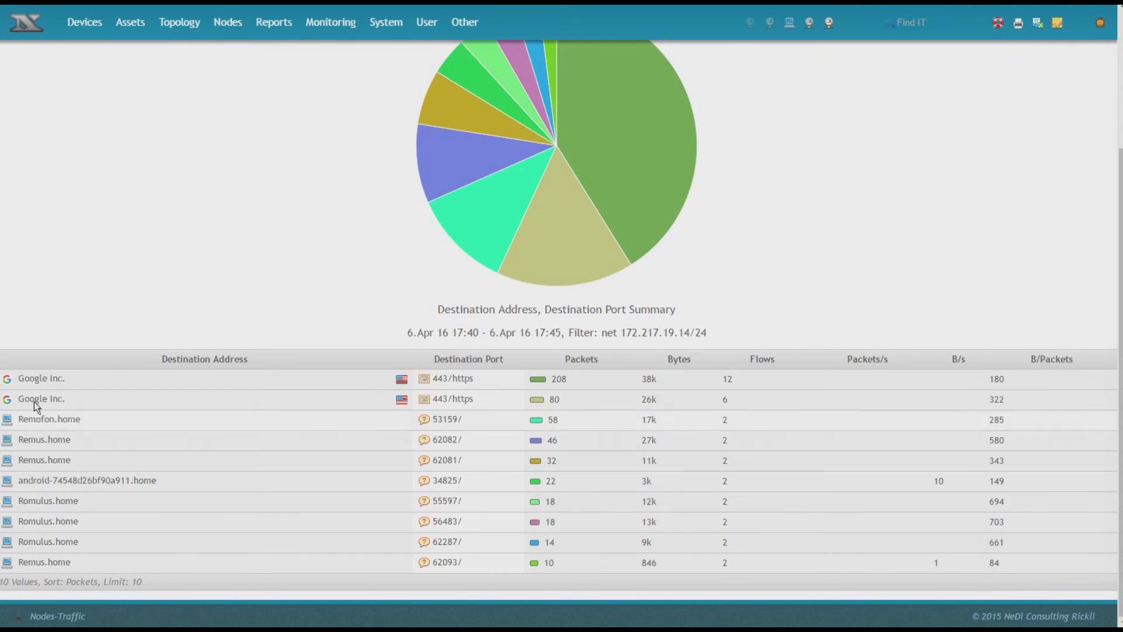
mouse_move(41, 488)
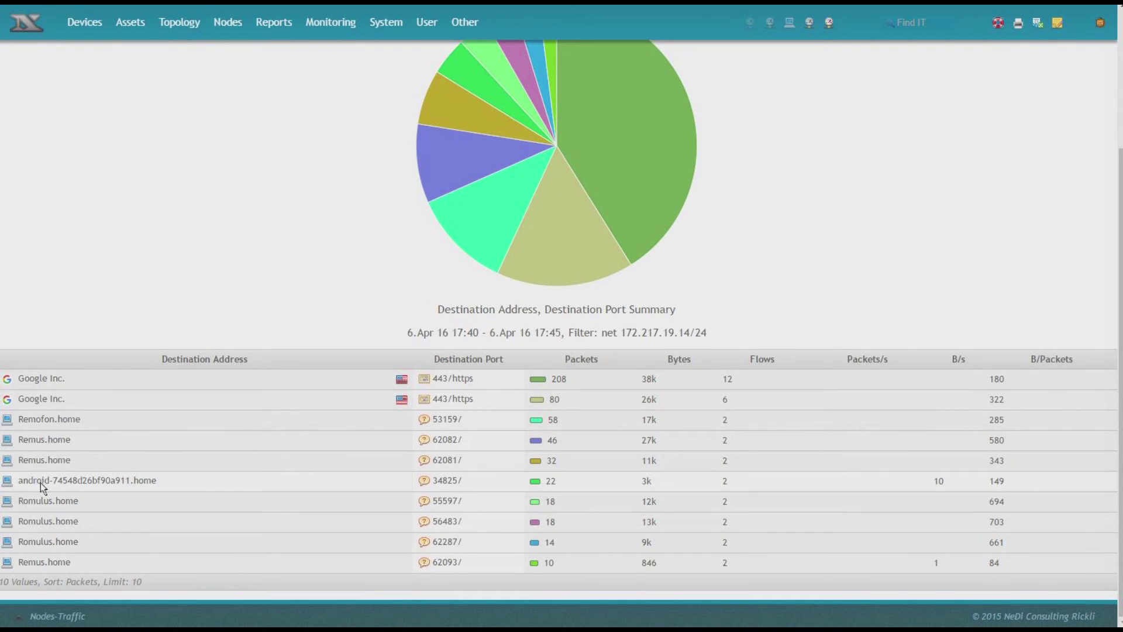
mouse_move(119, 498)
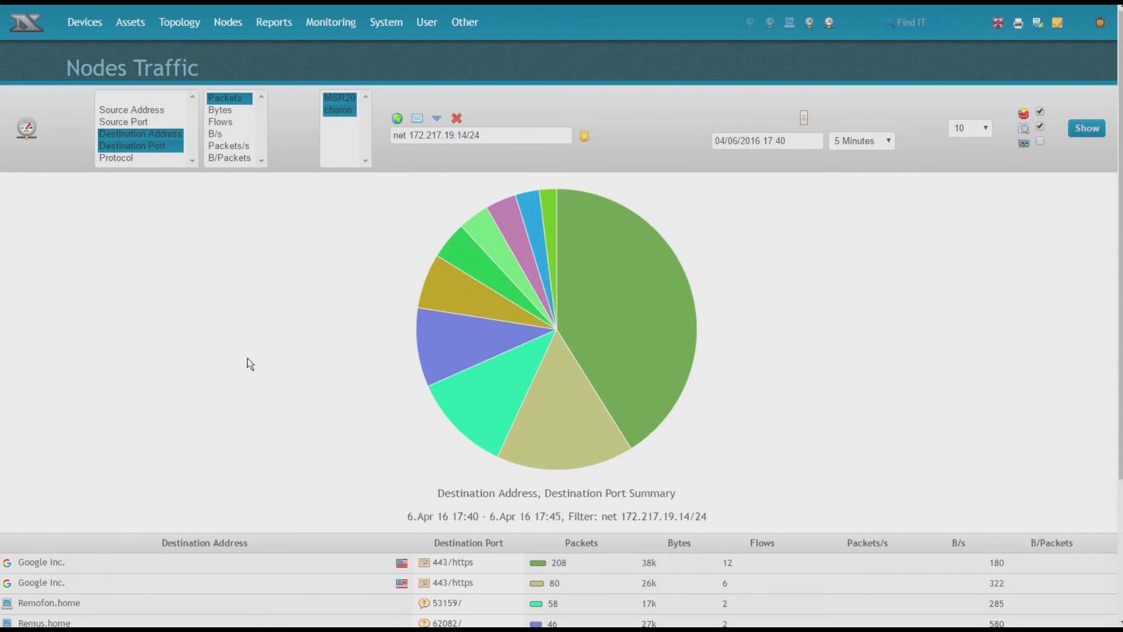
- Sort the 172.217.19.14/24 destination summary by bytes, putting Google Inc. HTTPS first at 38k
left_click(221, 110)
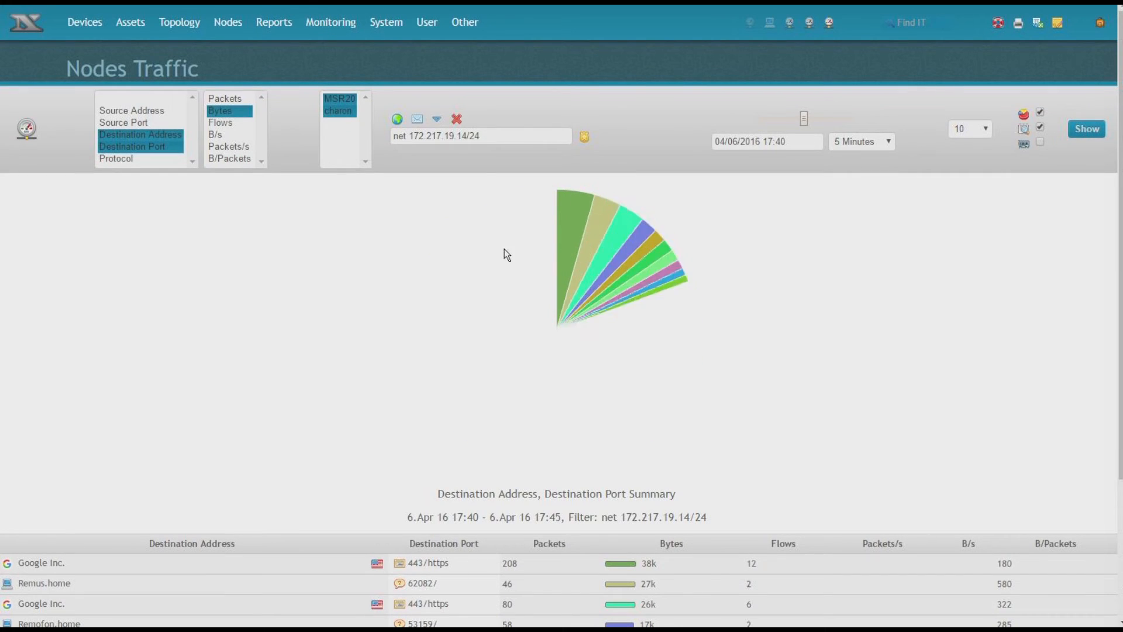
scroll("down", 3)
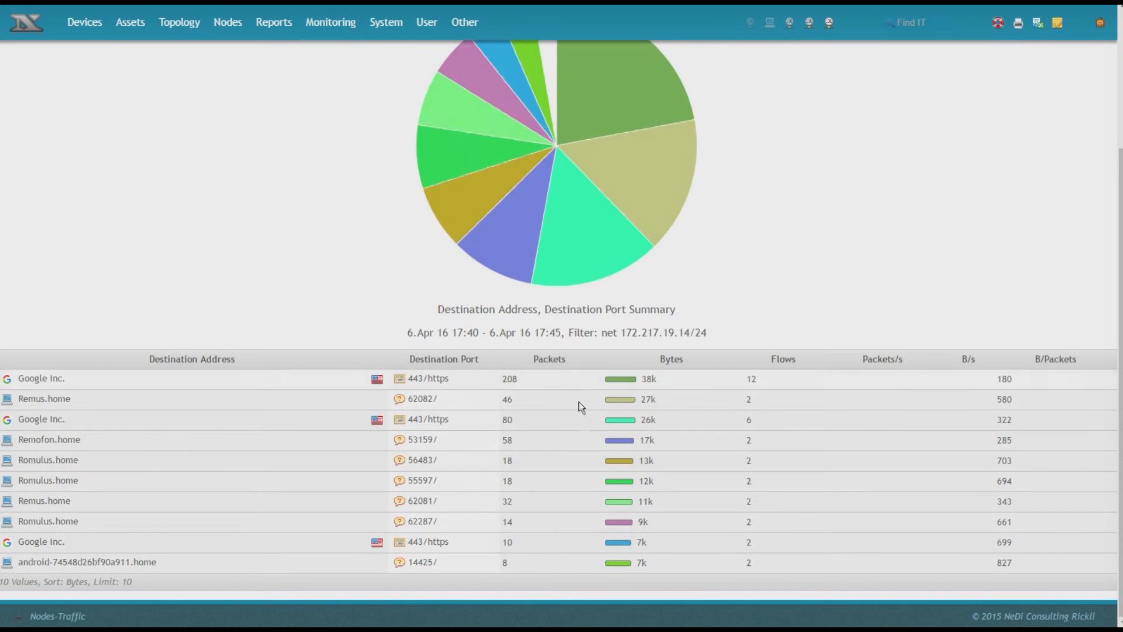
scroll("up", 3)
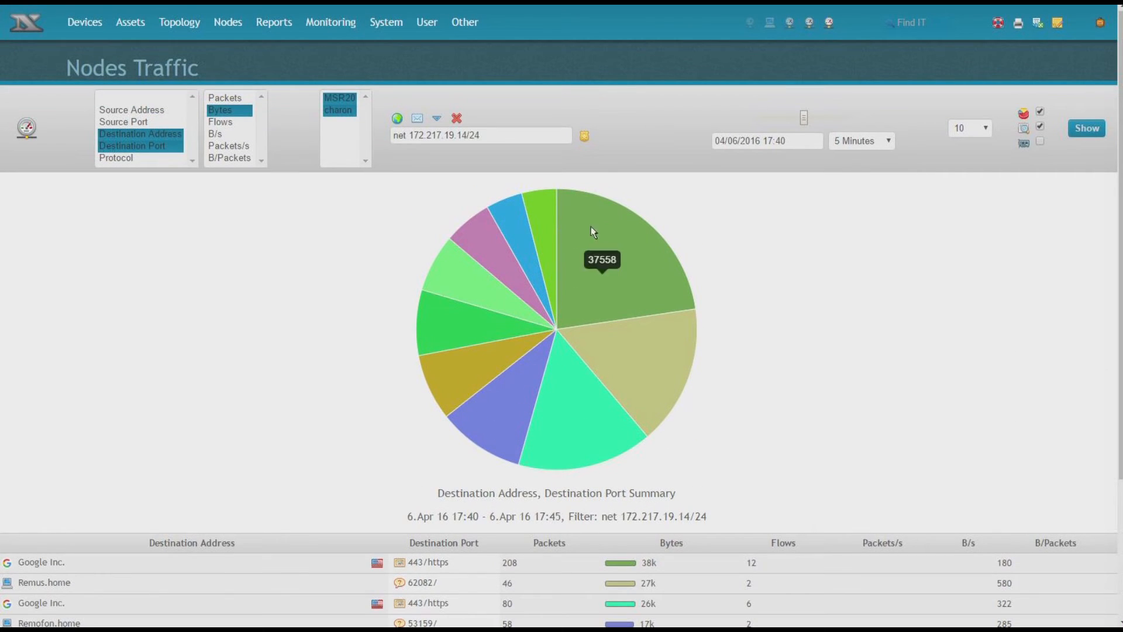
mouse_move(583, 135)
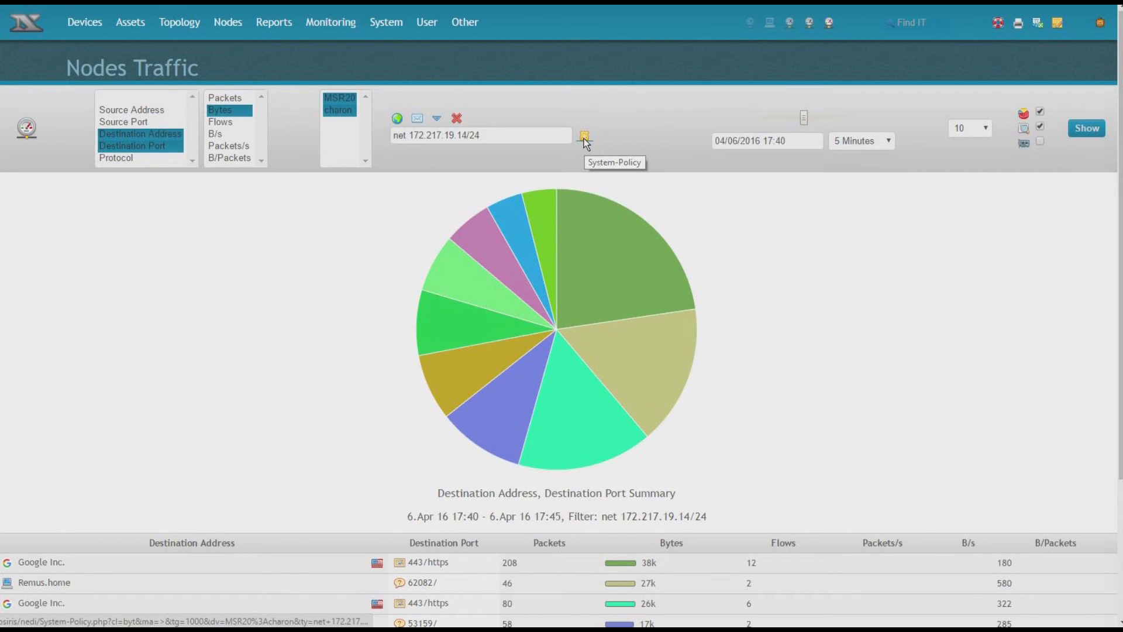
- Start a policy from the traffic filter with class Bytes, operator '>' and threshold 100000
left_click(585, 135)
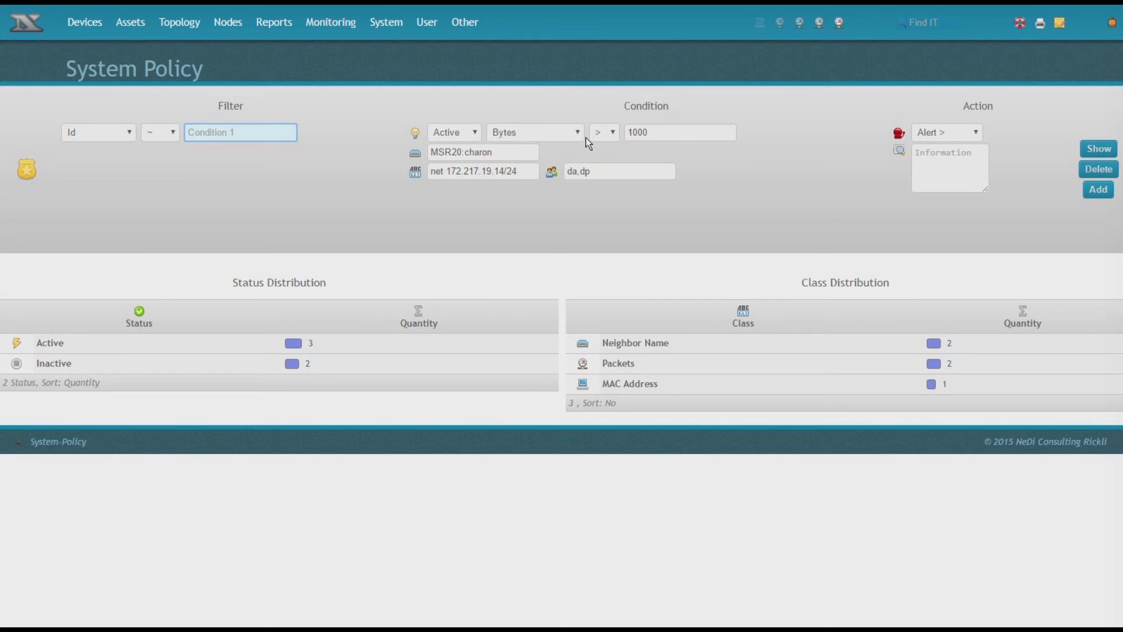
mouse_move(498, 134)
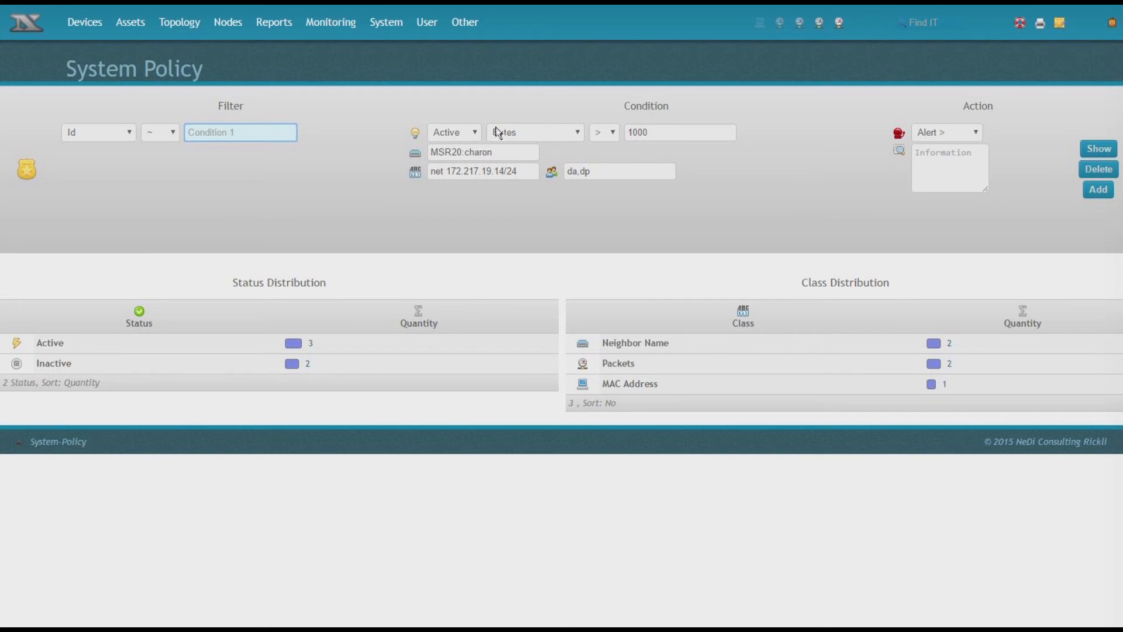
mouse_move(516, 135)
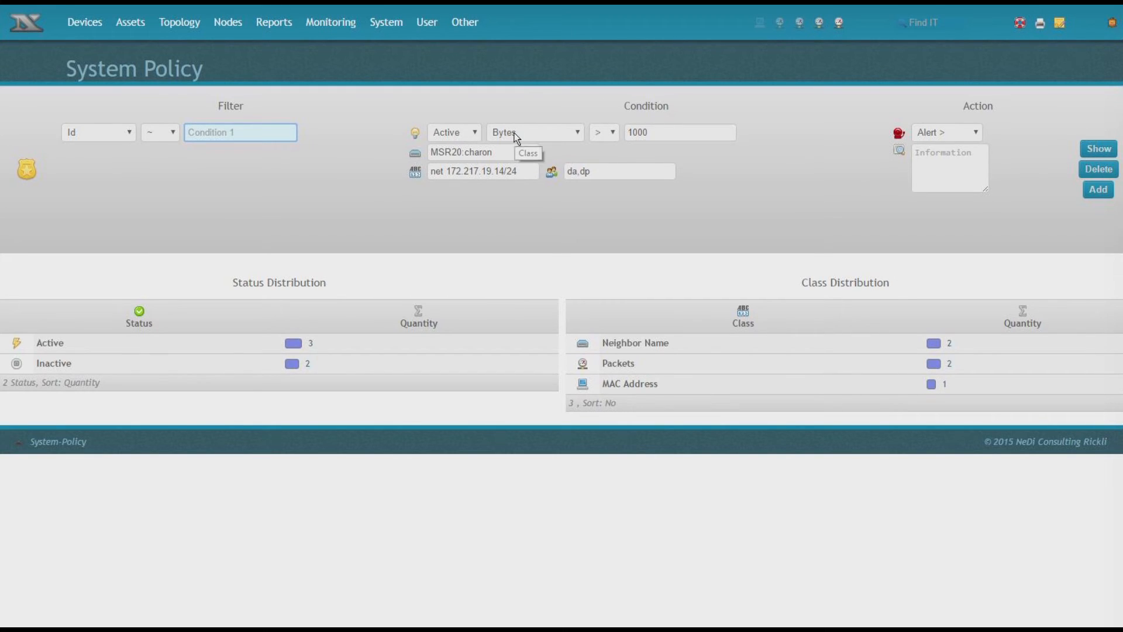
left_click(534, 133)
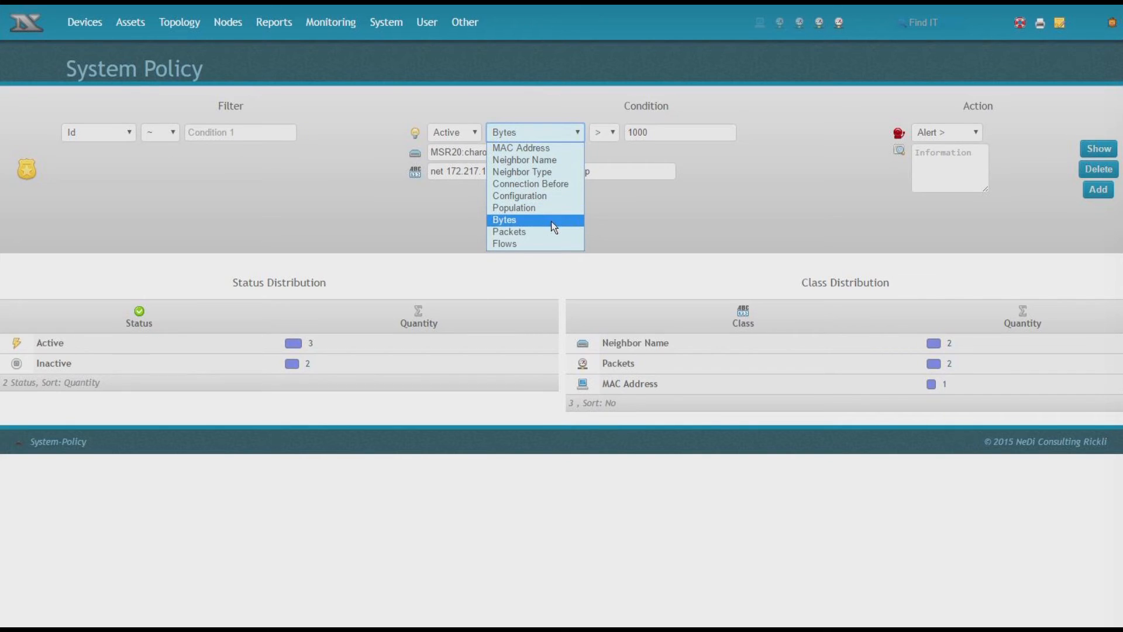
left_click(503, 220)
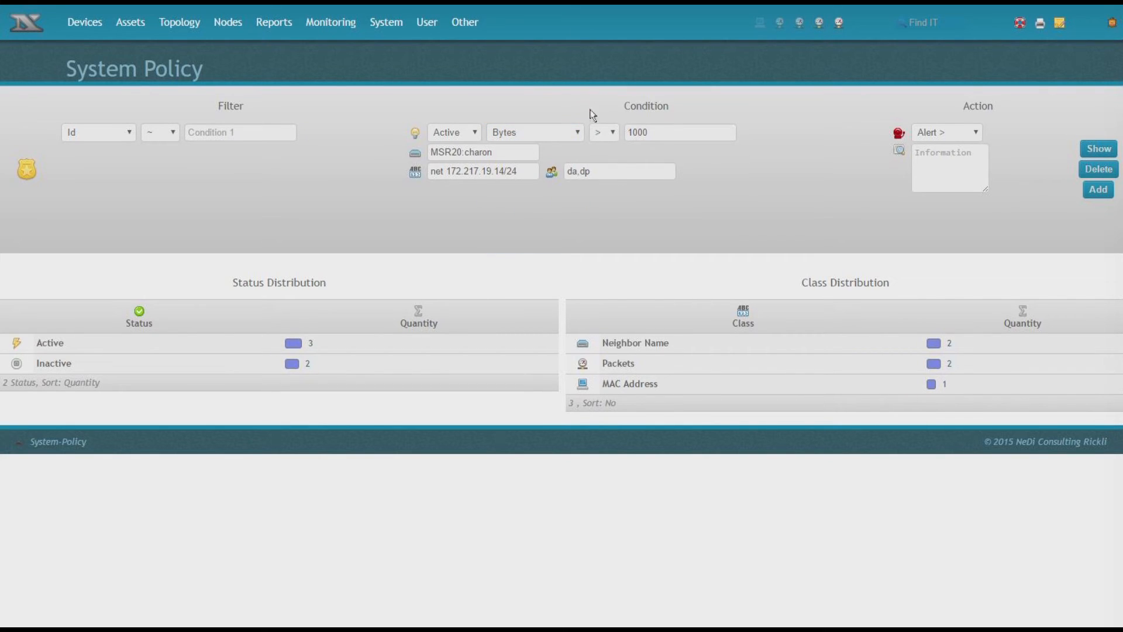
left_click(603, 132)
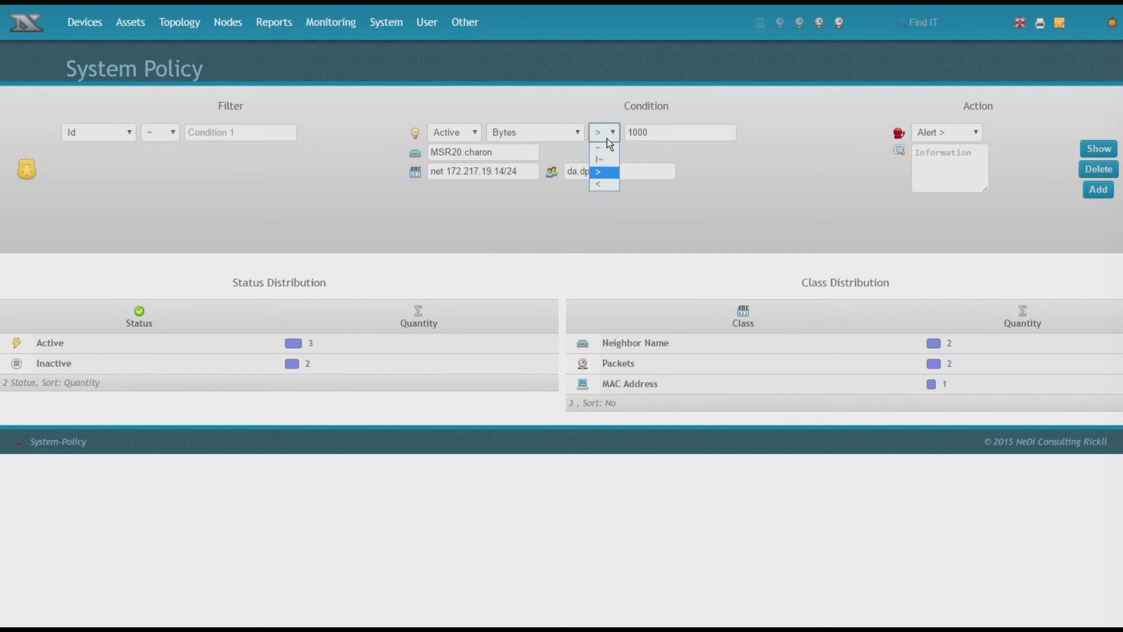
left_click(604, 171)
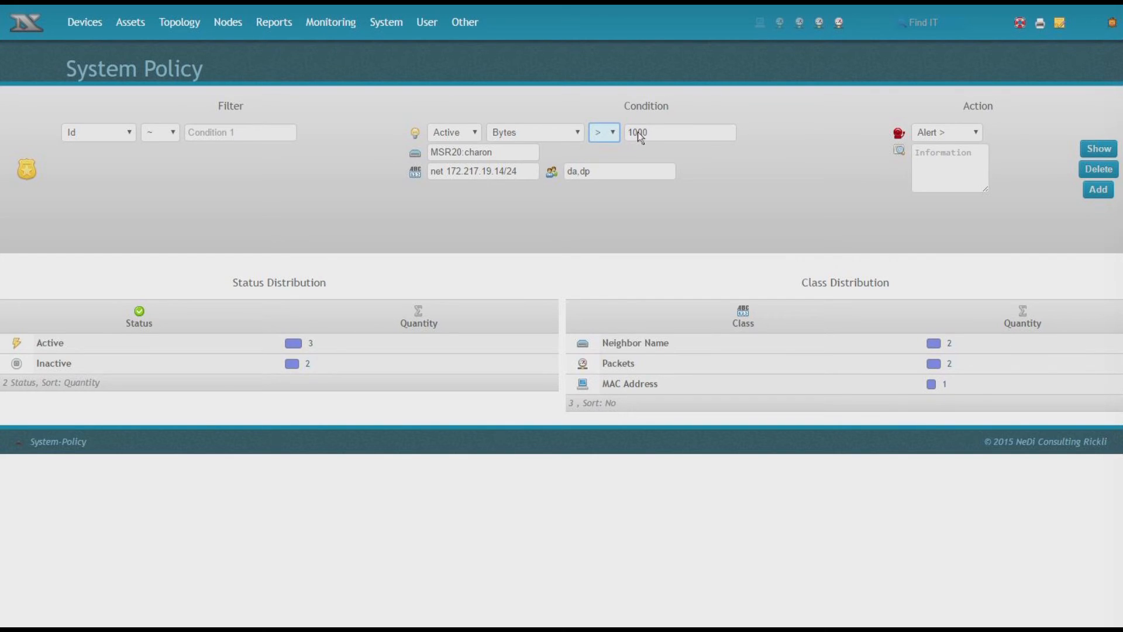
mouse_move(667, 138)
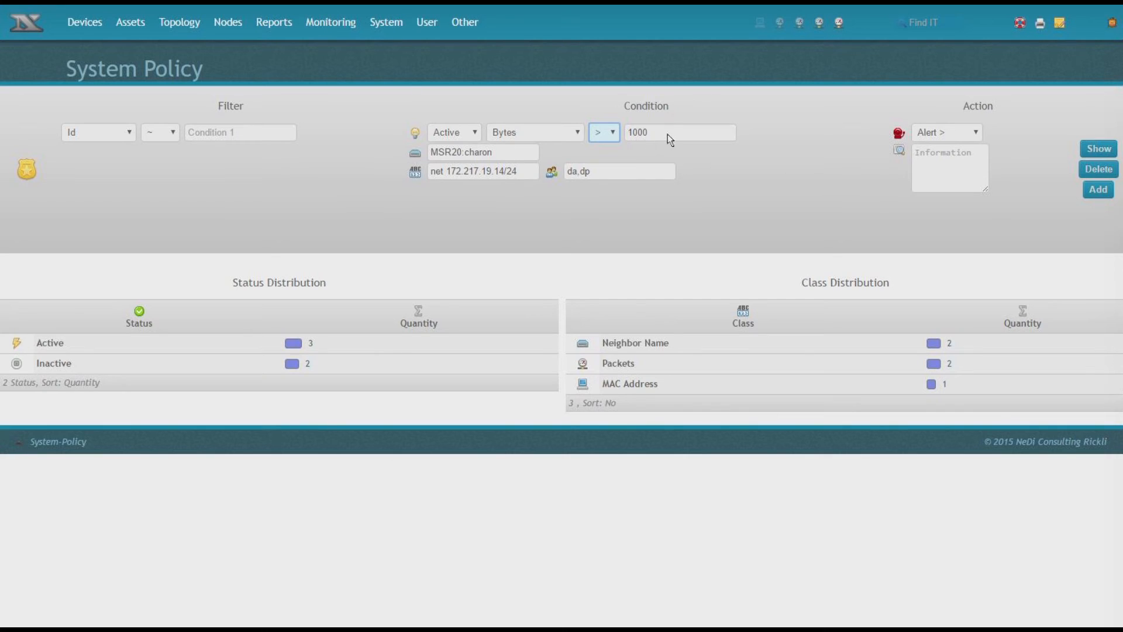
type("100000")
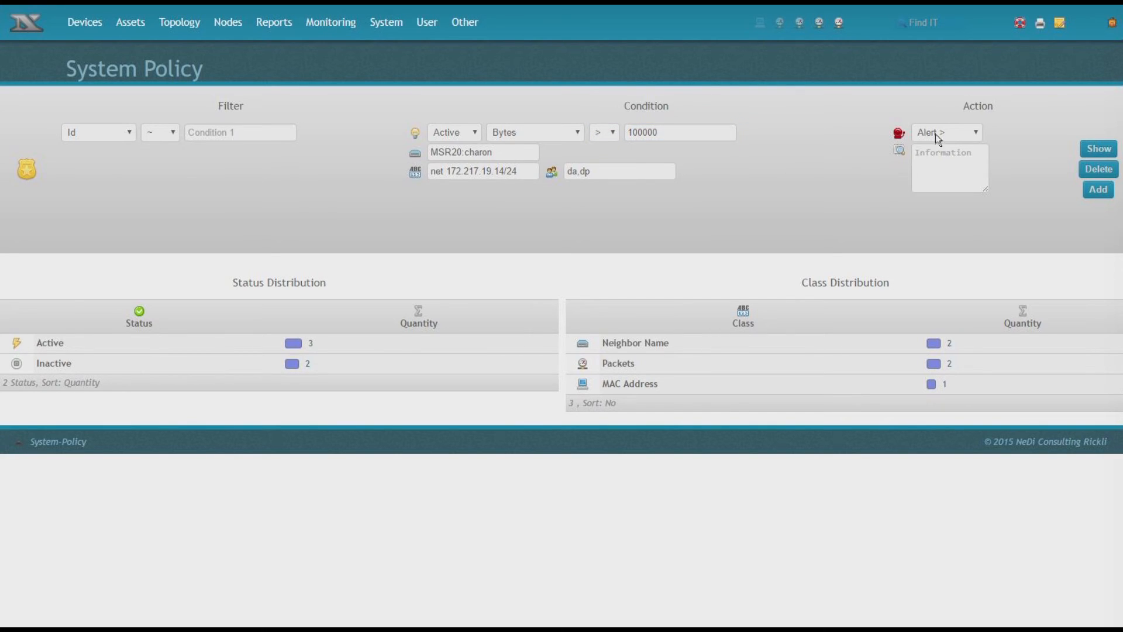
- Set the policy action to Events with information 'Traffic alert' and add it
left_click(945, 133)
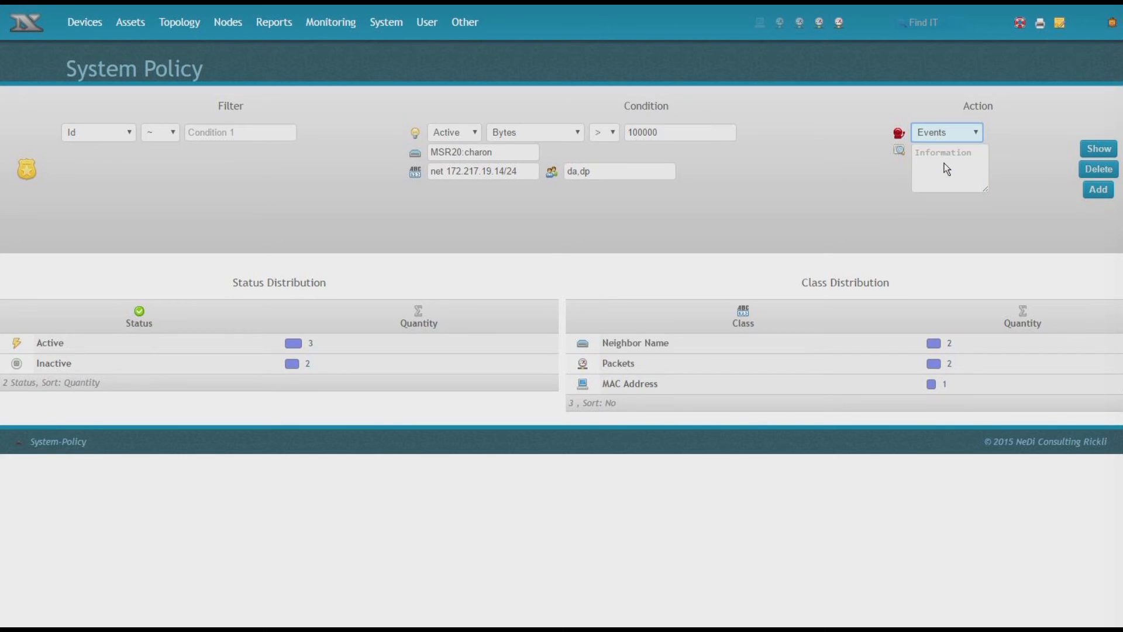
left_click(949, 168)
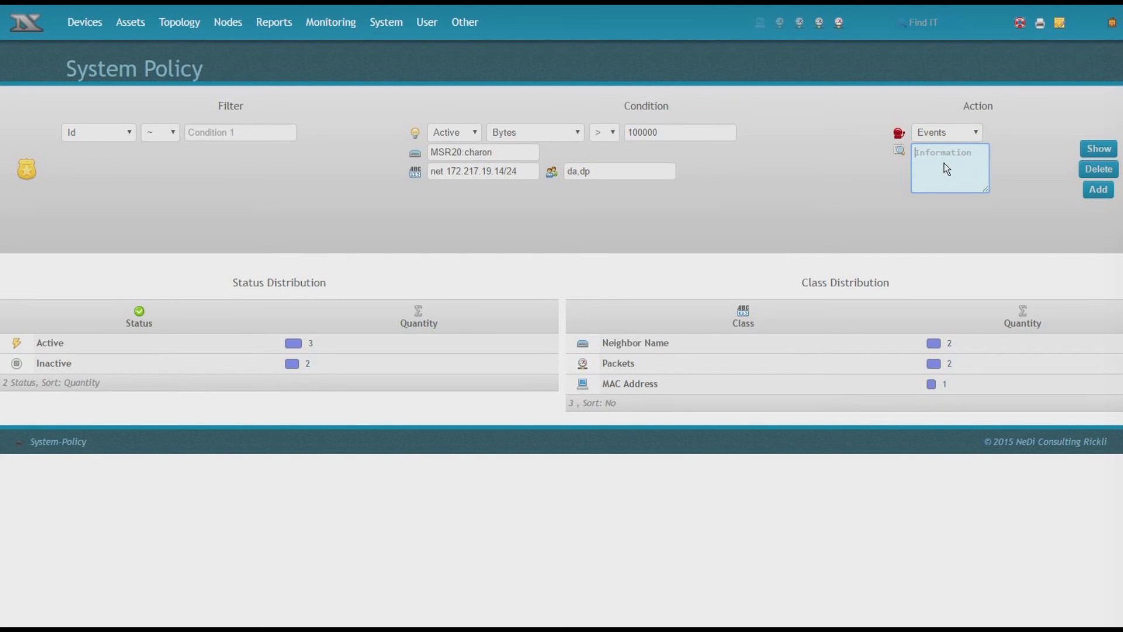
type("Traffic alert")
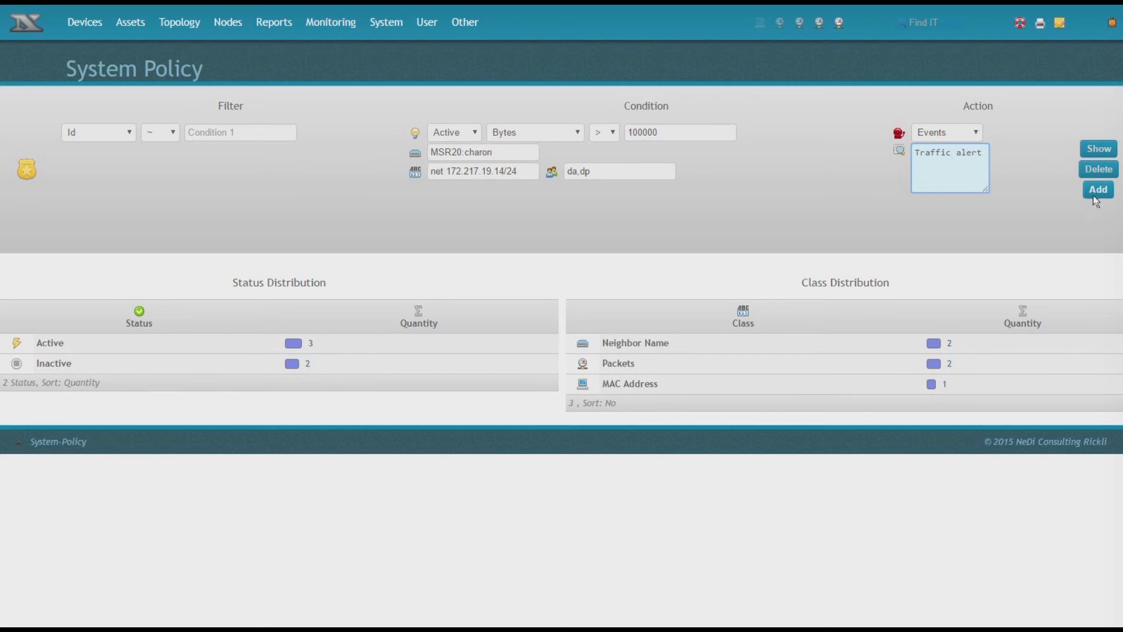
left_click(1096, 189)
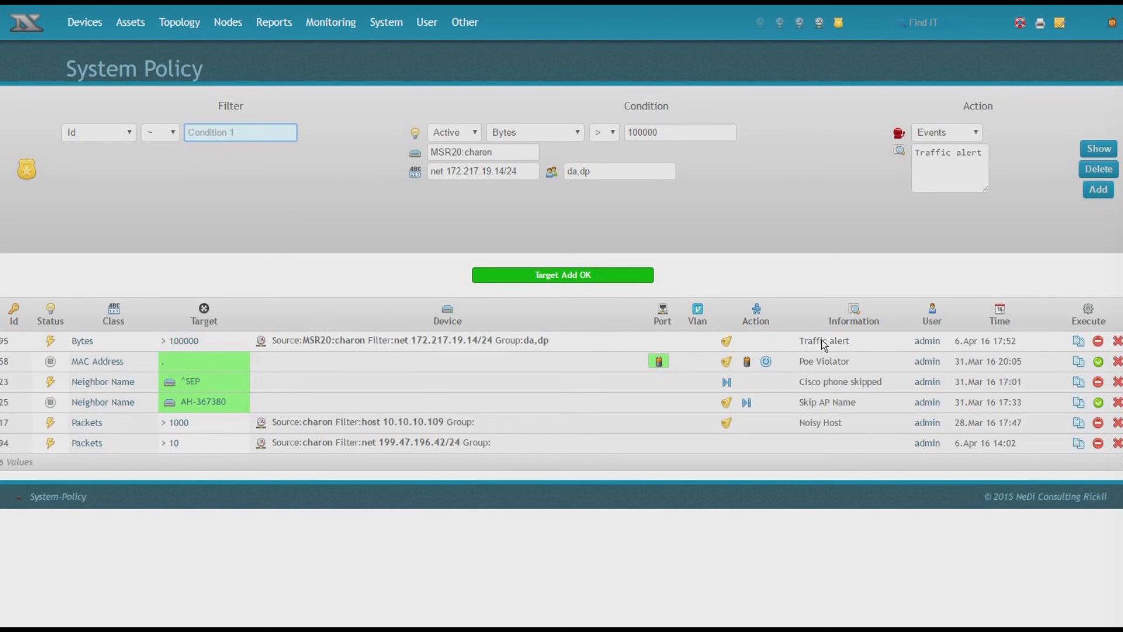
double_click(833, 341)
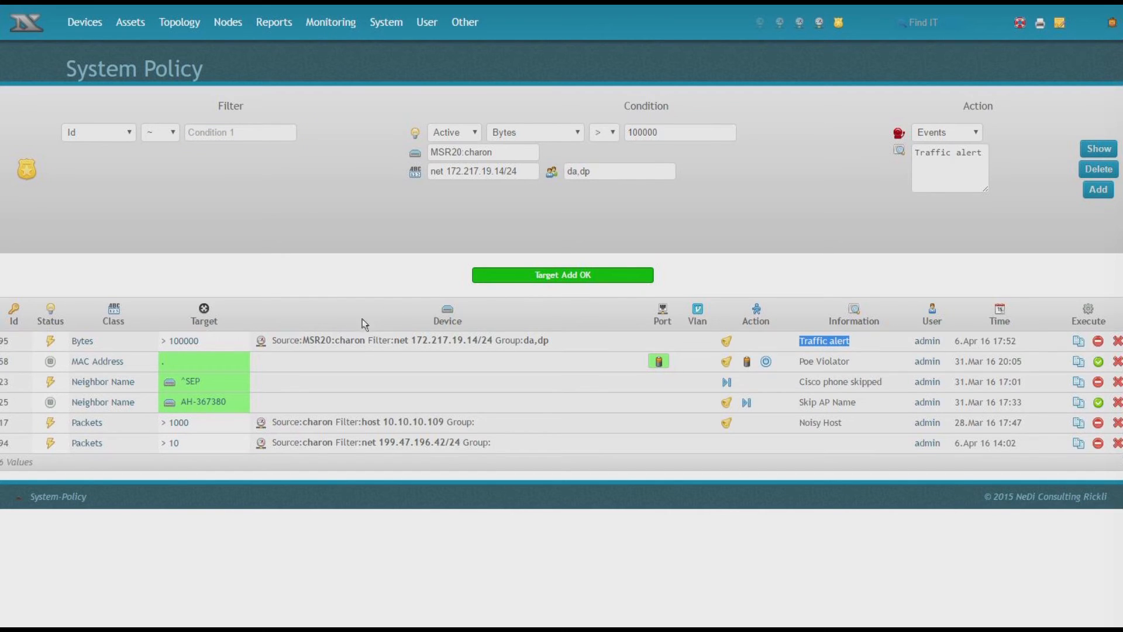
mouse_move(259, 340)
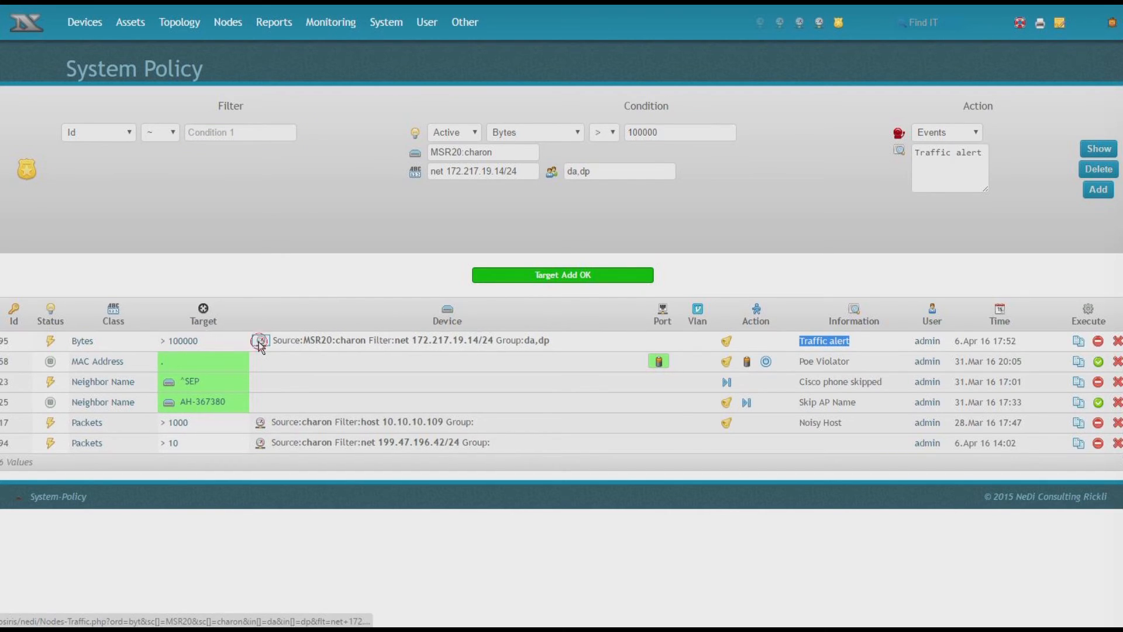
- Run the Nodes Traffic report for 'dst port 80 or dst port 443' with organisation lookup enabled
left_click(259, 341)
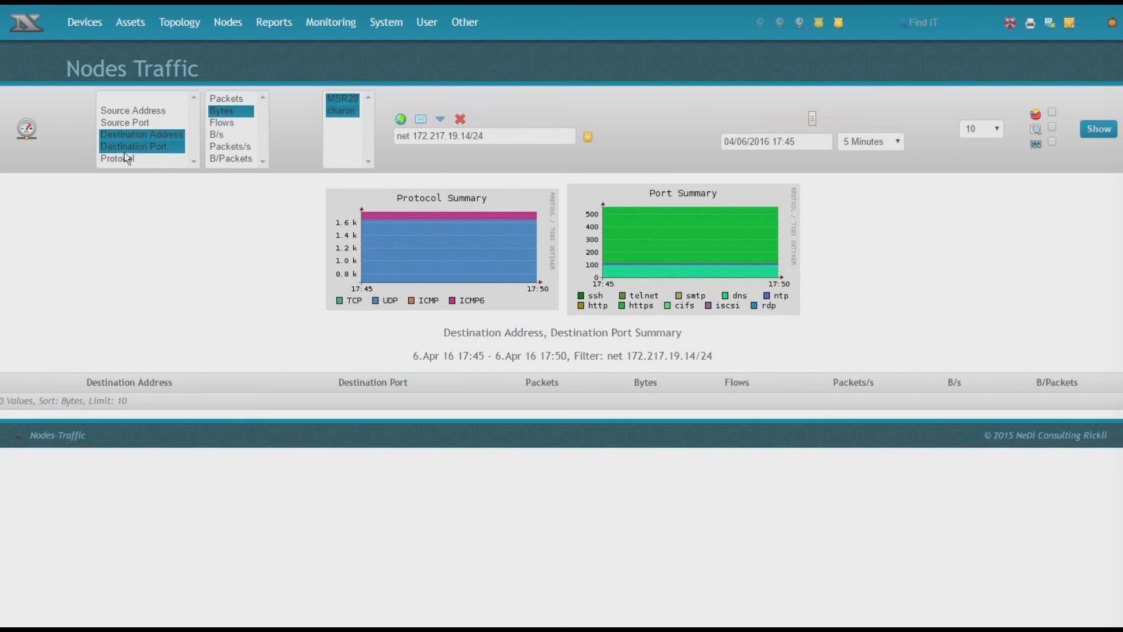
mouse_move(327, 132)
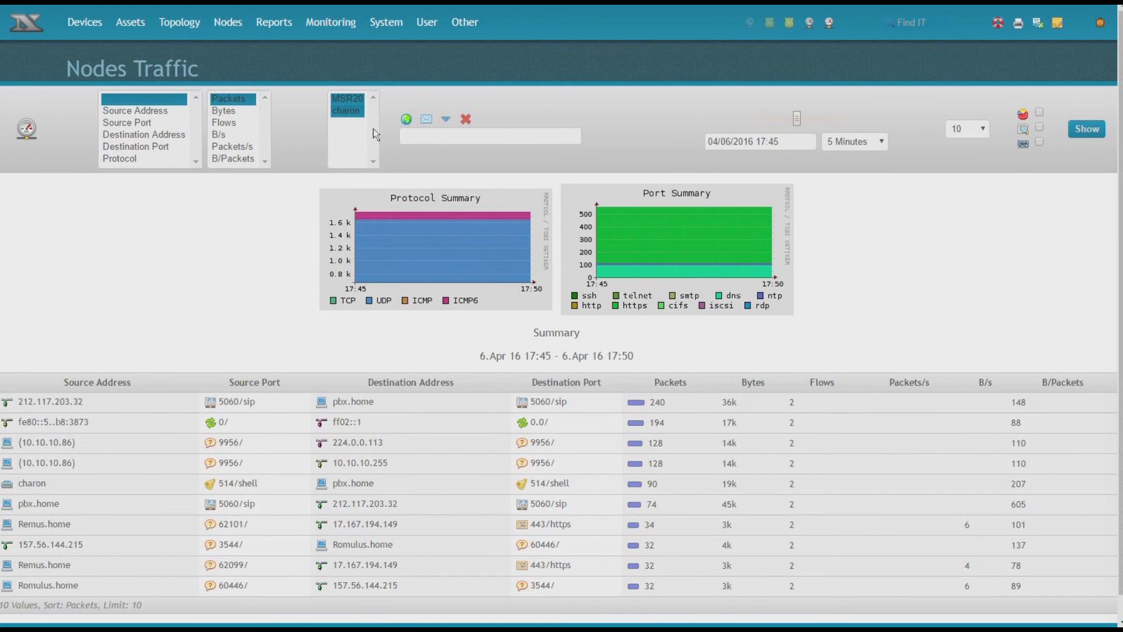
type("dst port 80 or dst port 443")
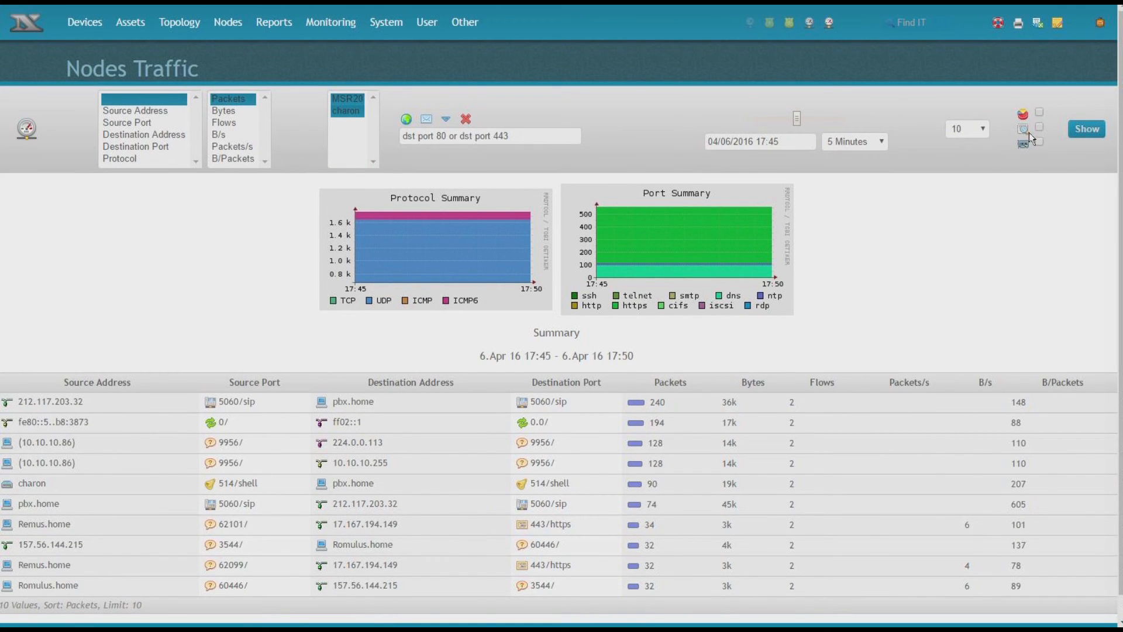
left_click(1084, 129)
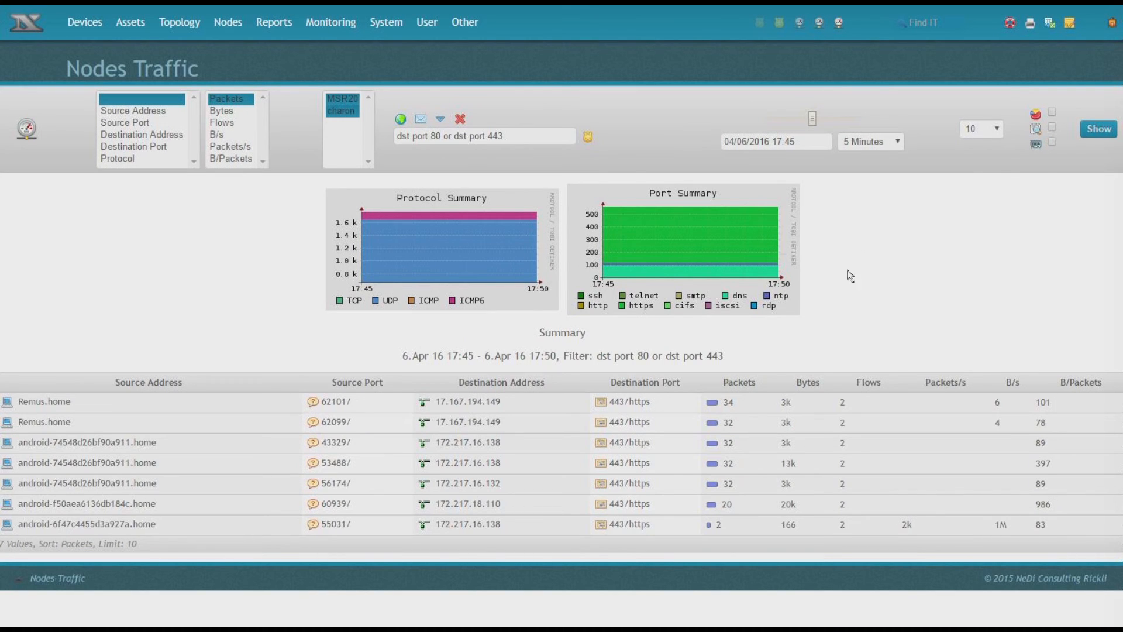
mouse_move(1055, 135)
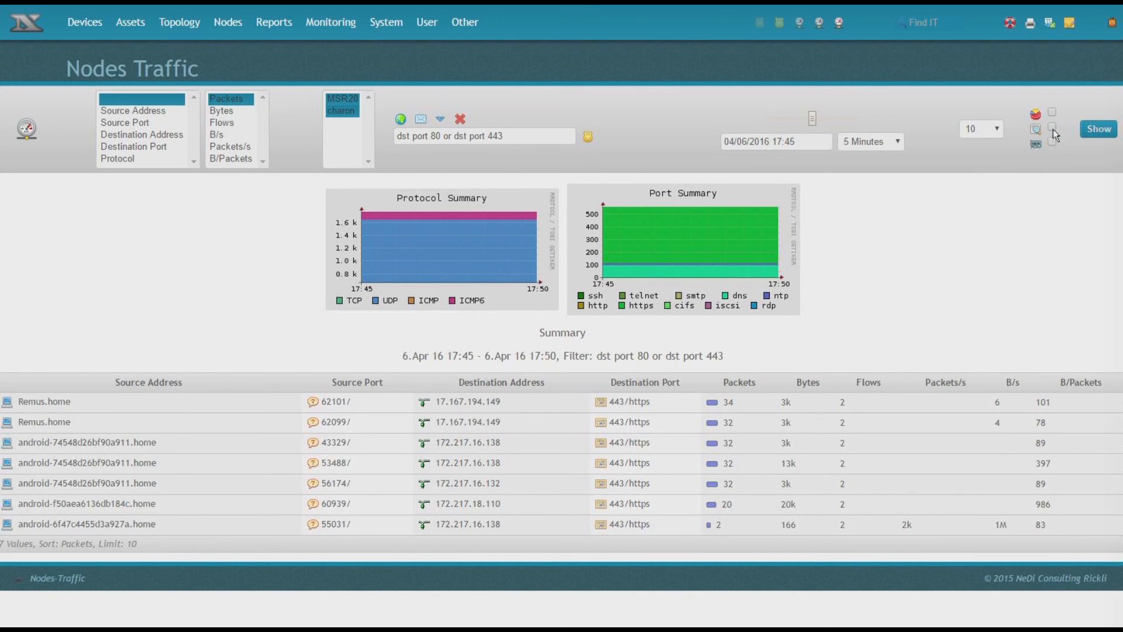
left_click(1052, 148)
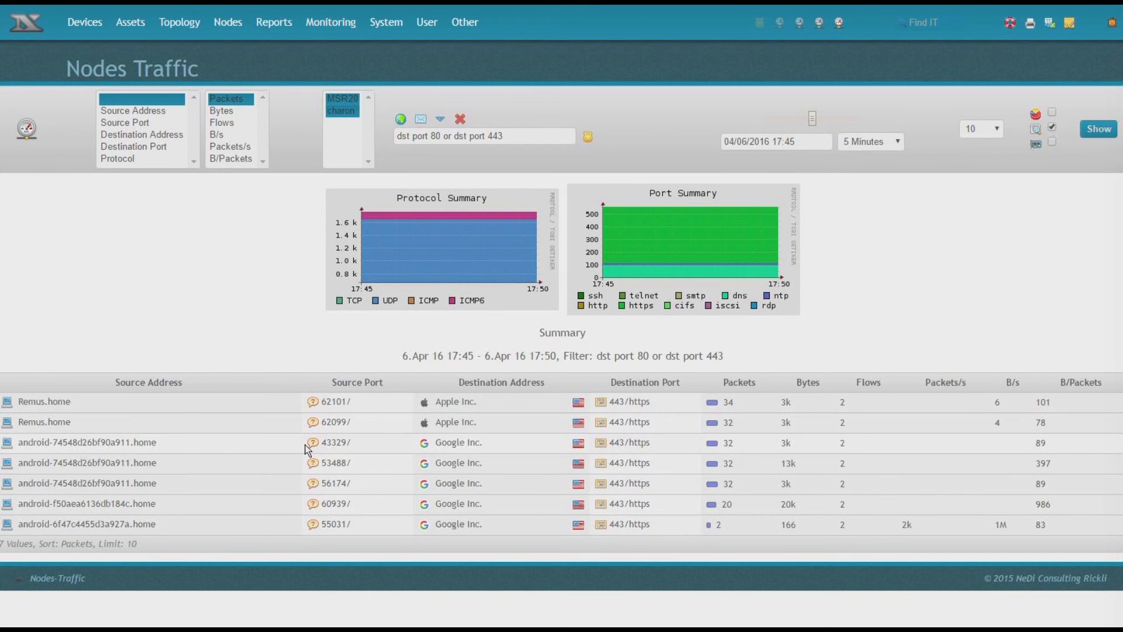
mouse_move(457, 407)
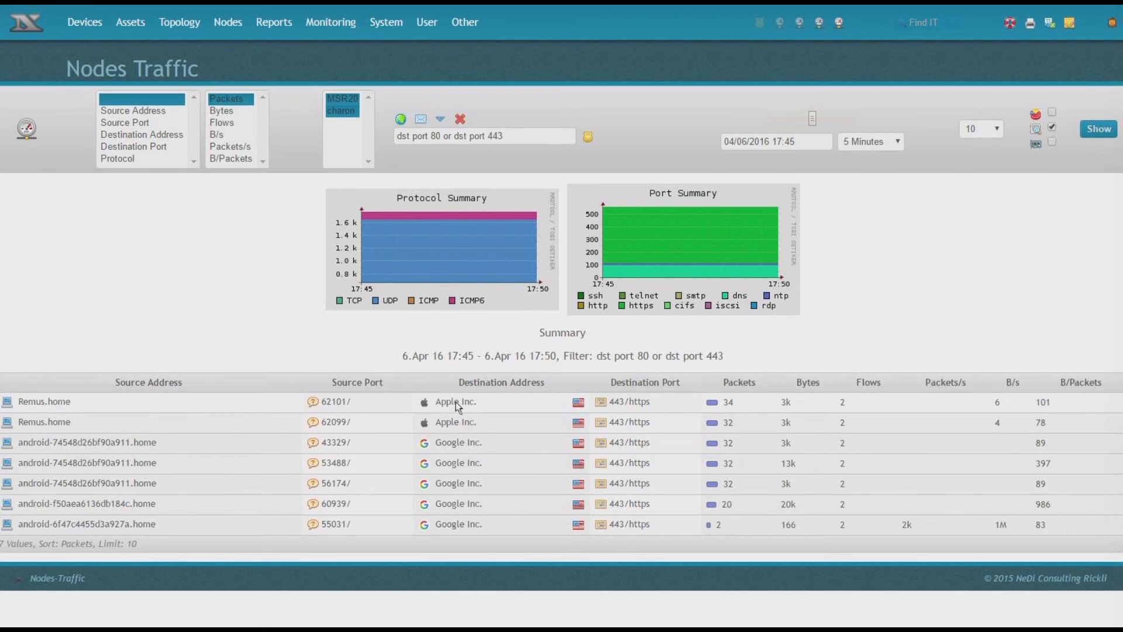
left_click(330, 21)
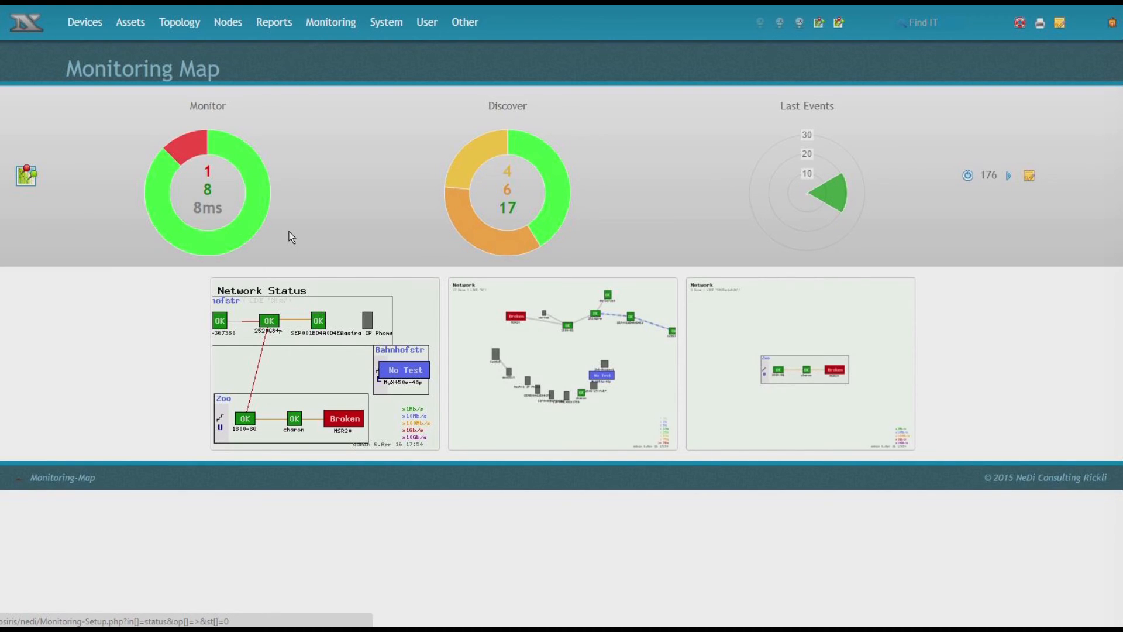
mouse_move(300, 247)
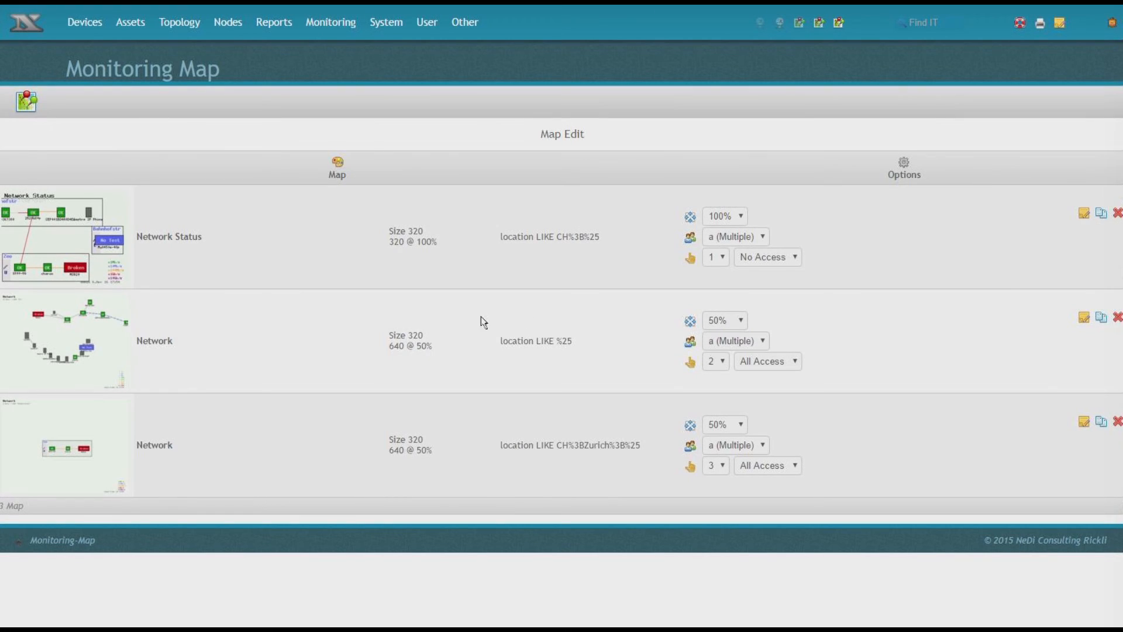
mouse_move(388, 321)
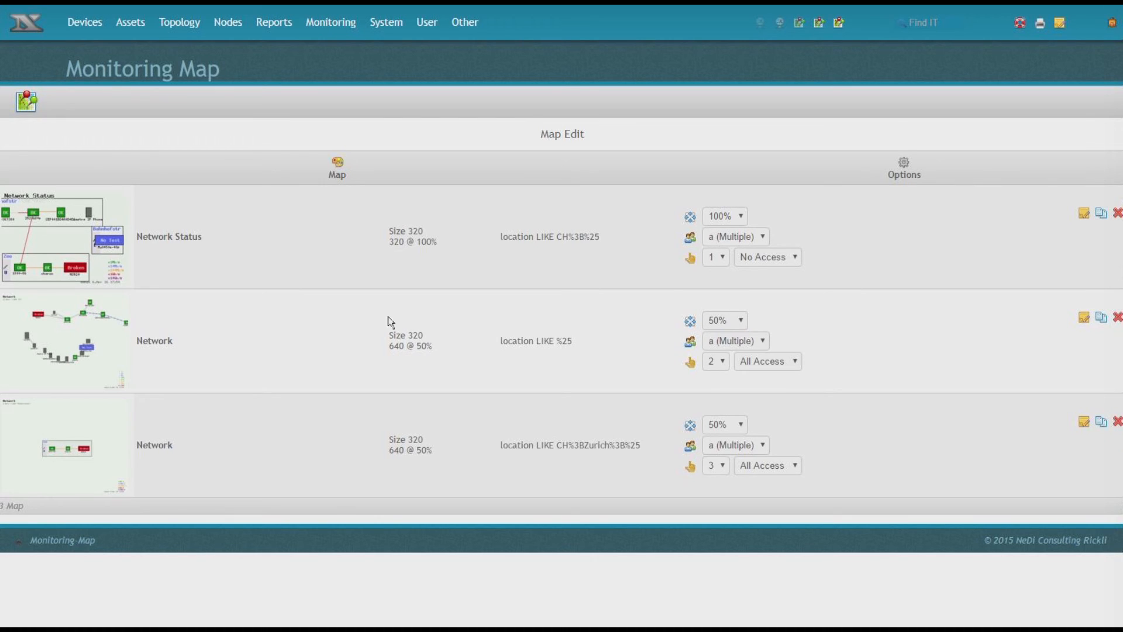
mouse_move(304, 334)
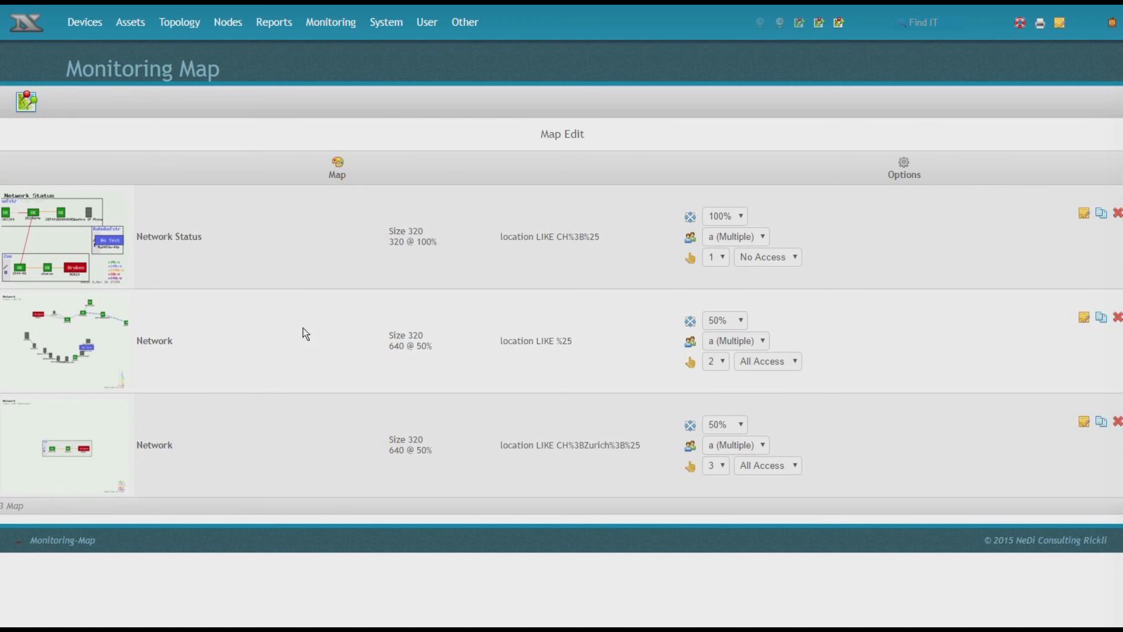
- Bring up the Monitoring menu from the Map Edit view
left_click(330, 21)
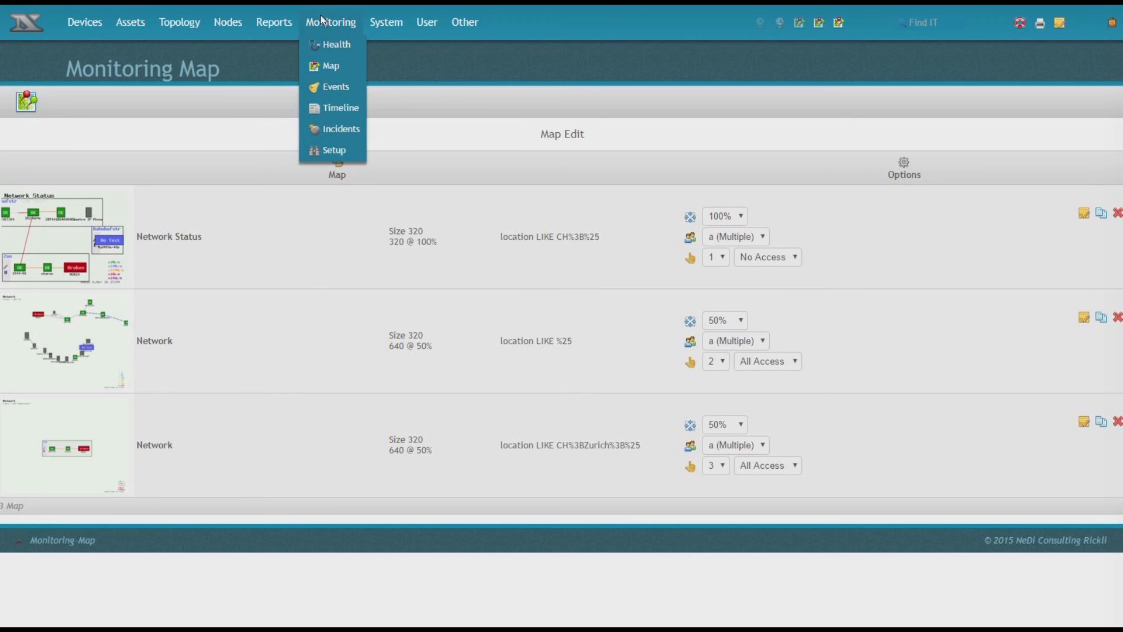
- Show the Monitoring Incidents list limited to active incidents of class New
left_click(341, 128)
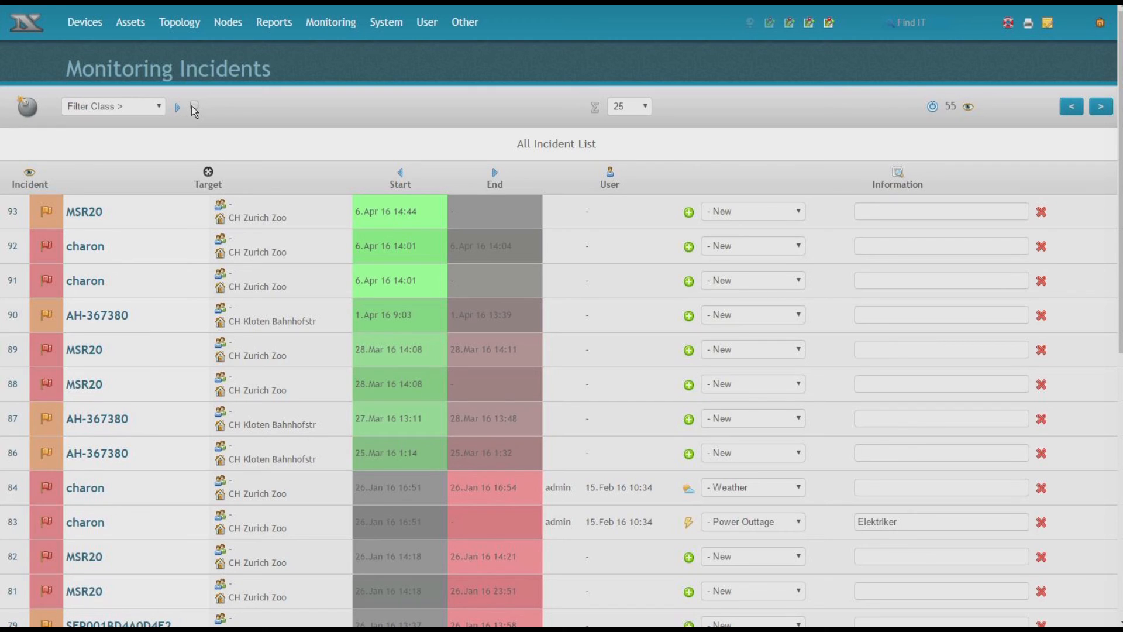
left_click(193, 106)
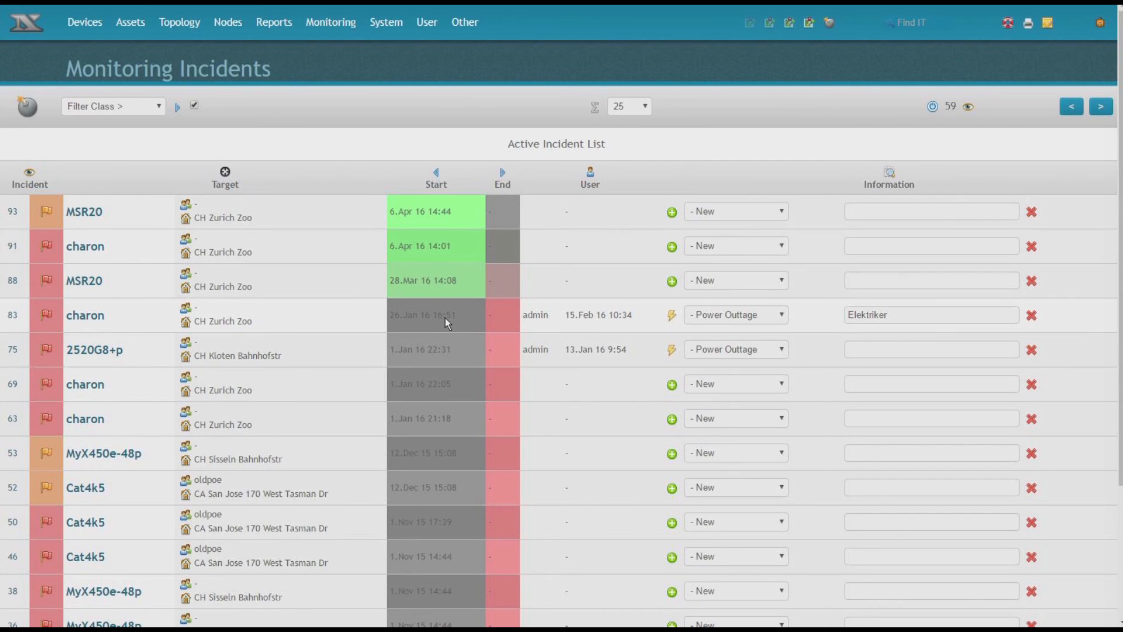
left_click(113, 106)
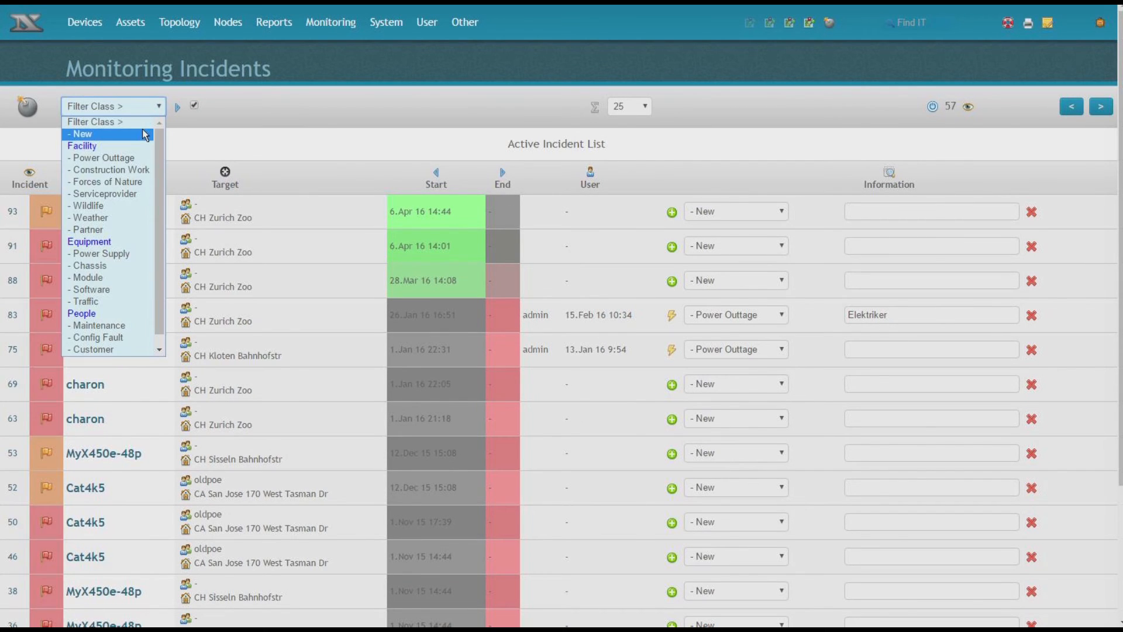
left_click(81, 133)
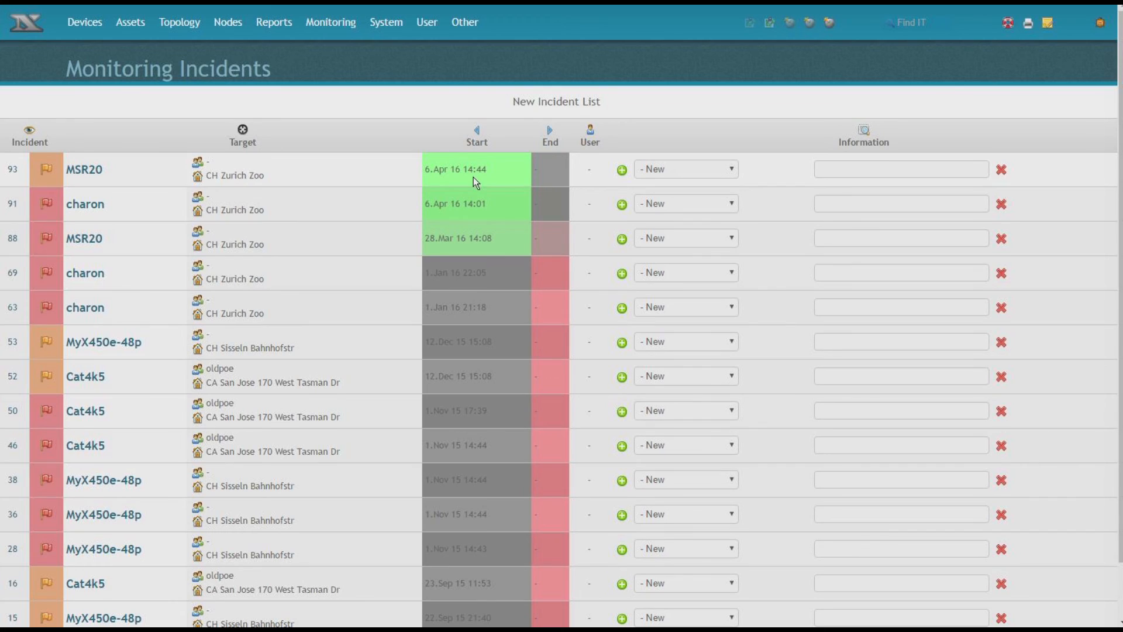
mouse_move(380, 241)
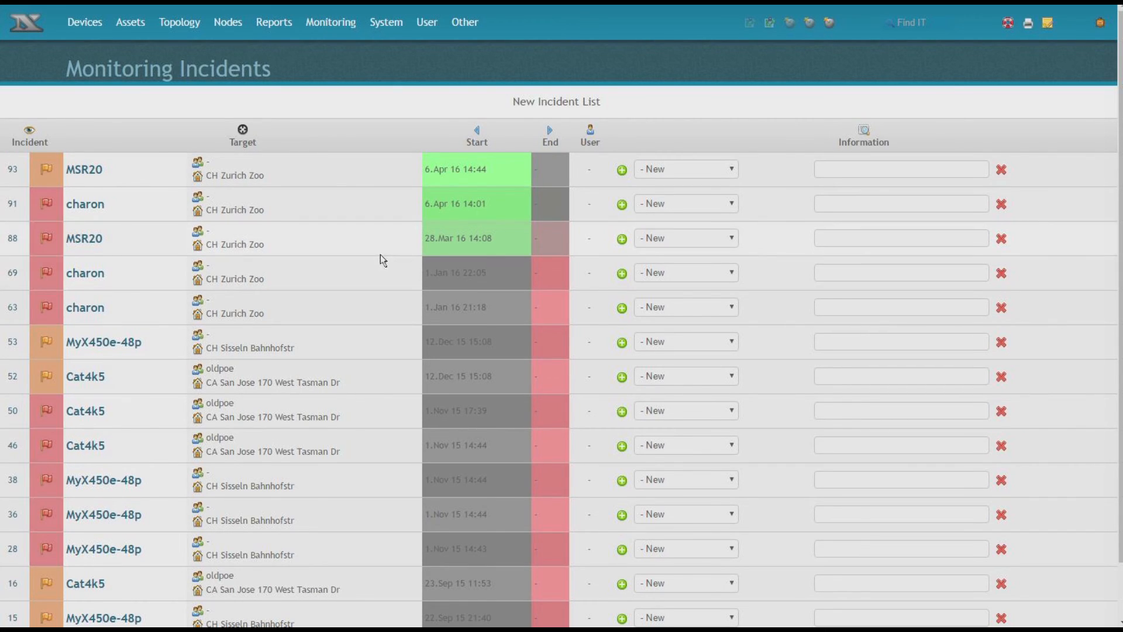
mouse_move(442, 256)
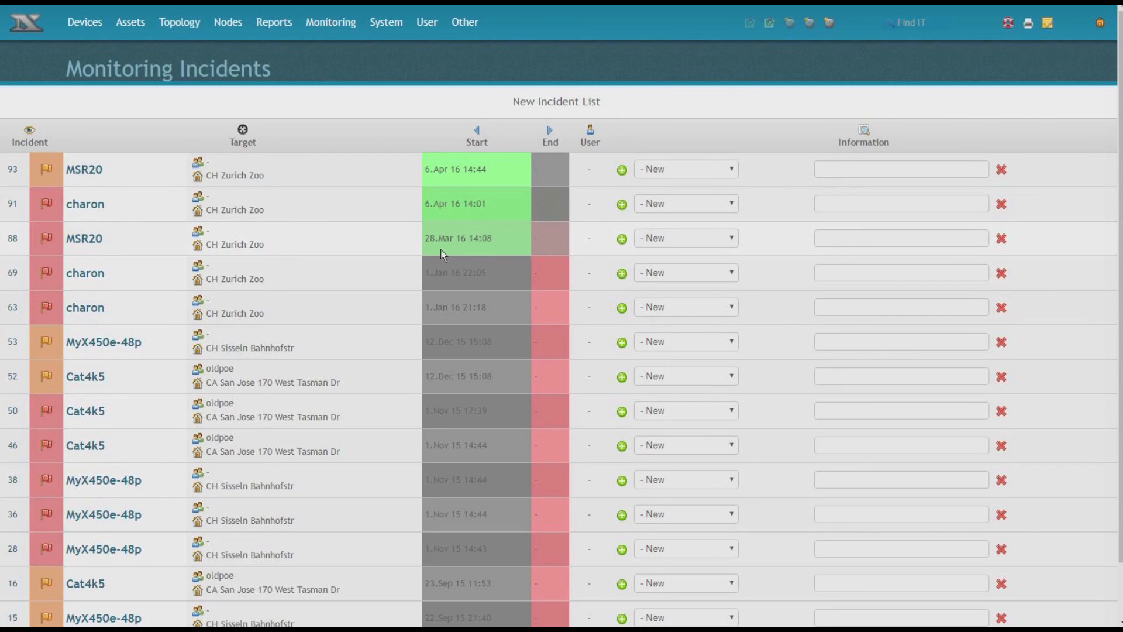
- List all devices with IPs and serials, then return to the vendor and type summary
left_click(85, 22)
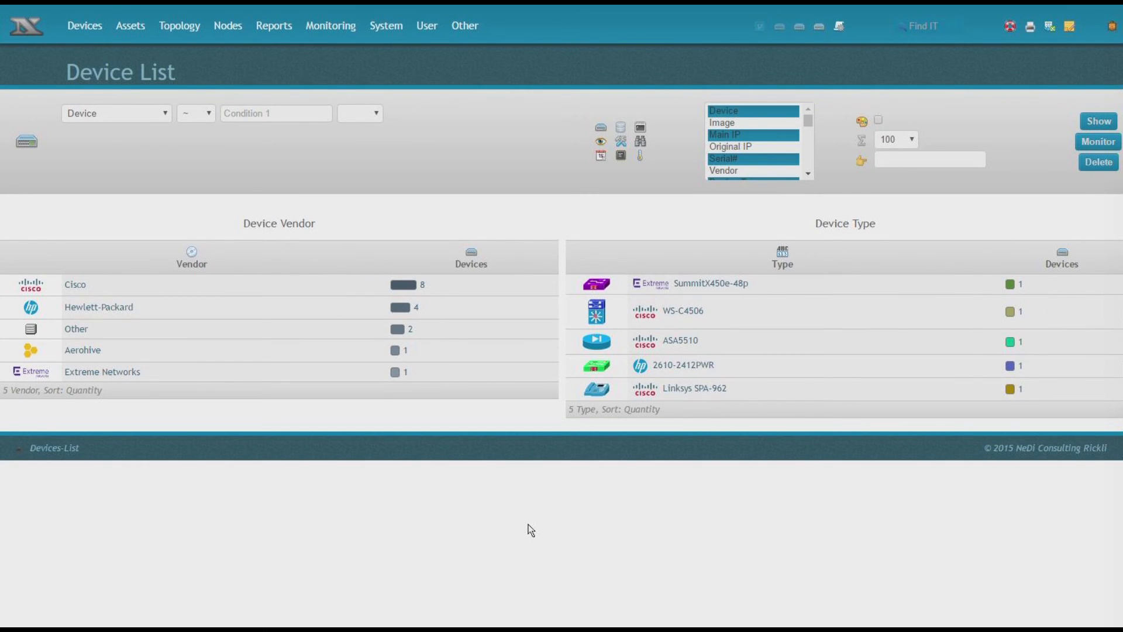
mouse_move(923, 187)
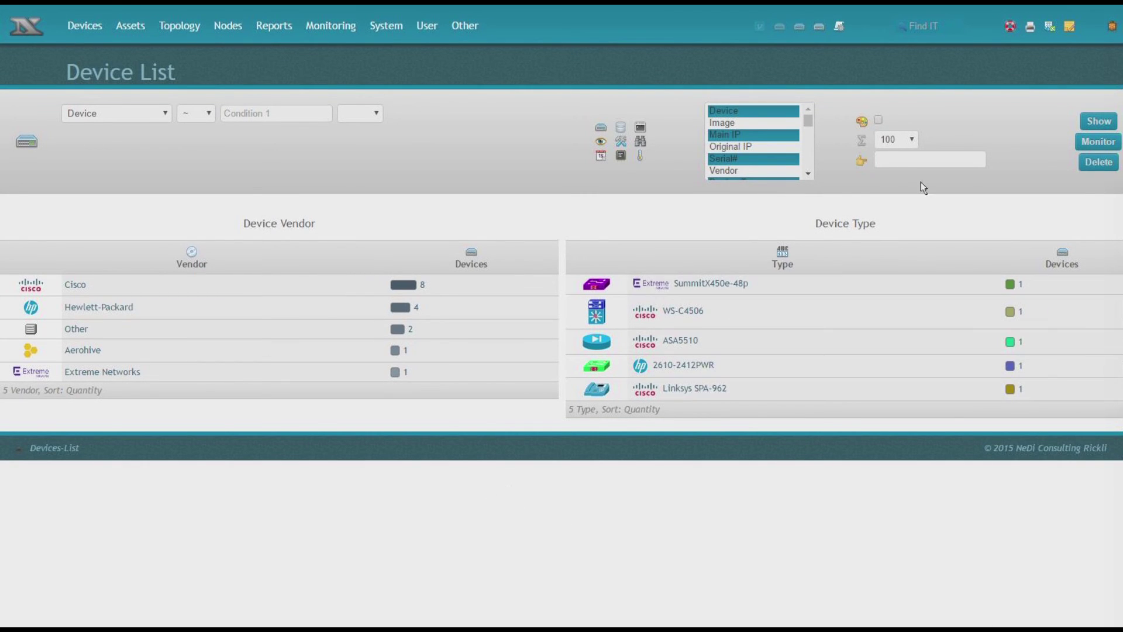
left_click(1098, 121)
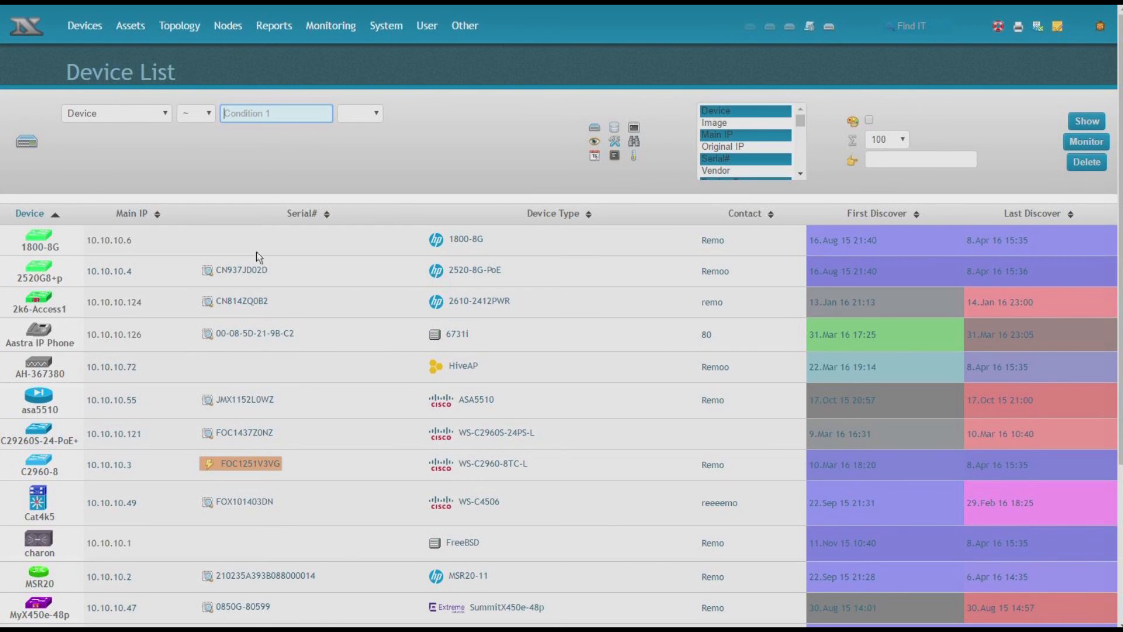
left_click(600, 140)
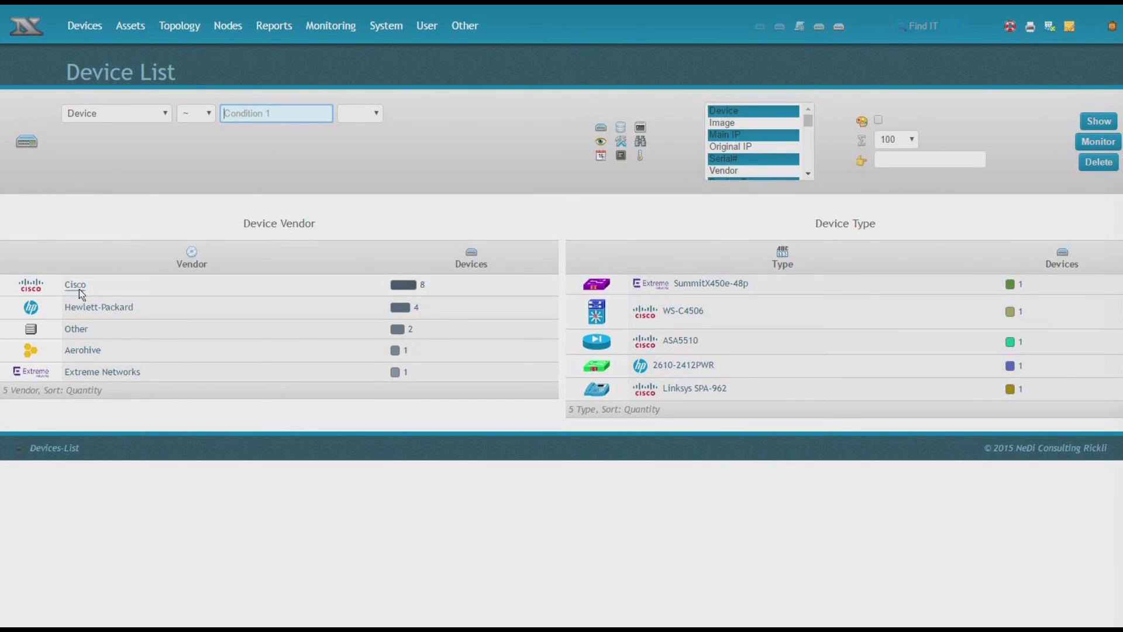
scroll("down", 3)
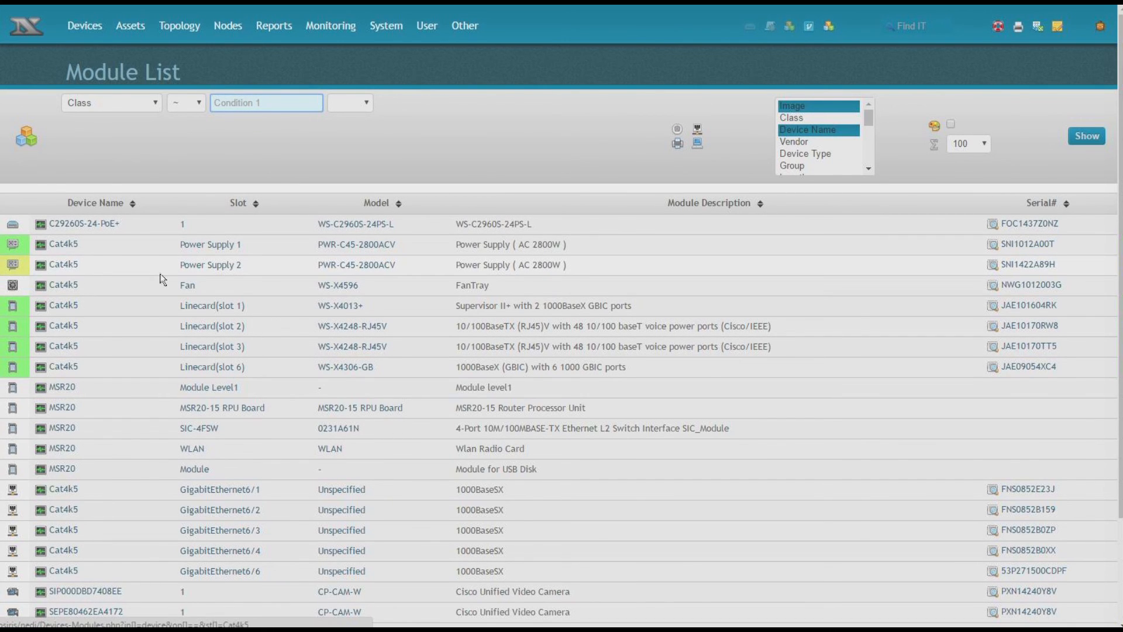
- Show the Interface List filtered to Connection Type ~ F$, giving six LLDPF/CDPF links
left_click(84, 25)
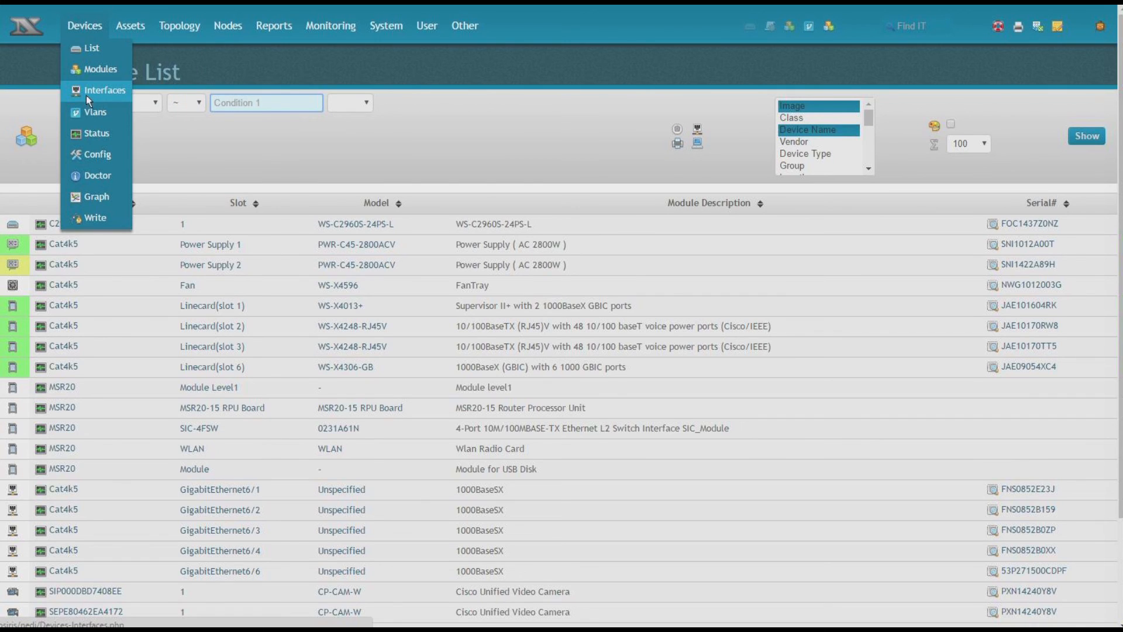
left_click(105, 90)
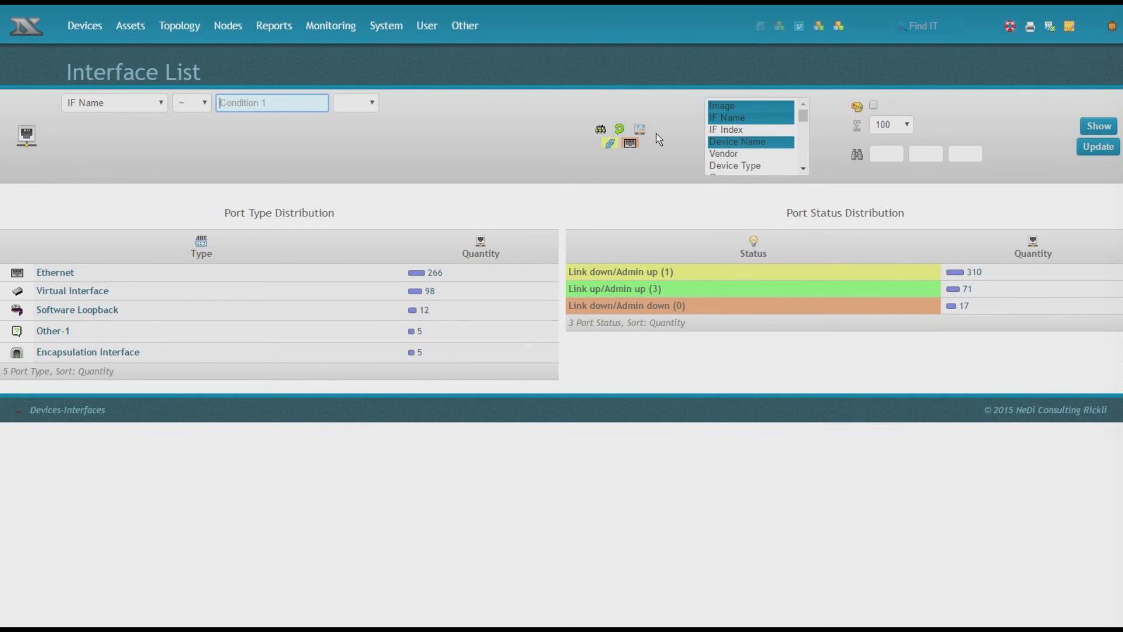
left_click(1097, 126)
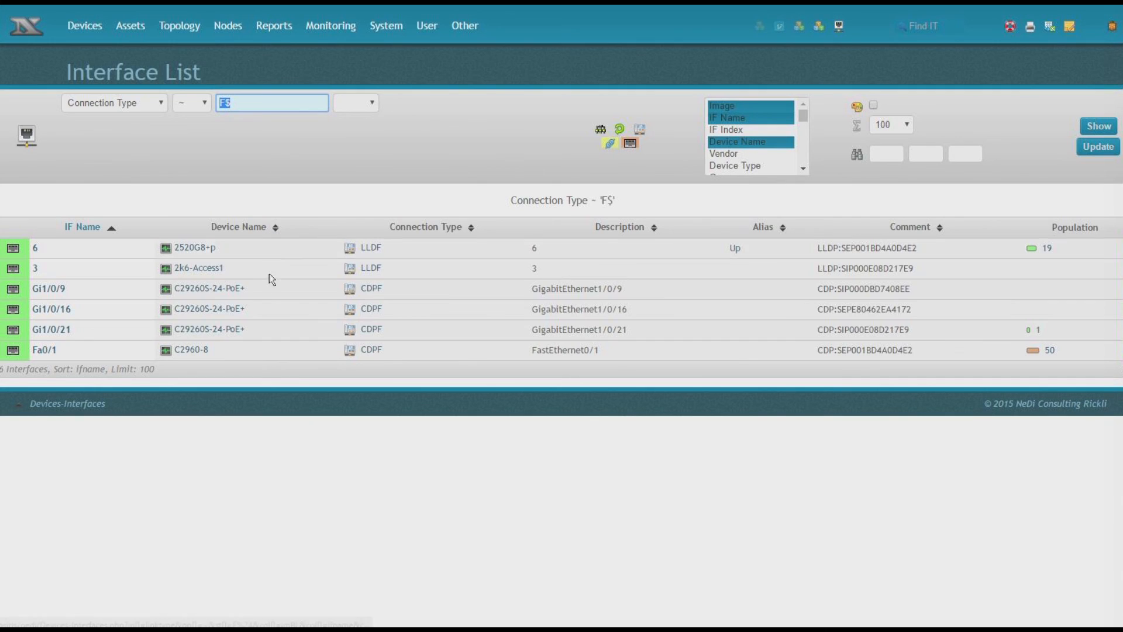
mouse_move(673, 377)
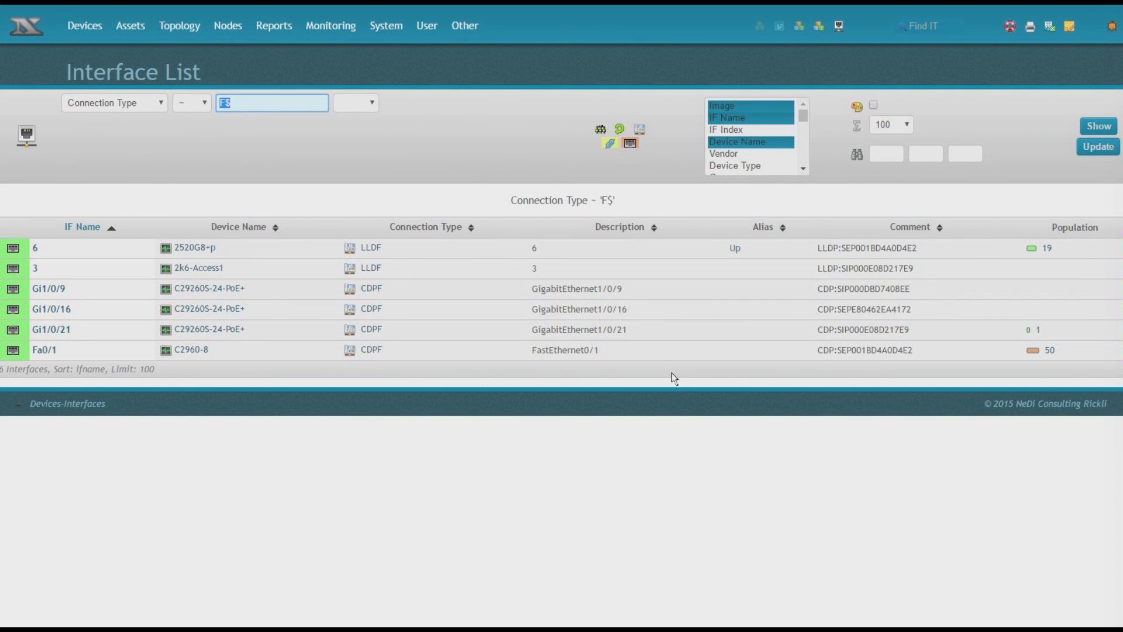
mouse_move(895, 375)
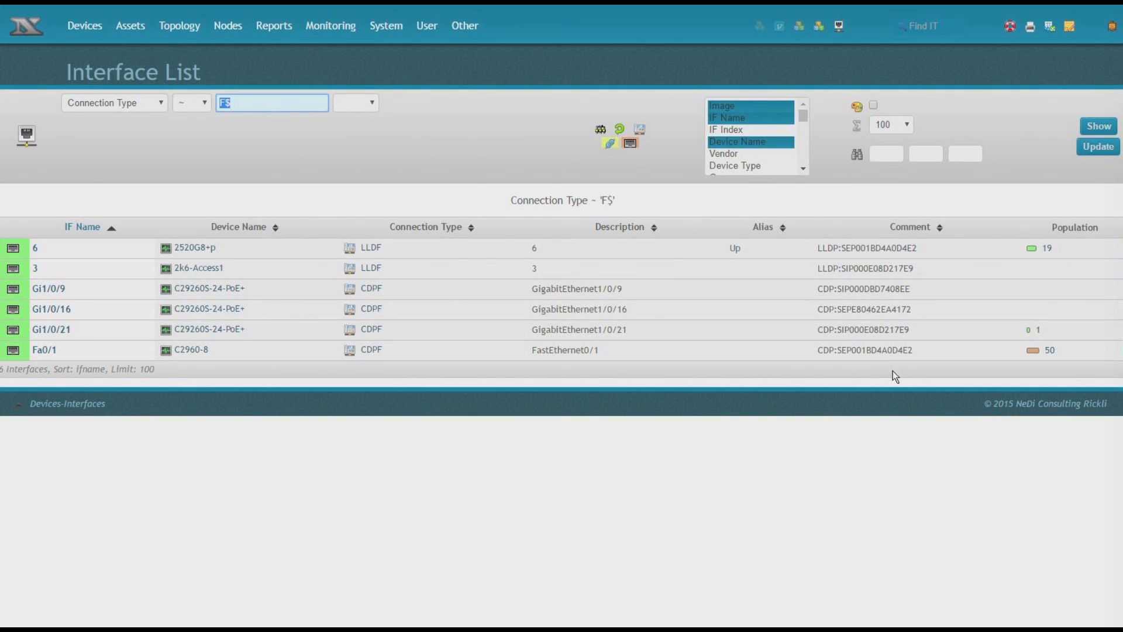
left_click(85, 25)
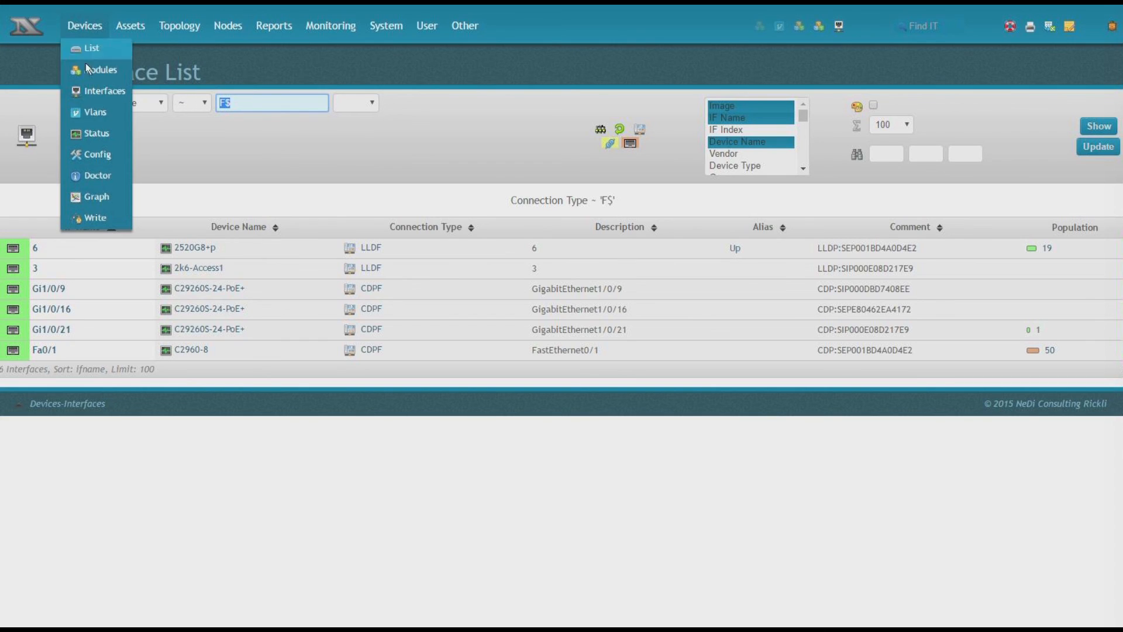
- Show the Vlan List mapping seven devices against VLANs 1 to 4095
left_click(95, 112)
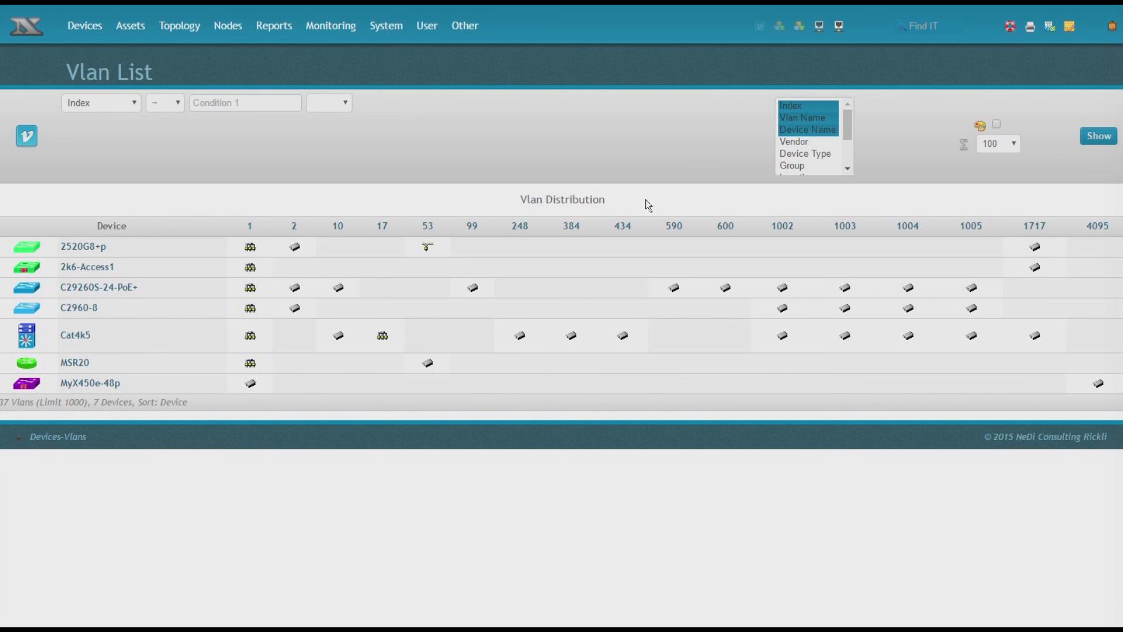
mouse_move(494, 260)
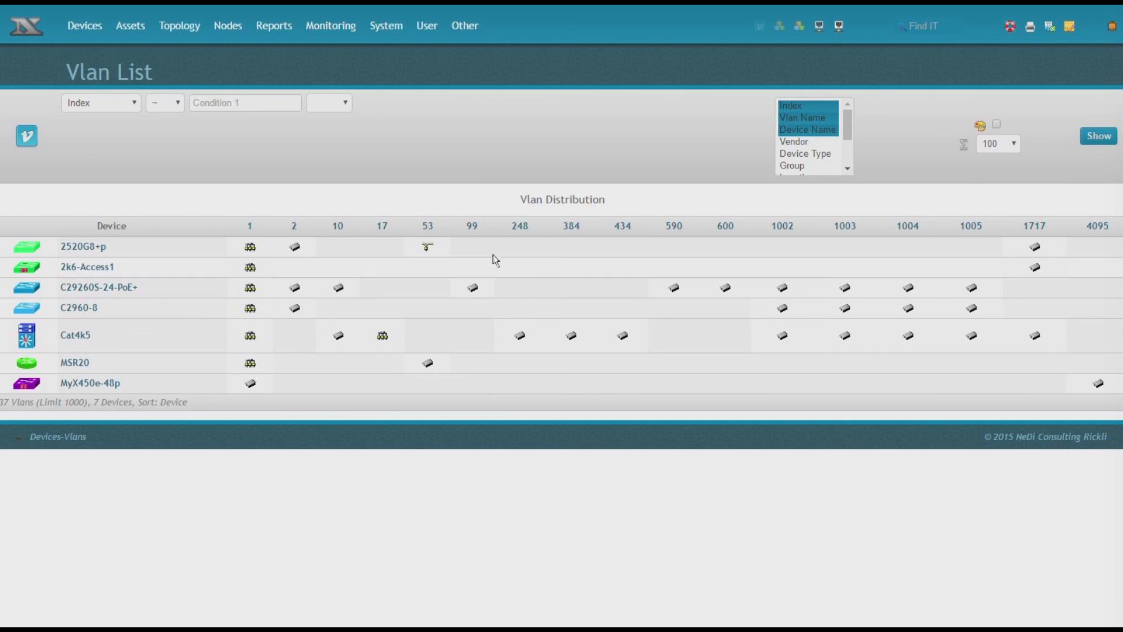
mouse_move(634, 209)
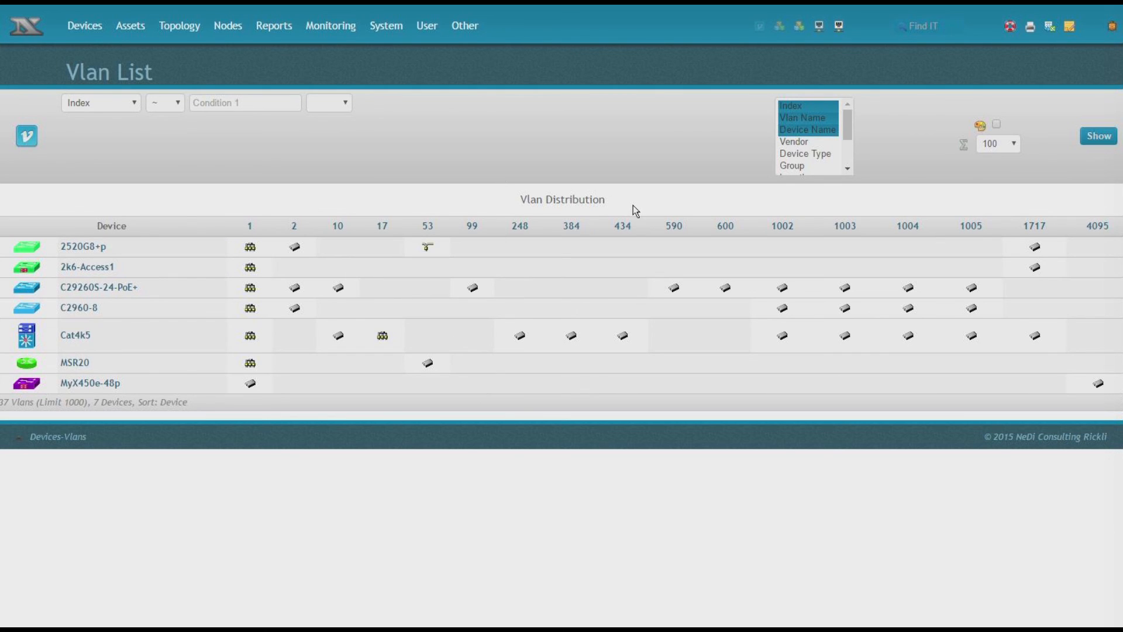
mouse_move(280, 272)
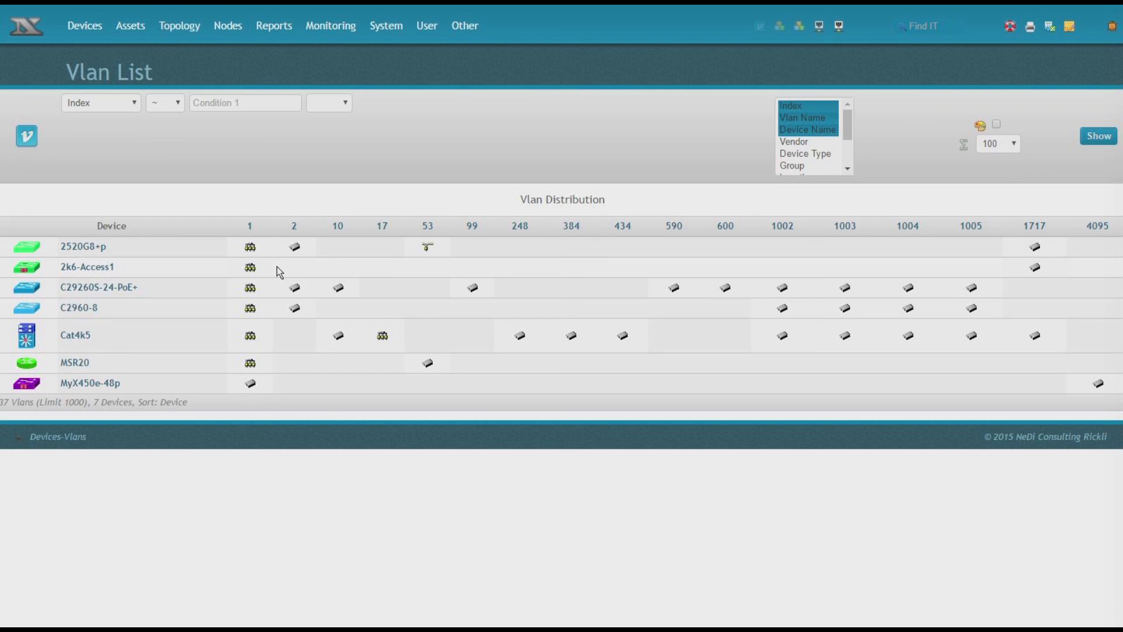
mouse_move(301, 276)
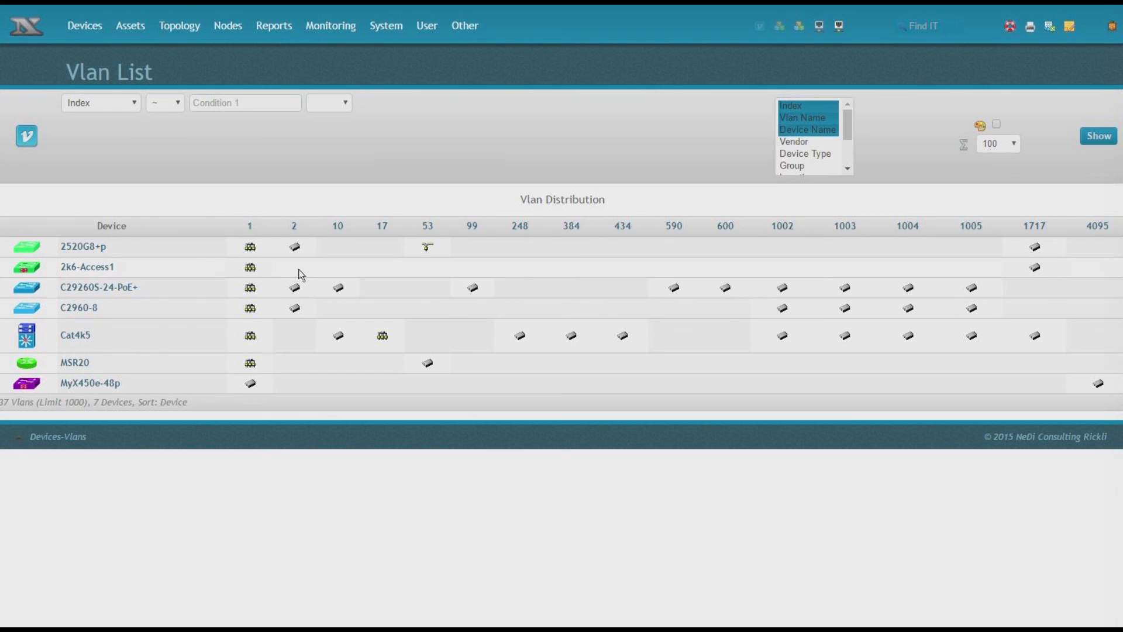
mouse_move(250, 246)
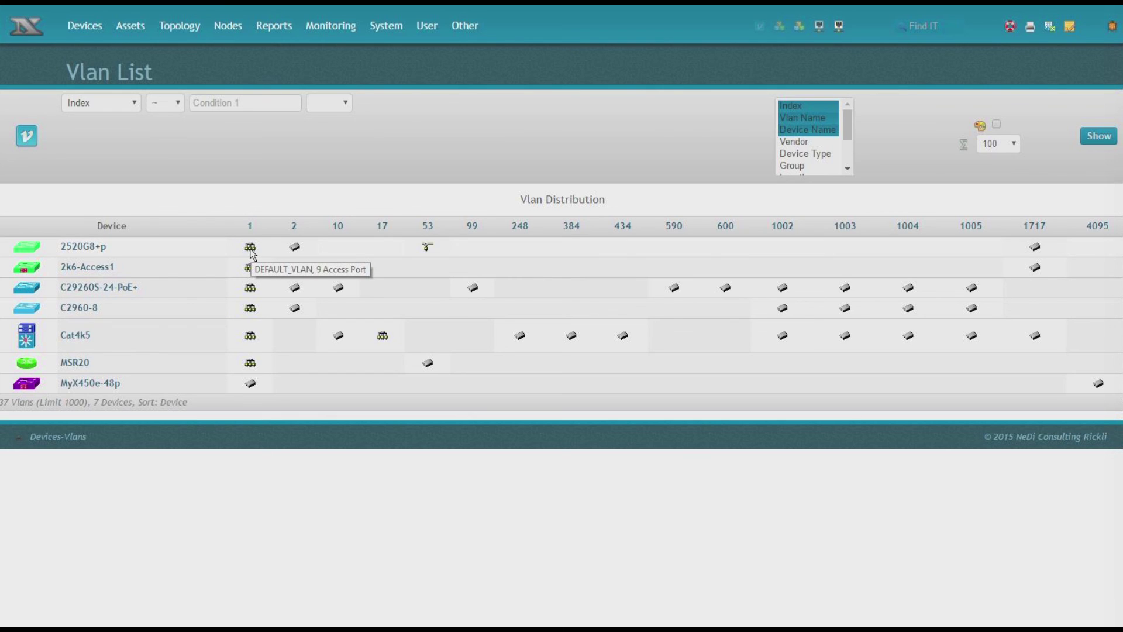
mouse_move(416, 261)
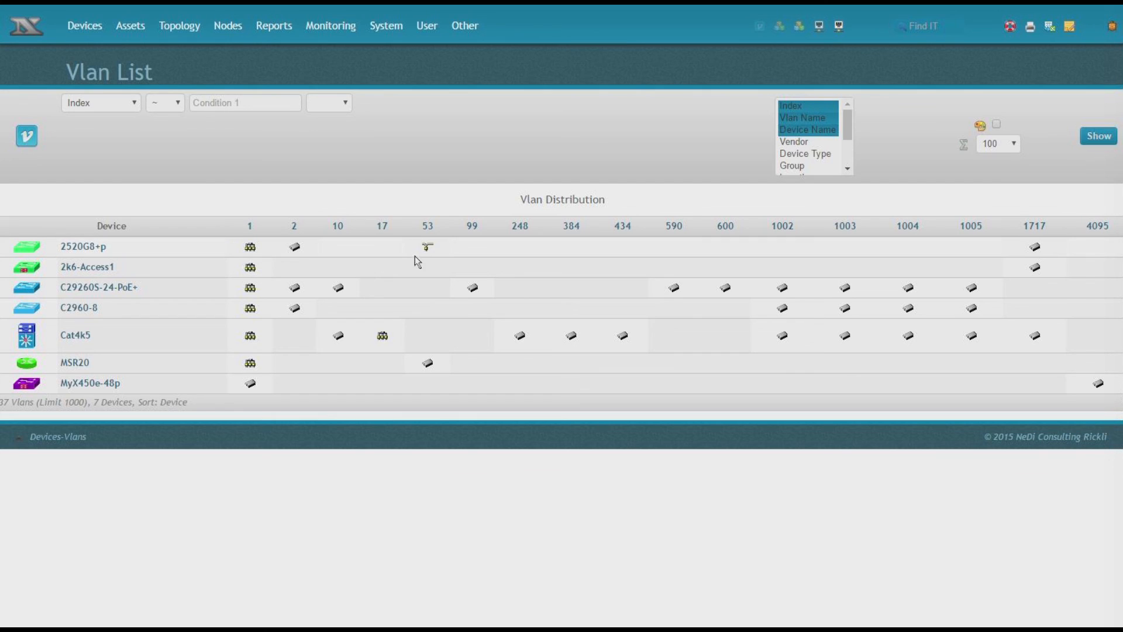
mouse_move(427, 247)
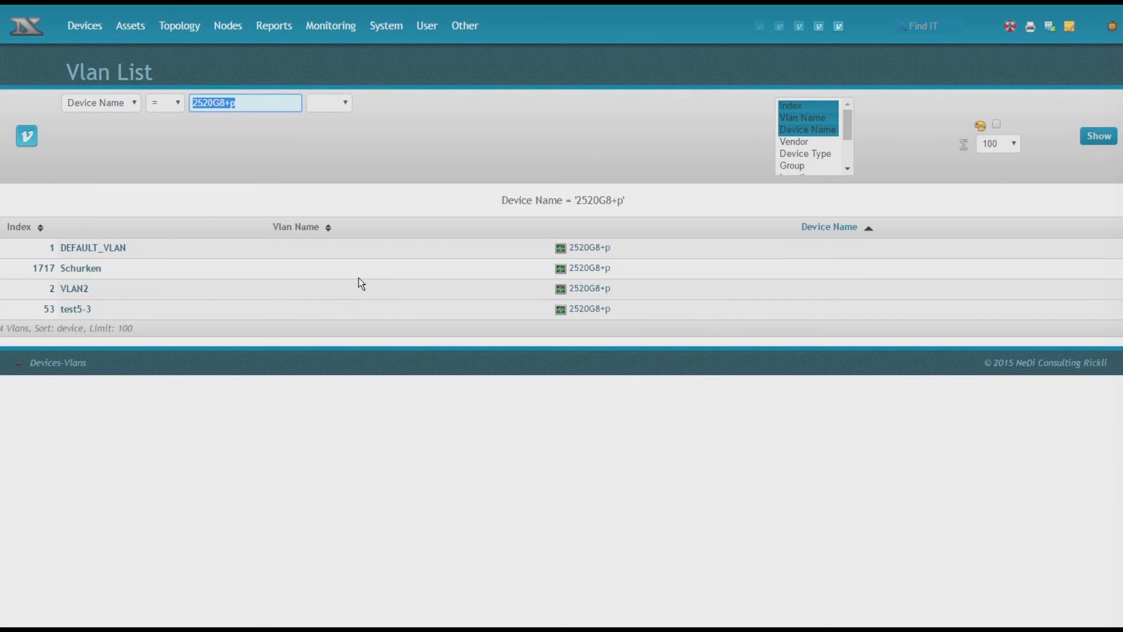
mouse_move(470, 324)
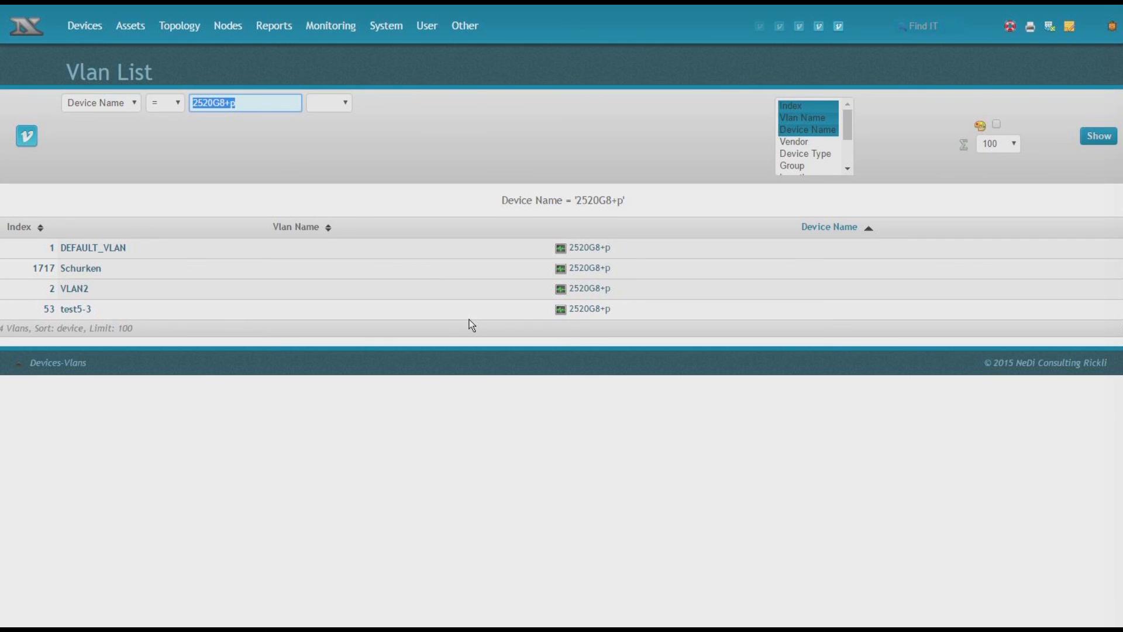